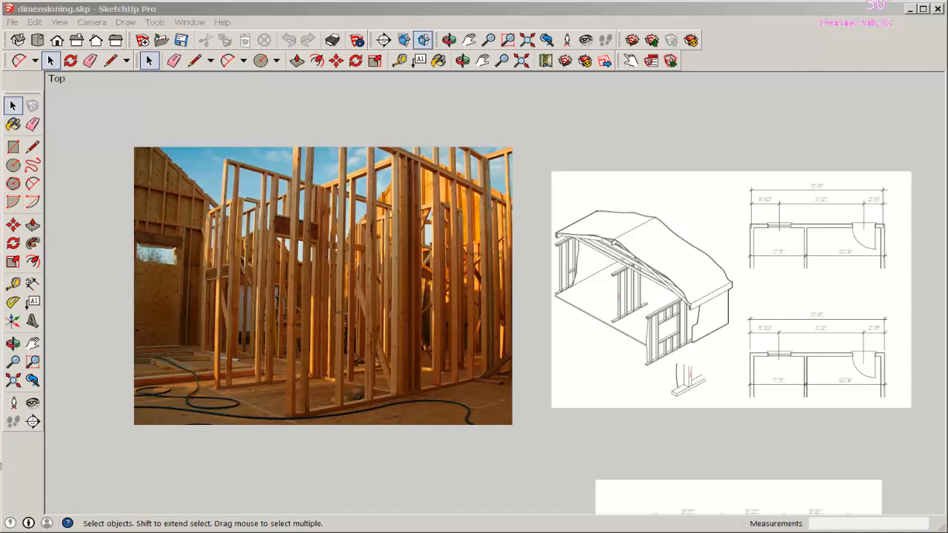
pyautogui.moveTo(217, 322)
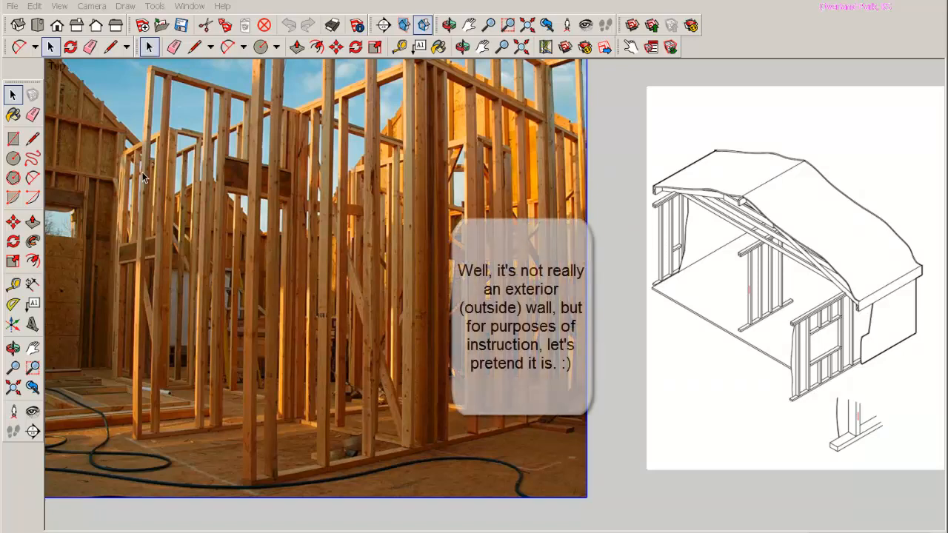
pyautogui.moveTo(145, 239)
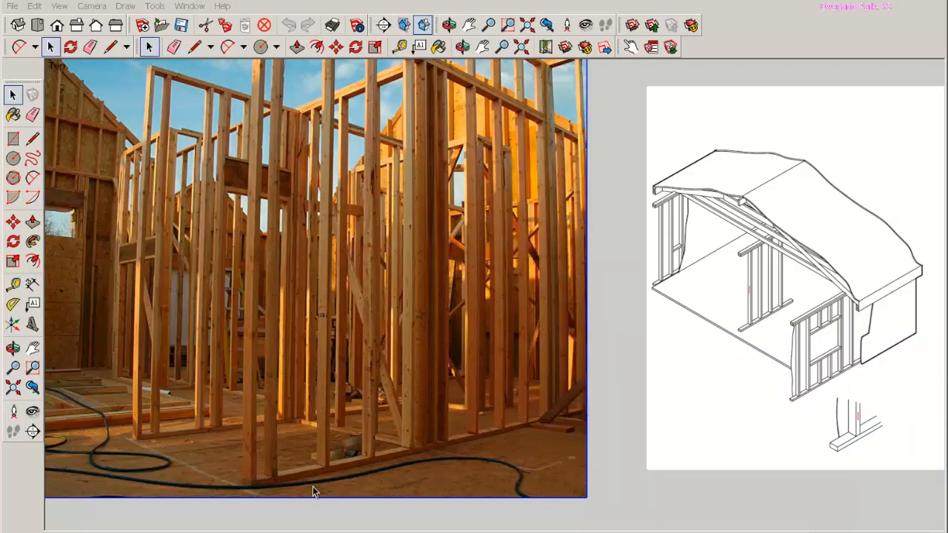
pyautogui.moveTo(247, 465)
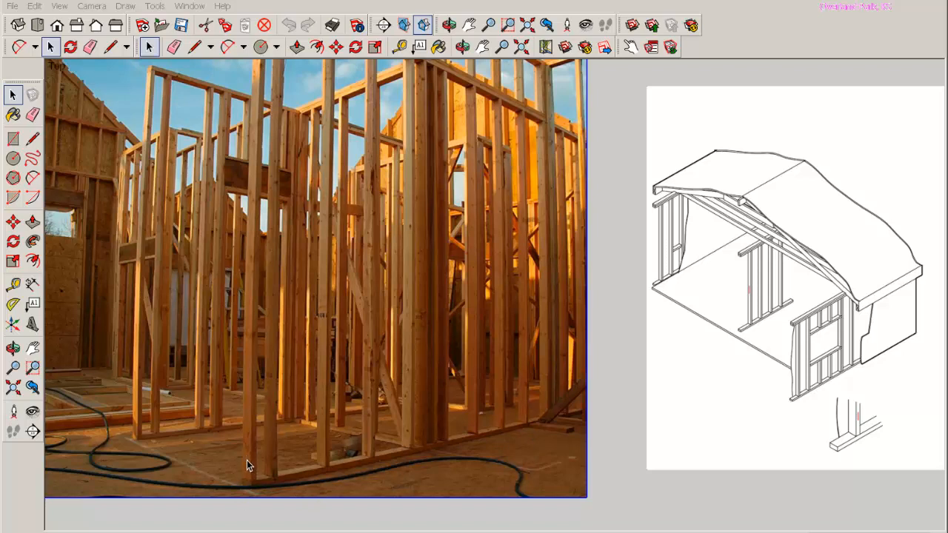
pyautogui.moveTo(124, 449)
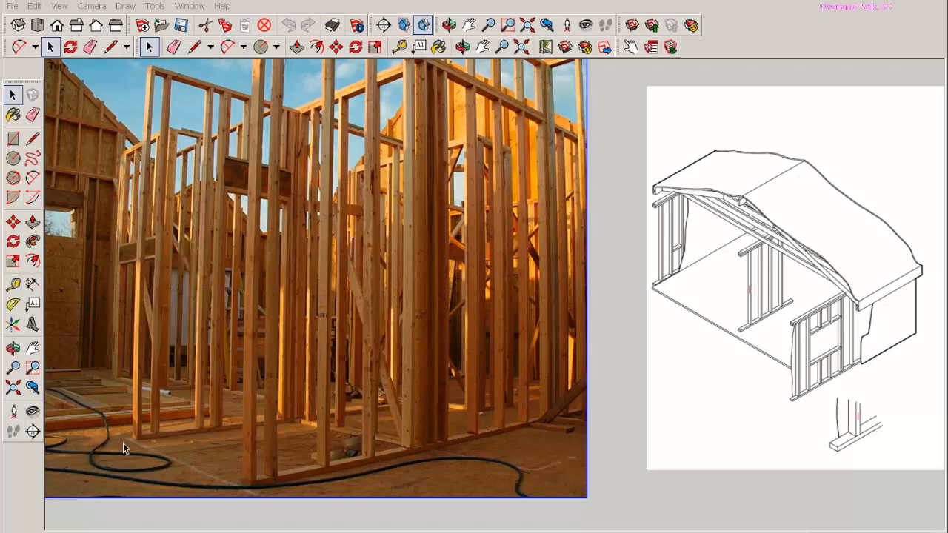
pyautogui.moveTo(258, 480)
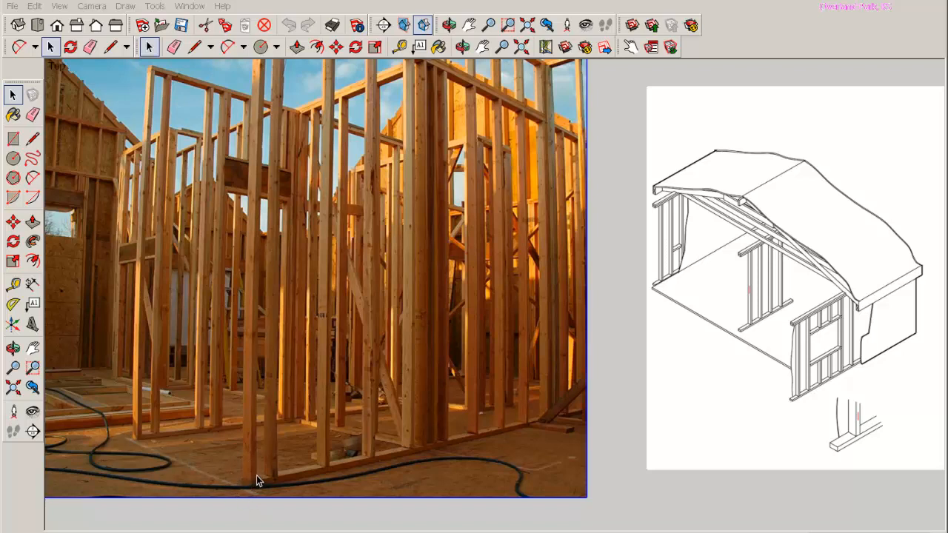
pyautogui.moveTo(257, 474)
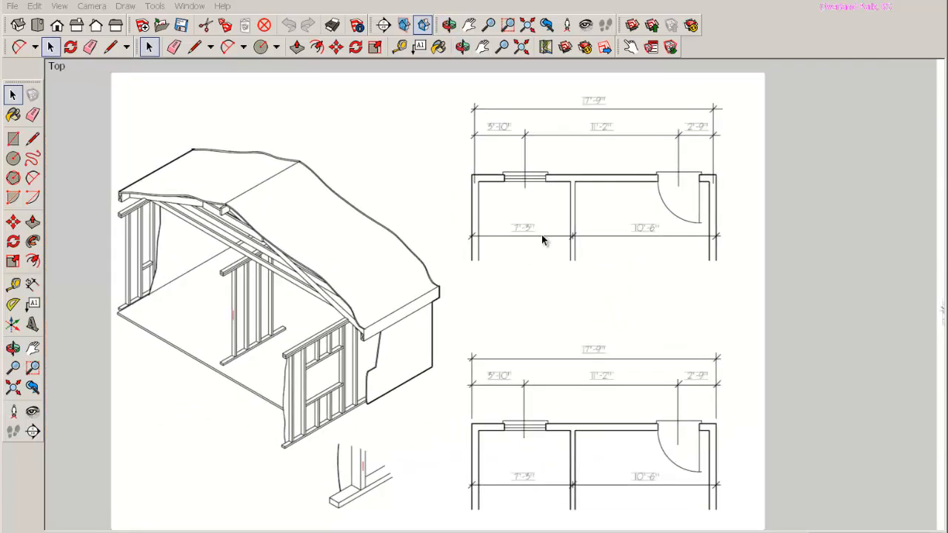
pyautogui.moveTo(478, 189)
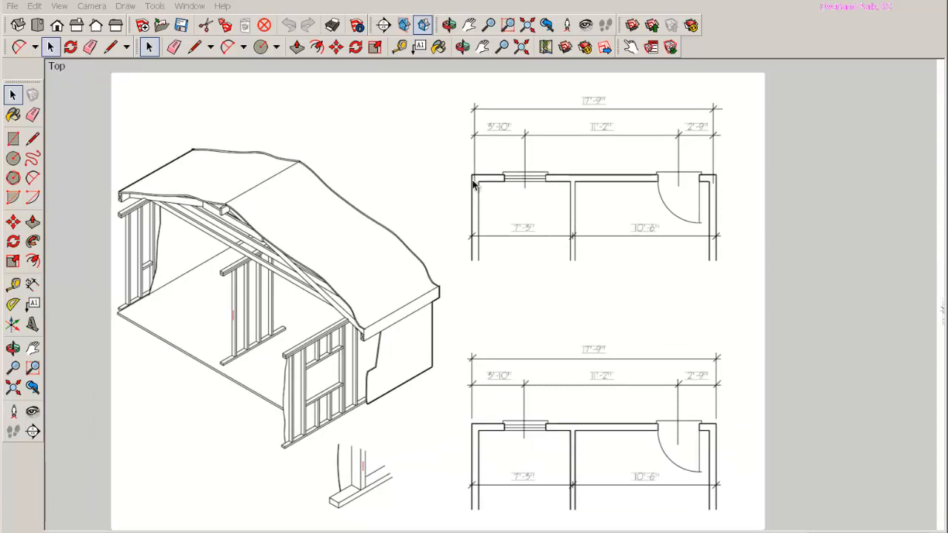
pyautogui.moveTo(400, 342)
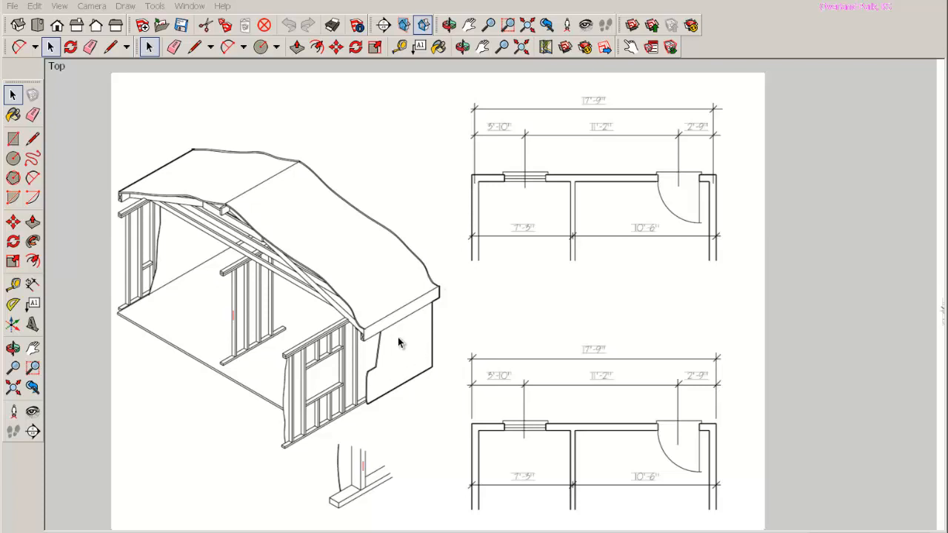
pyautogui.moveTo(384, 398)
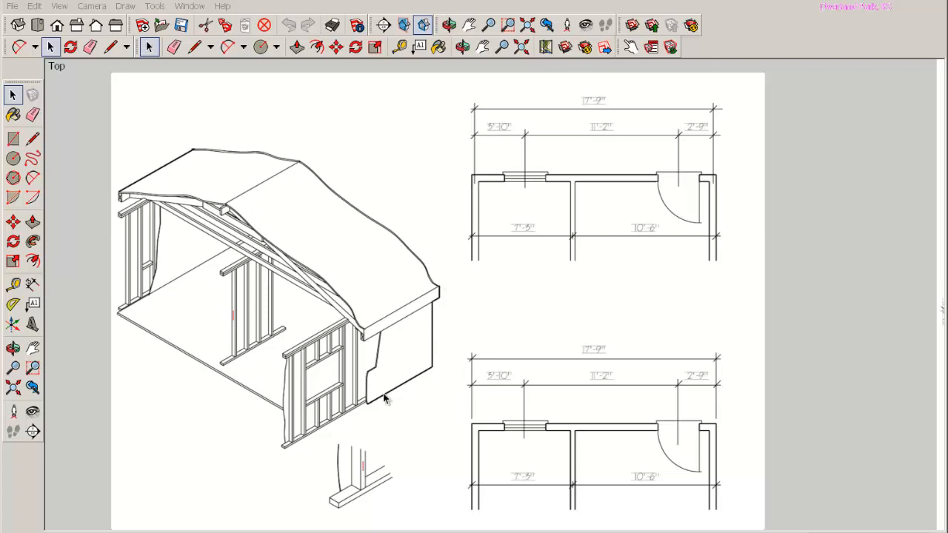
pyautogui.moveTo(585, 109)
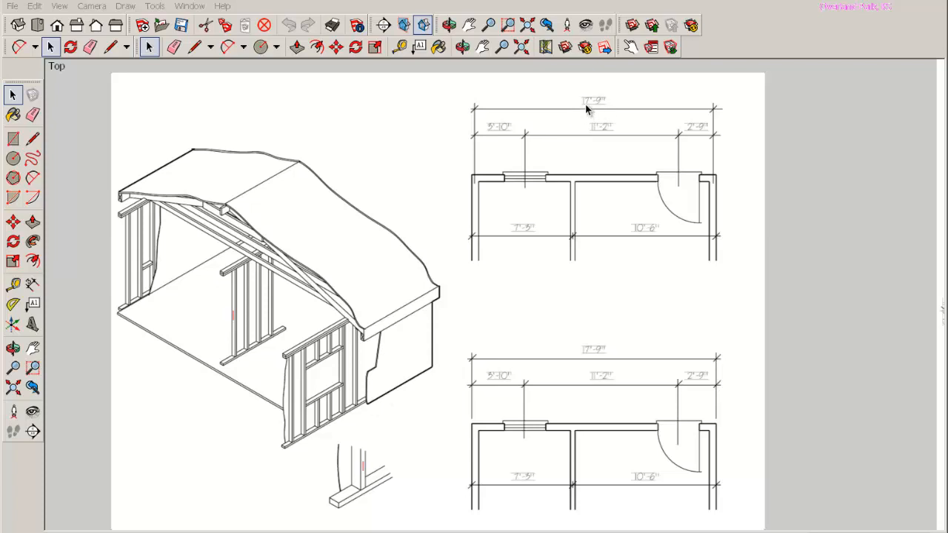
pyautogui.moveTo(598, 108)
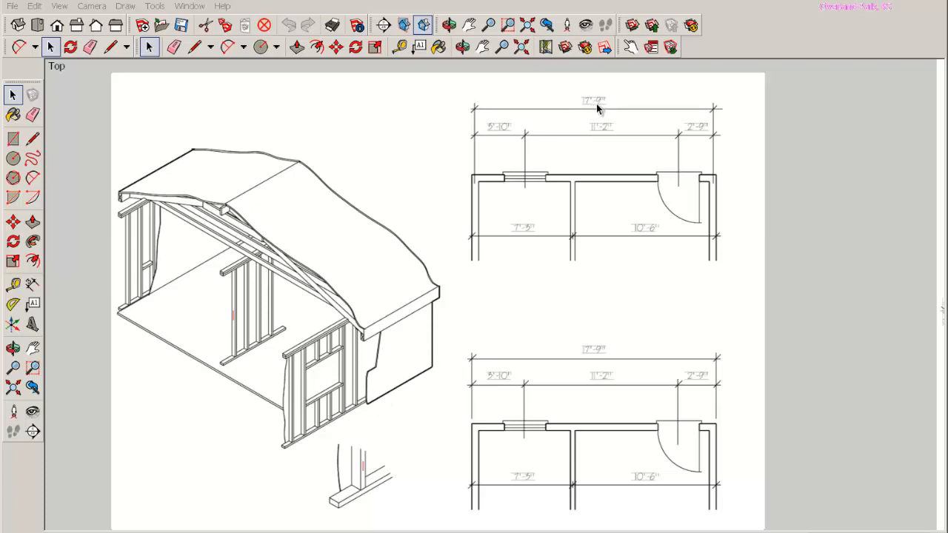
pyautogui.moveTo(306, 426)
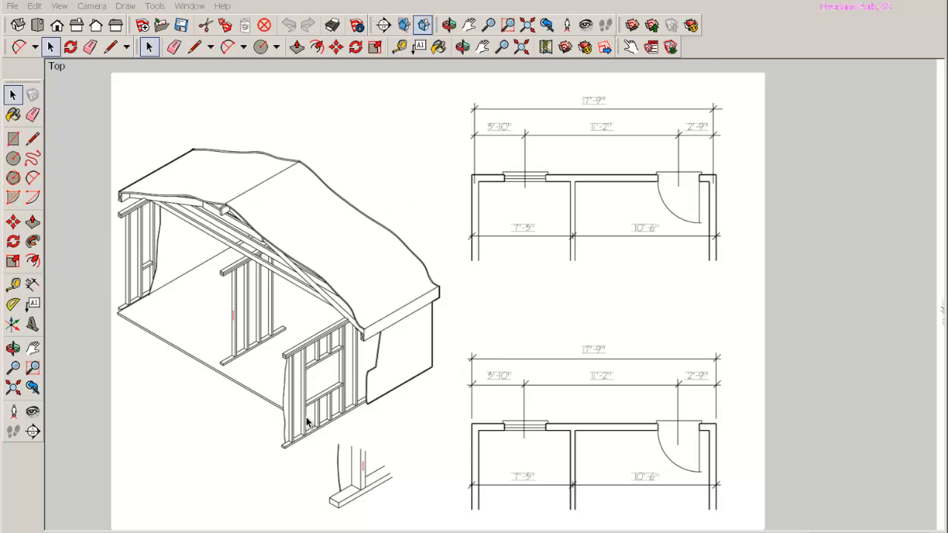
pyautogui.moveTo(126, 278)
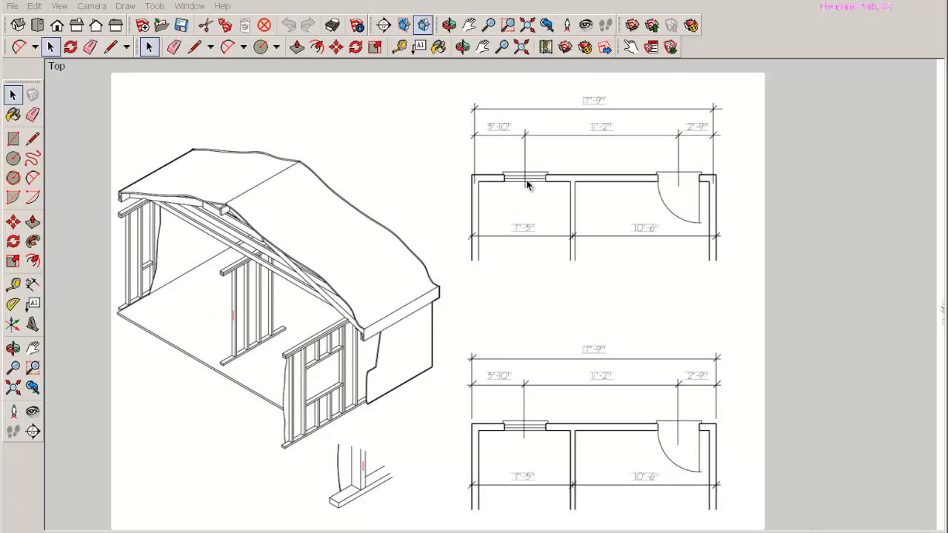
pyautogui.moveTo(574, 243)
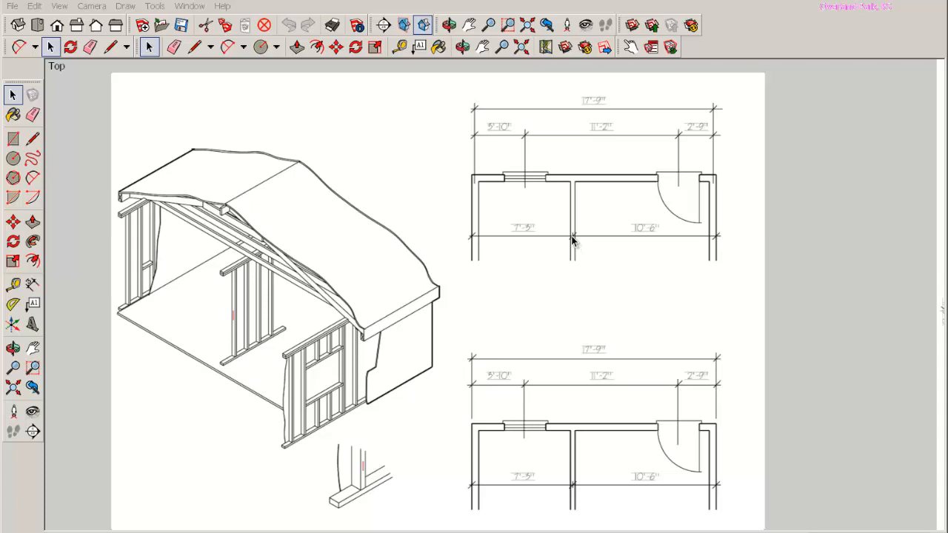
pyautogui.moveTo(683, 176)
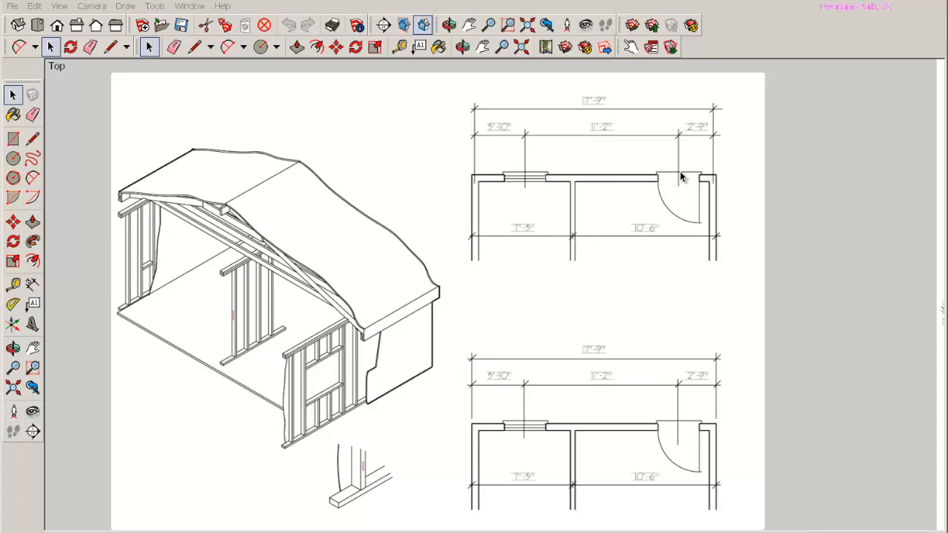
pyautogui.moveTo(665, 195)
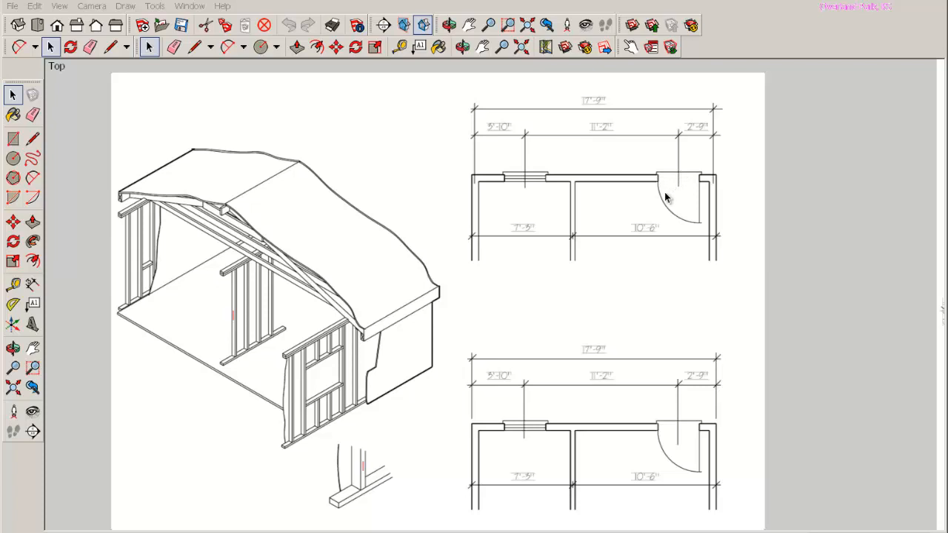
pyautogui.moveTo(695, 154)
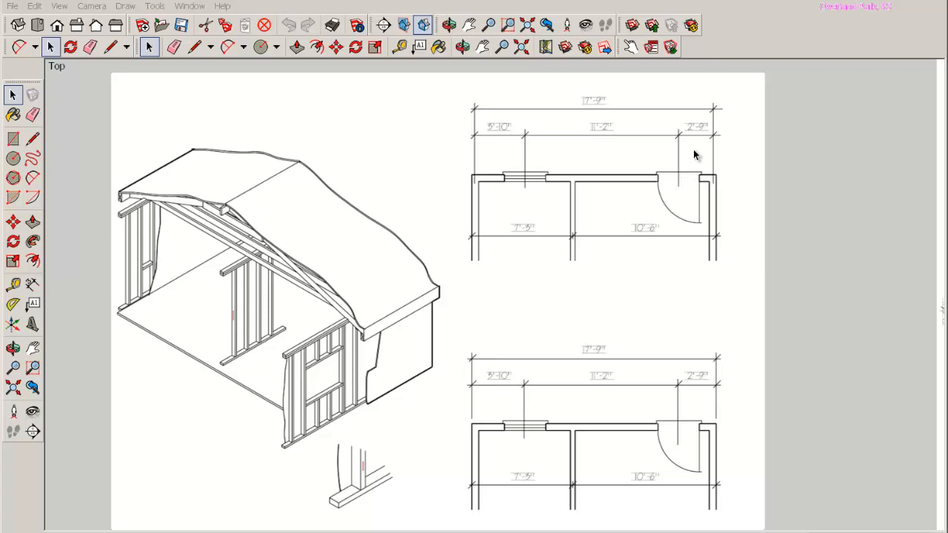
pyautogui.moveTo(570, 164)
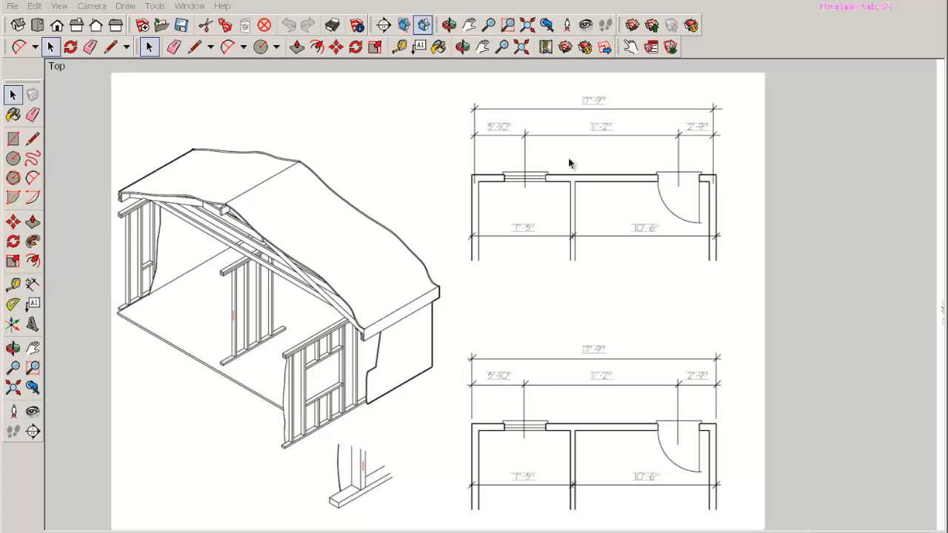
pyautogui.moveTo(703, 151)
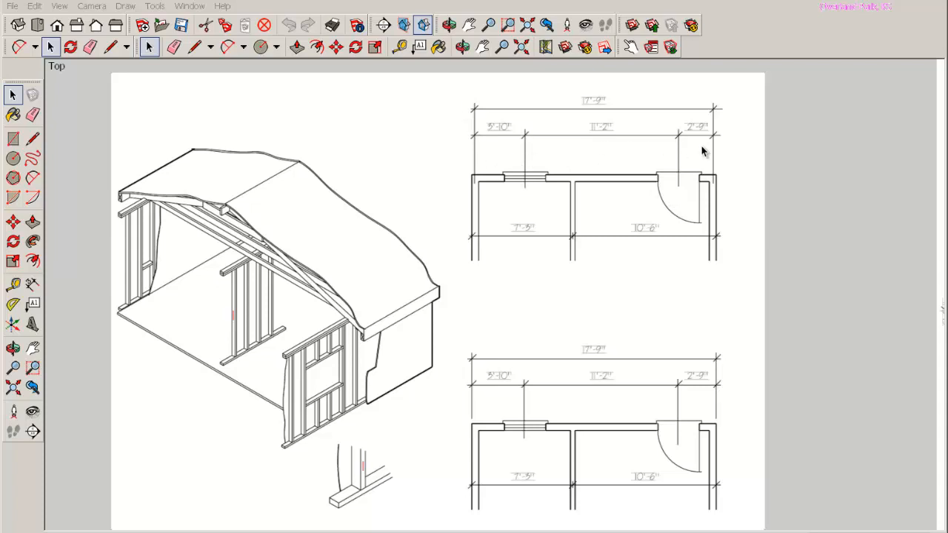
pyautogui.moveTo(694, 111)
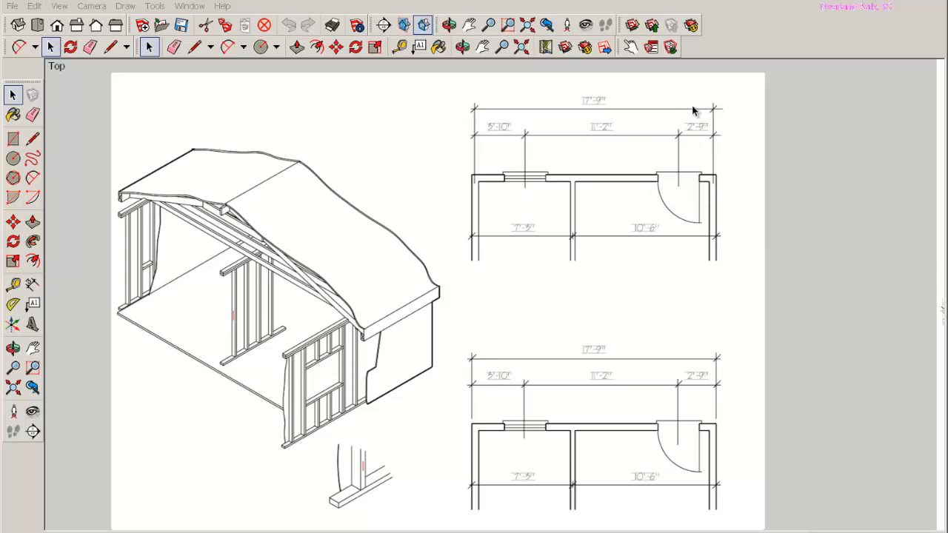
pyautogui.moveTo(465, 111)
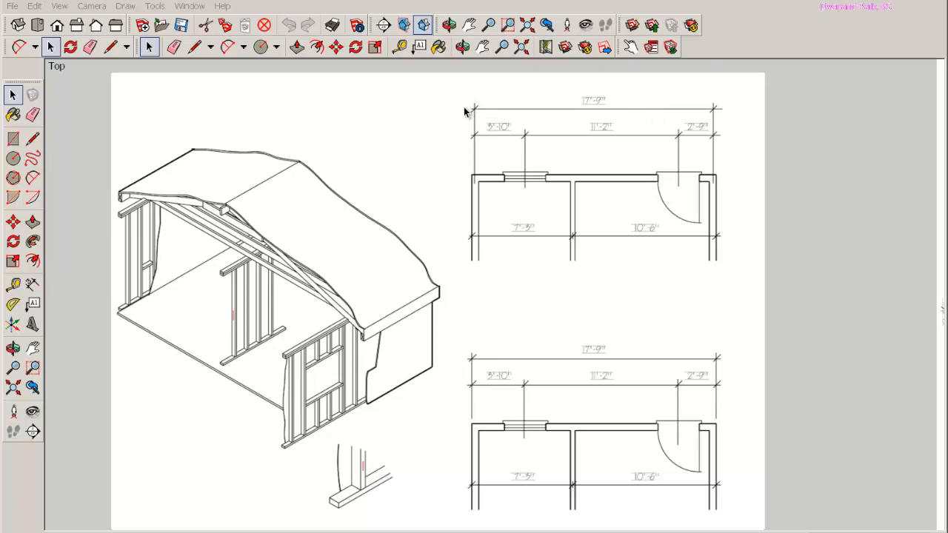
pyautogui.moveTo(689, 119)
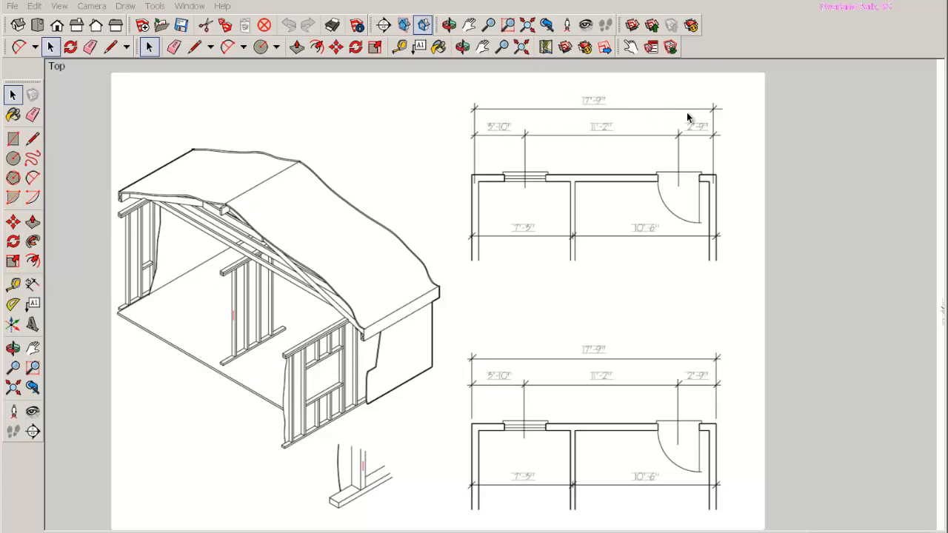
pyautogui.moveTo(530, 131)
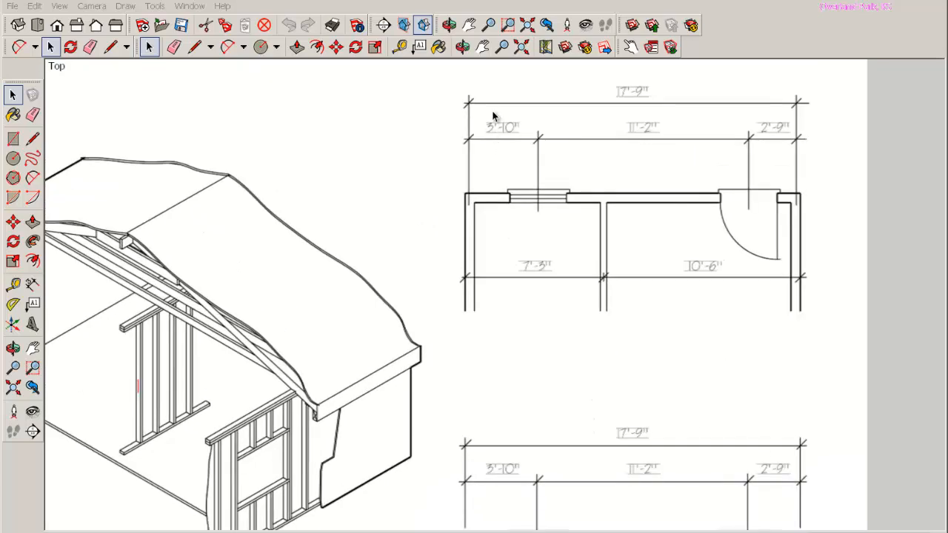
pyautogui.moveTo(502, 140)
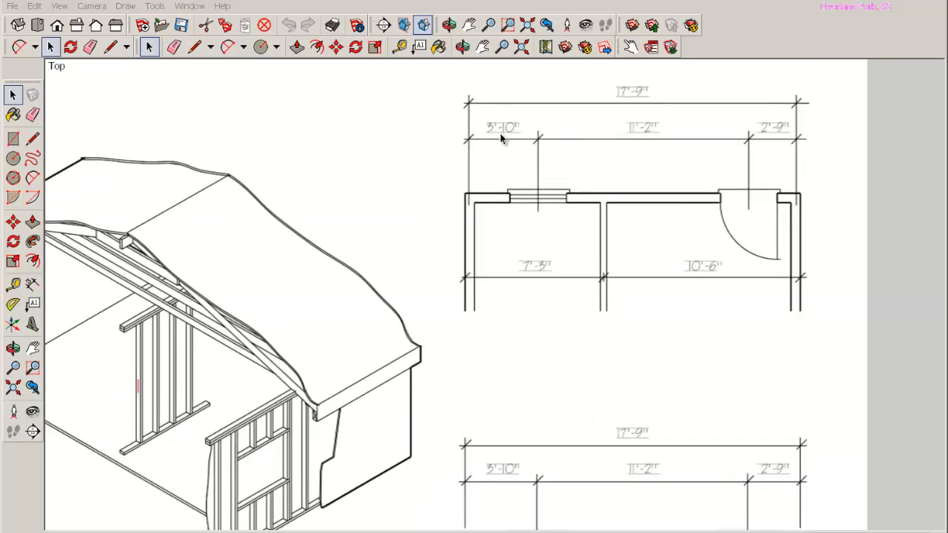
pyautogui.moveTo(524, 146)
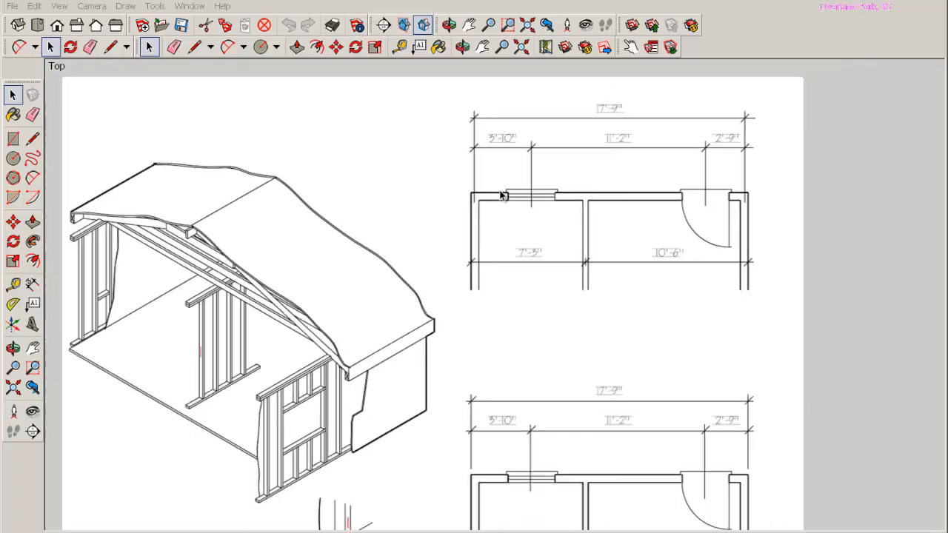
pyautogui.moveTo(492, 143)
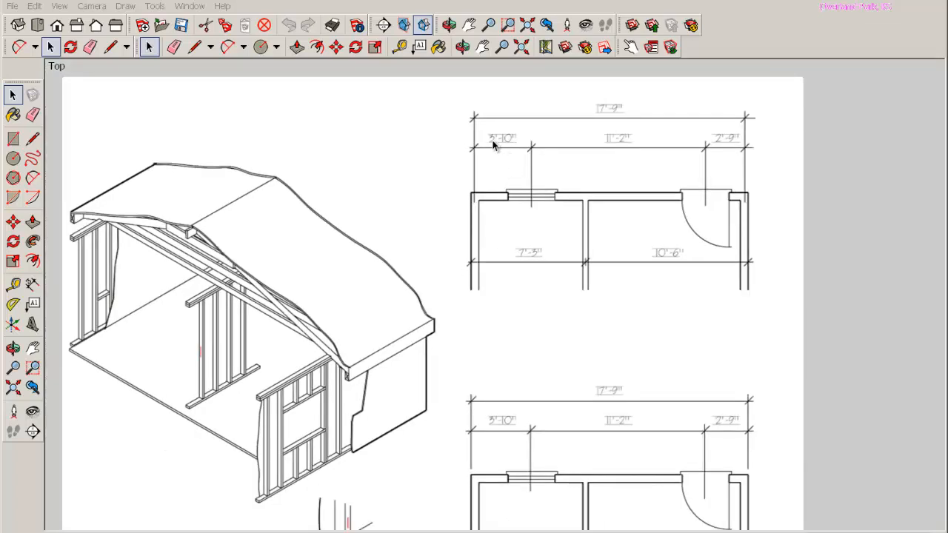
pyautogui.moveTo(497, 143)
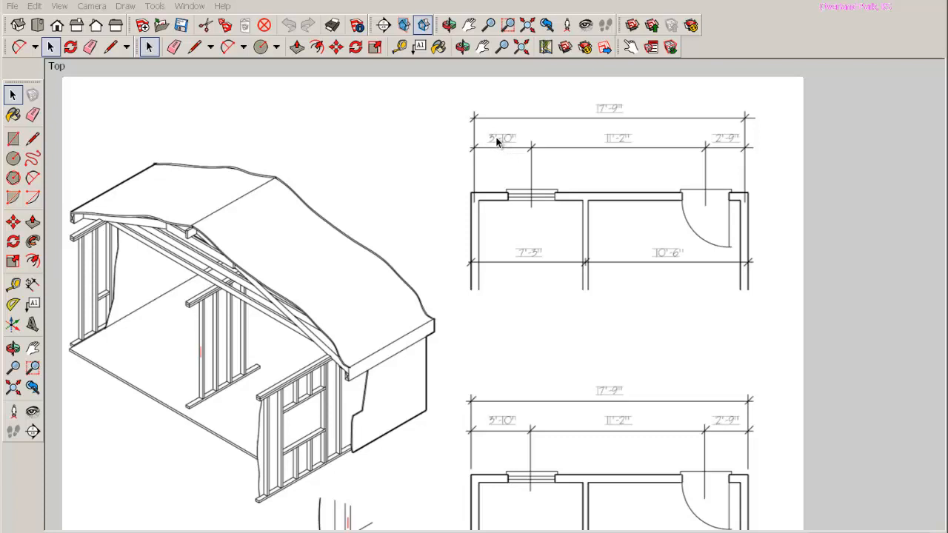
pyautogui.moveTo(503, 146)
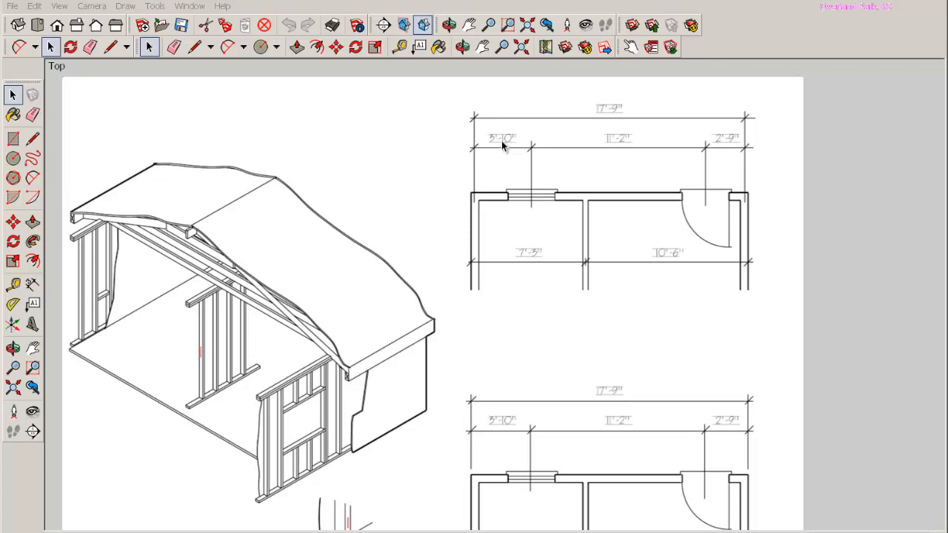
pyautogui.moveTo(501, 153)
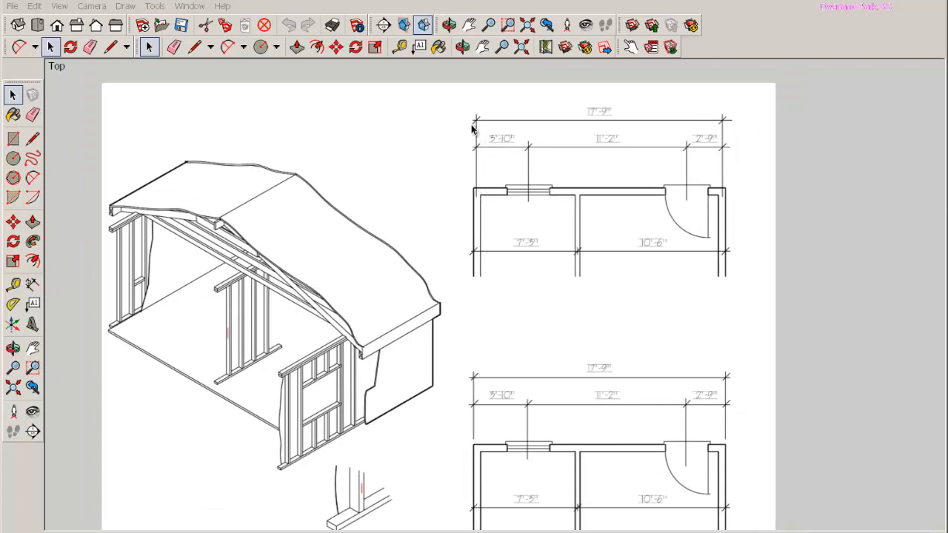
pyautogui.moveTo(729, 126)
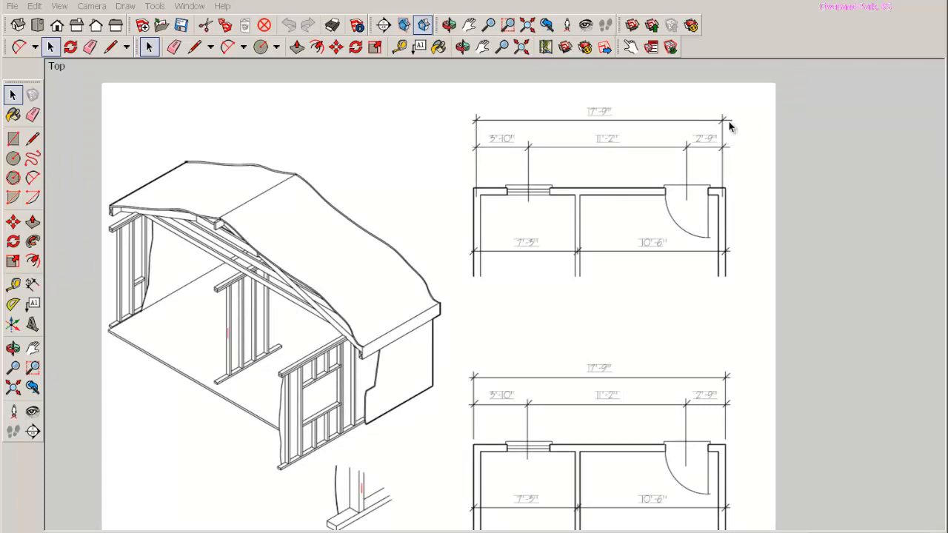
pyautogui.moveTo(488, 200)
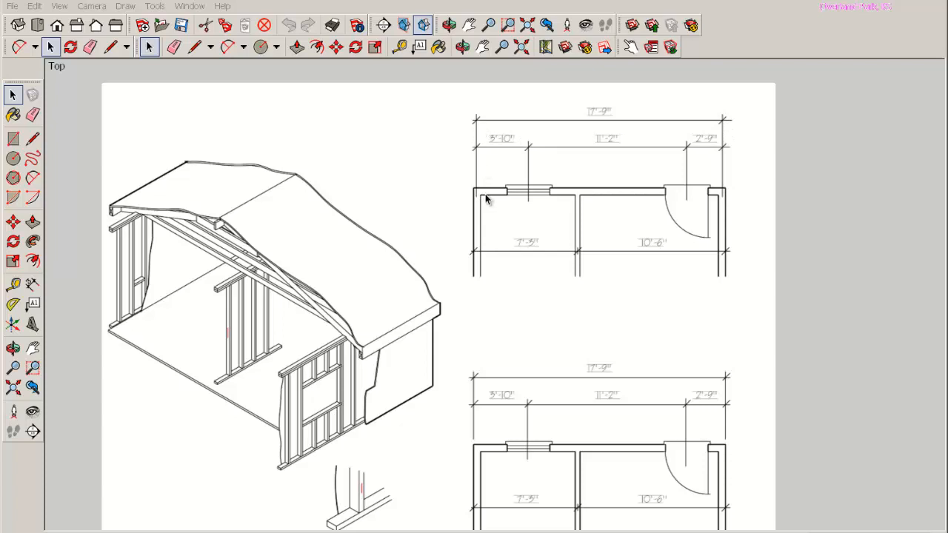
pyautogui.moveTo(480, 412)
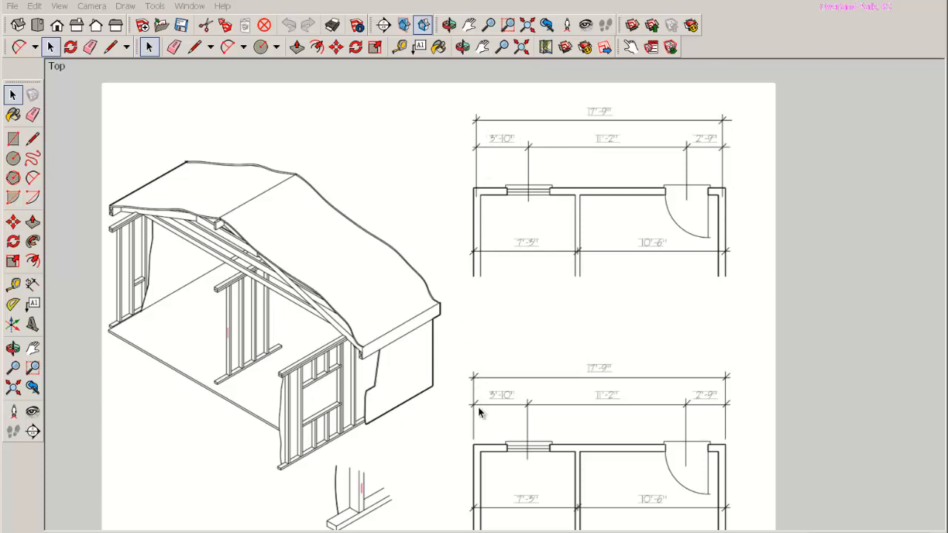
pyautogui.moveTo(562, 439)
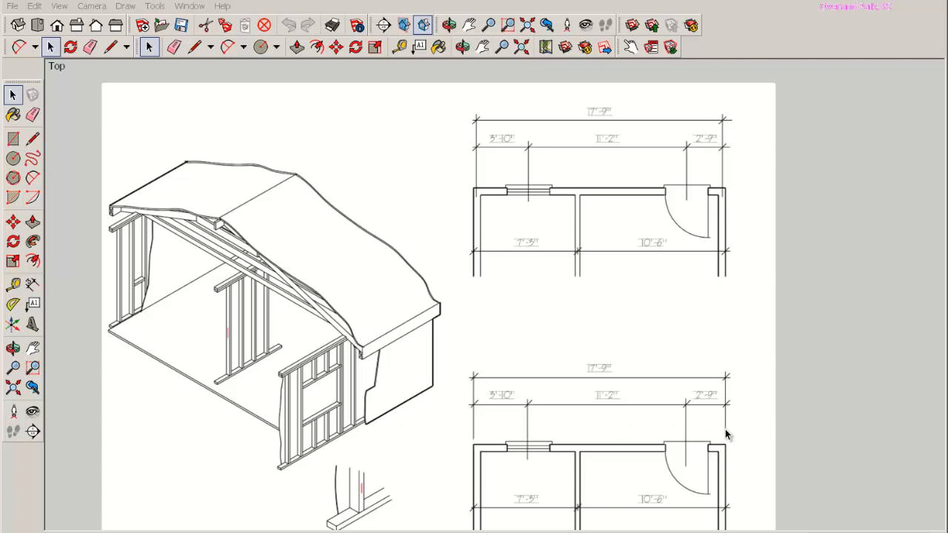
pyautogui.moveTo(733, 442)
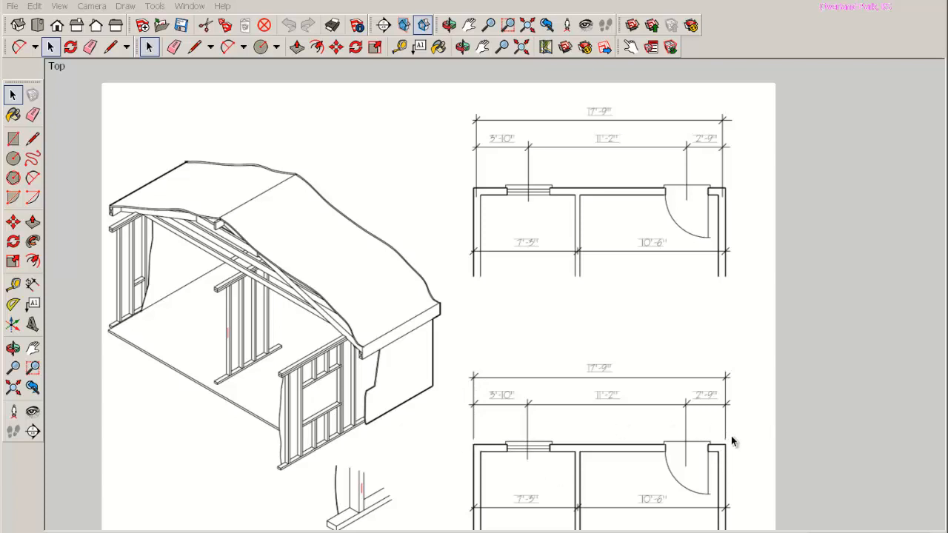
pyautogui.moveTo(725, 435)
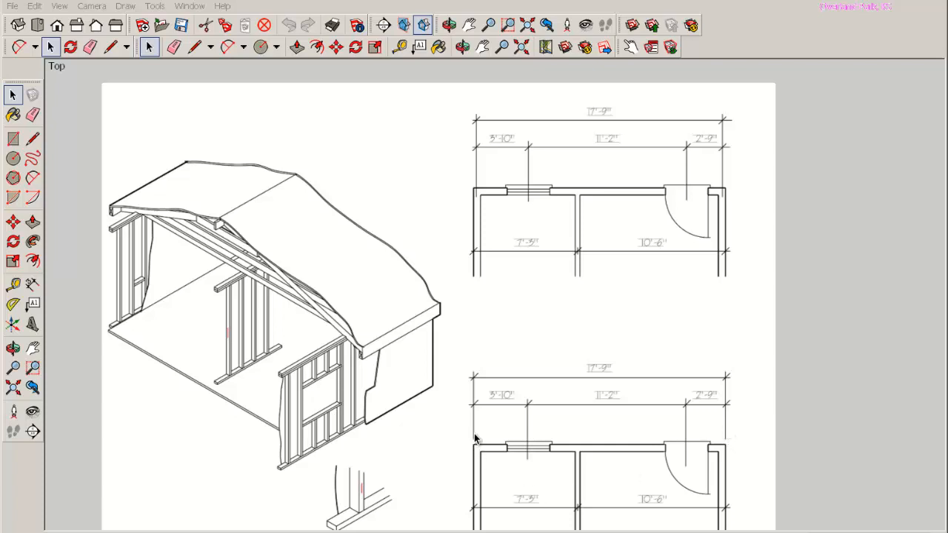
pyautogui.moveTo(477, 191)
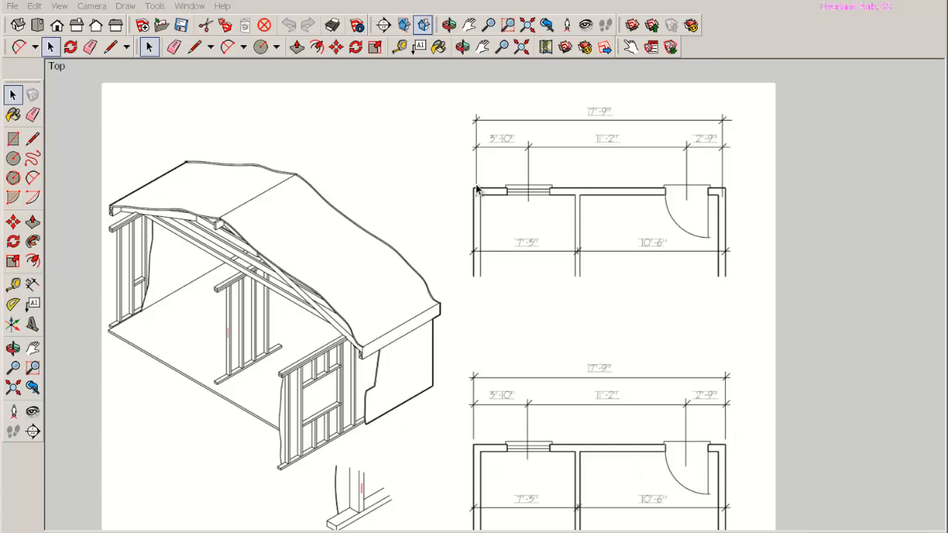
pyautogui.moveTo(658, 340)
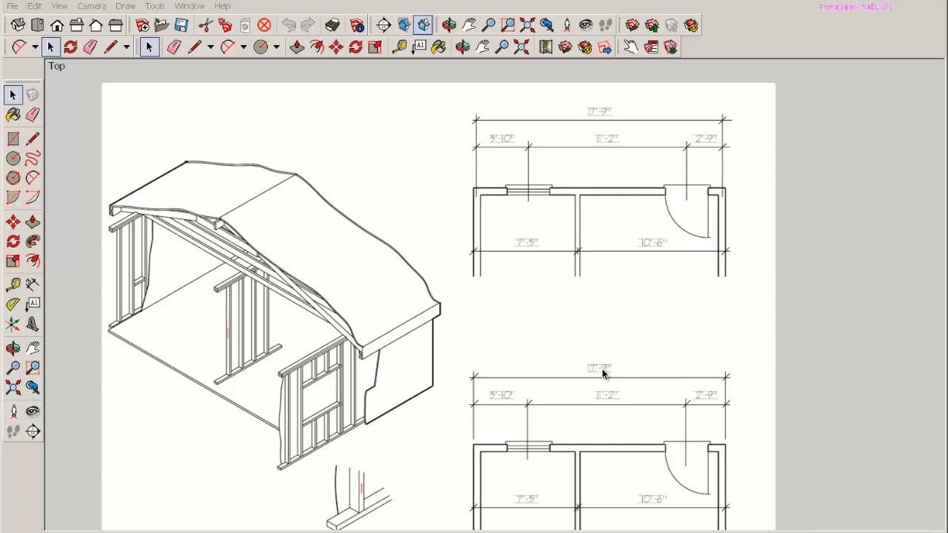
pyautogui.moveTo(603, 374)
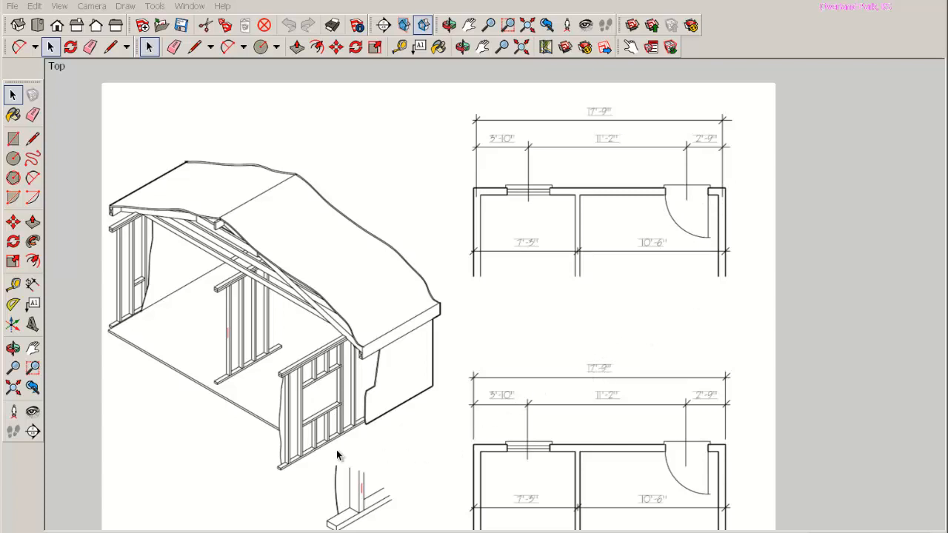
pyautogui.moveTo(119, 319)
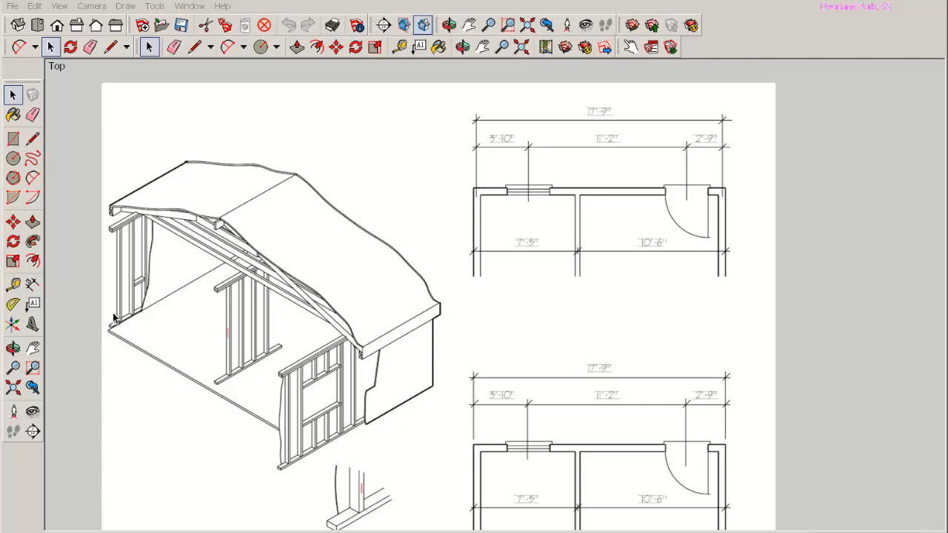
pyautogui.moveTo(468, 444)
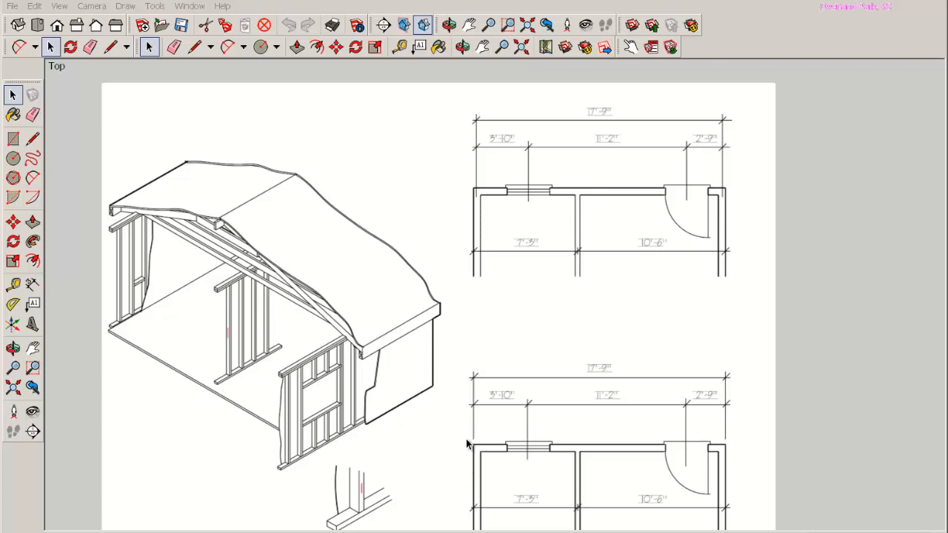
pyautogui.moveTo(726, 441)
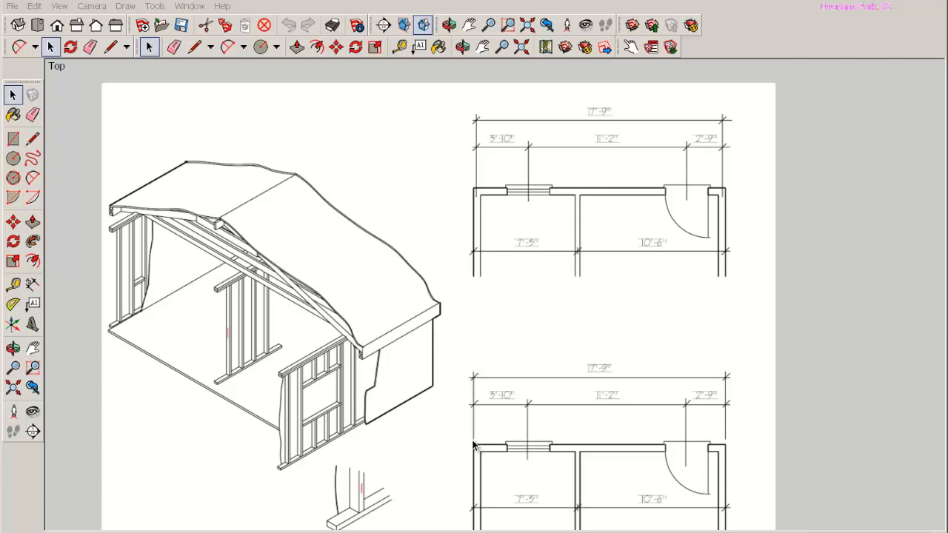
pyautogui.moveTo(468, 442)
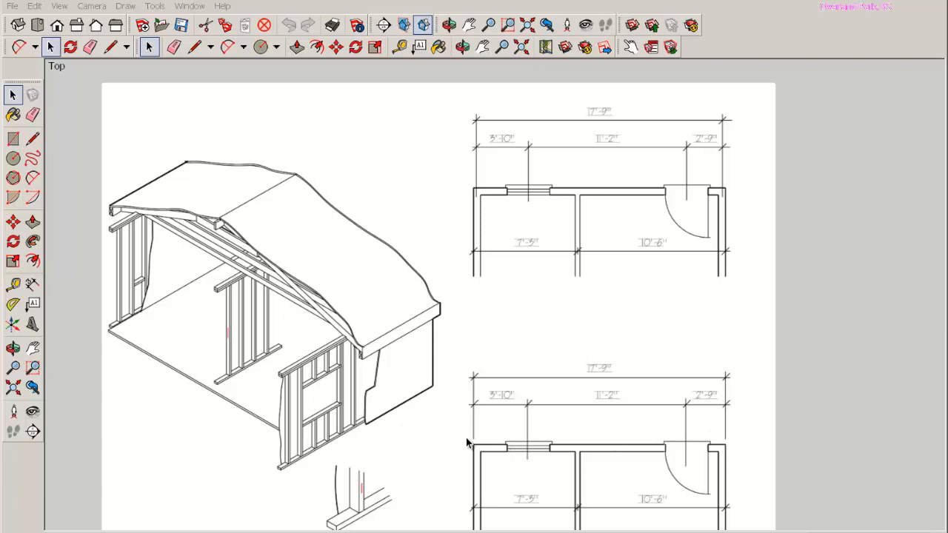
pyautogui.moveTo(529, 404)
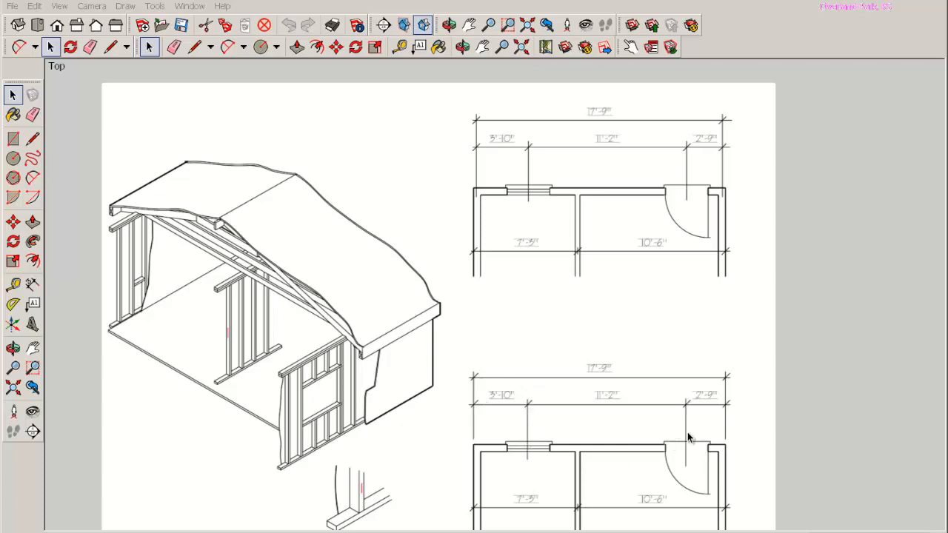
pyautogui.moveTo(655, 189)
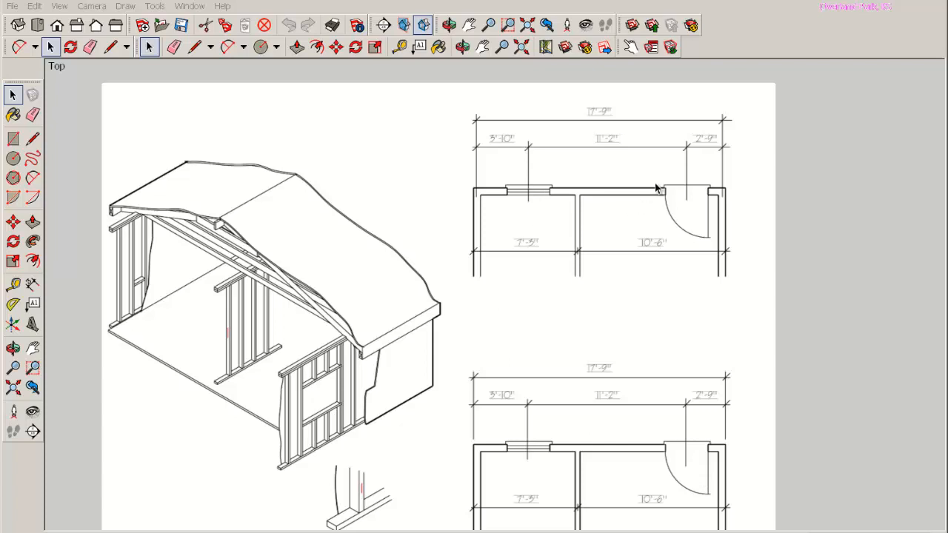
pyautogui.moveTo(677, 222)
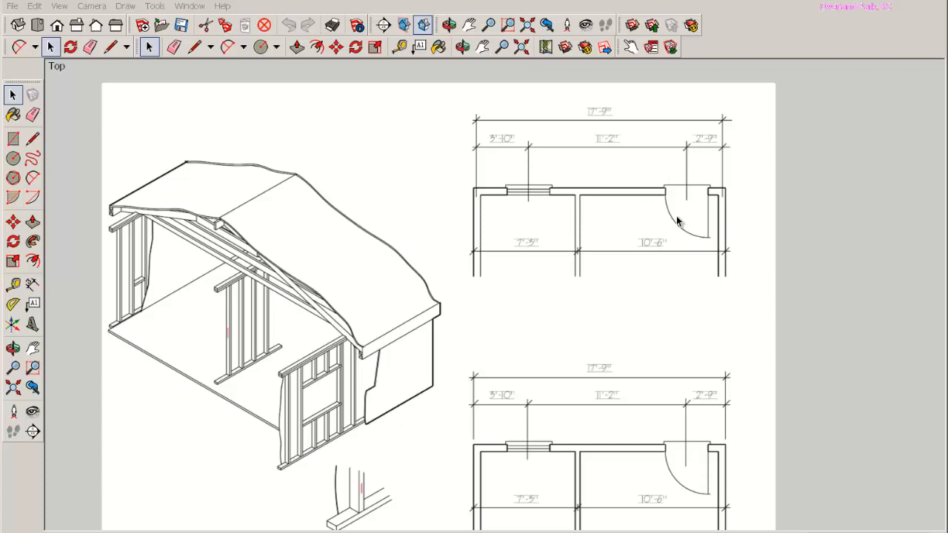
pyautogui.moveTo(480, 108)
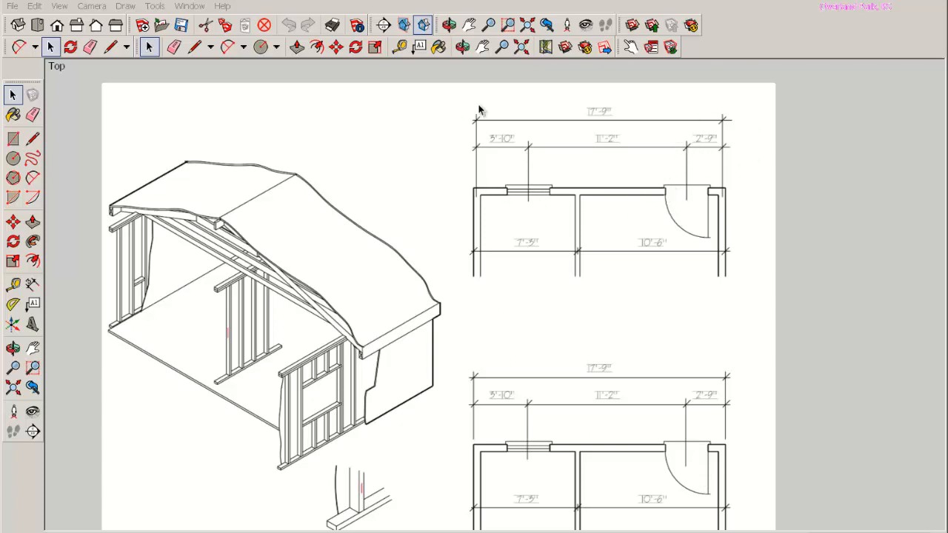
pyautogui.moveTo(590, 194)
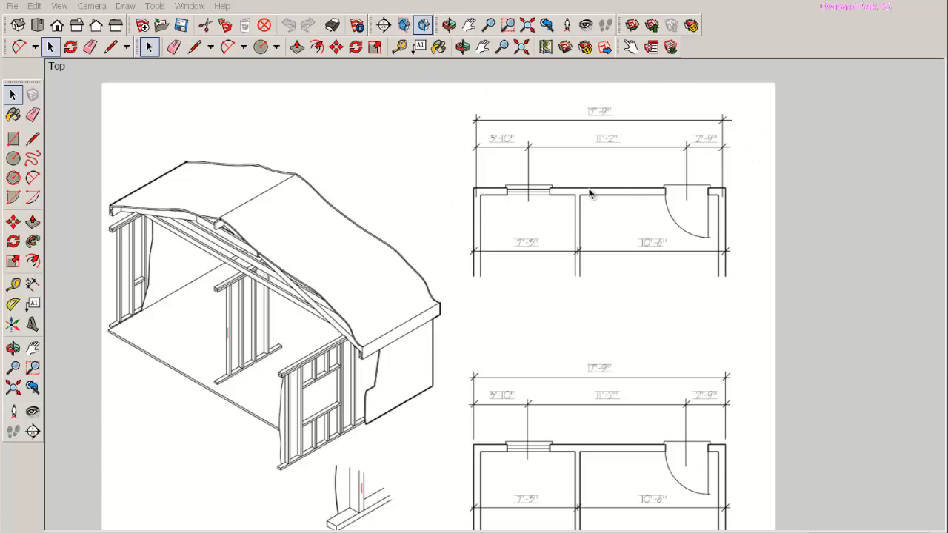
pyautogui.moveTo(630, 113)
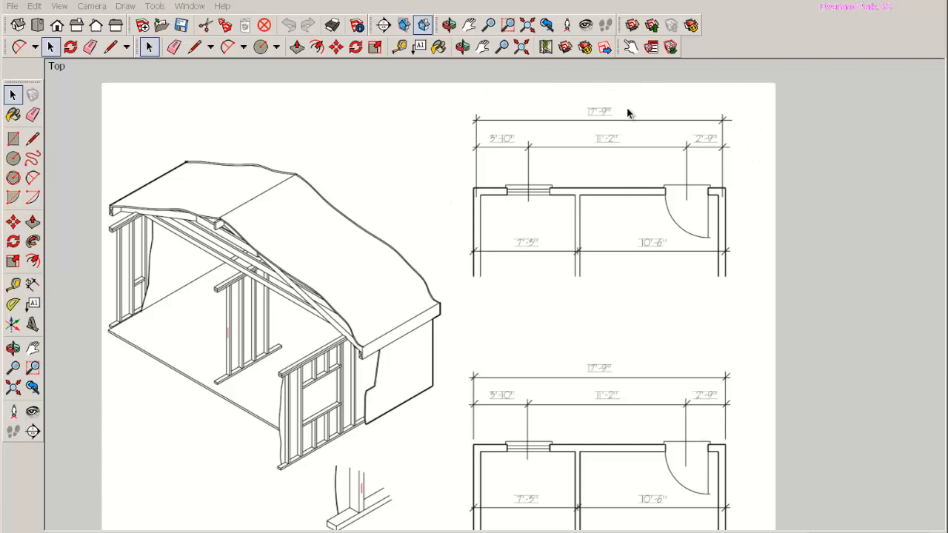
pyautogui.moveTo(719, 259)
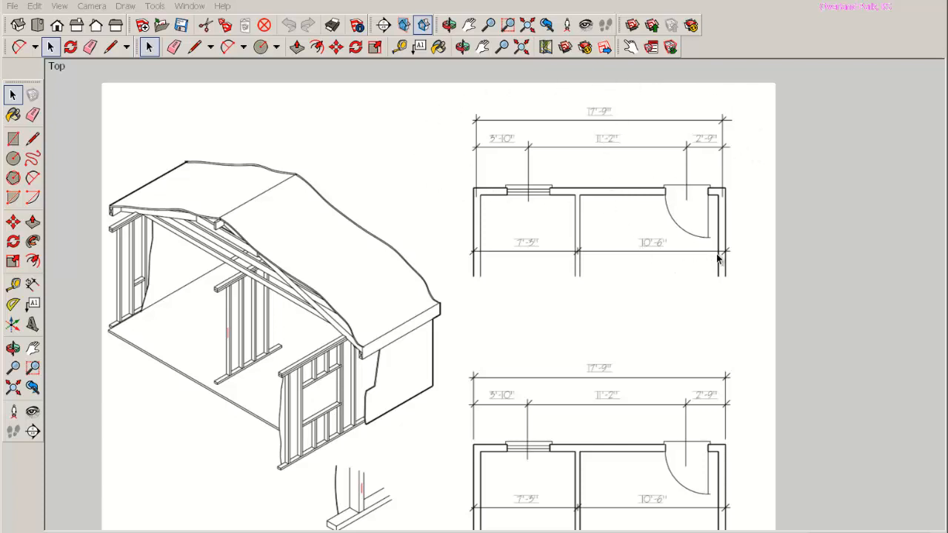
pyautogui.moveTo(717, 258)
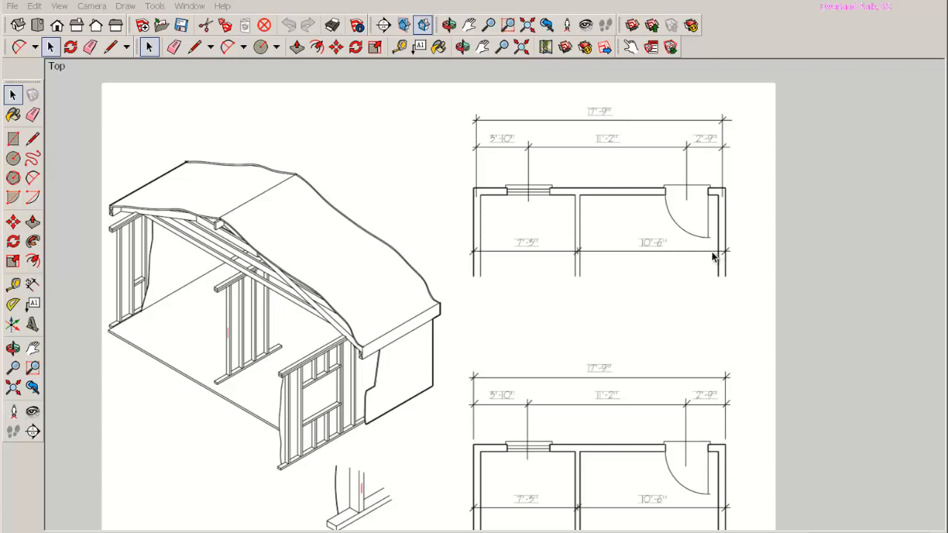
pyautogui.moveTo(493, 252)
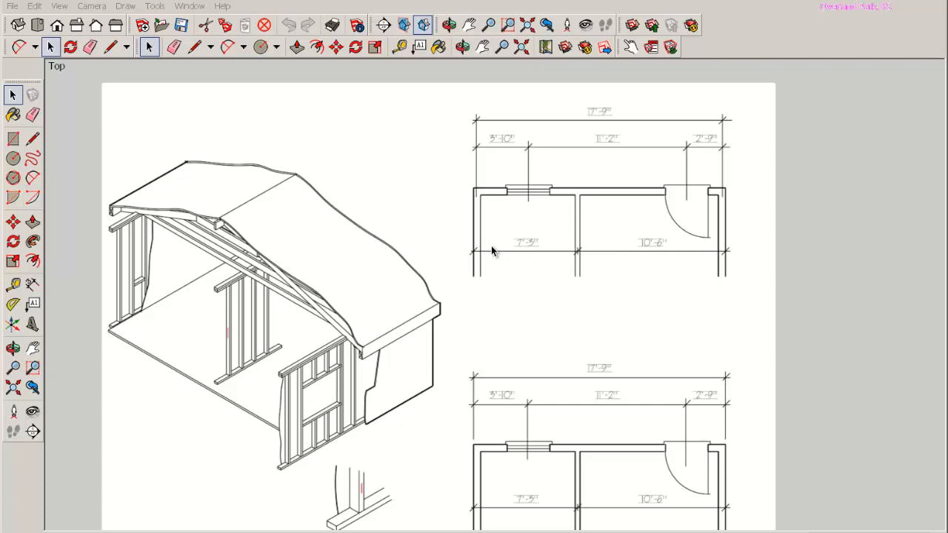
pyautogui.moveTo(611, 250)
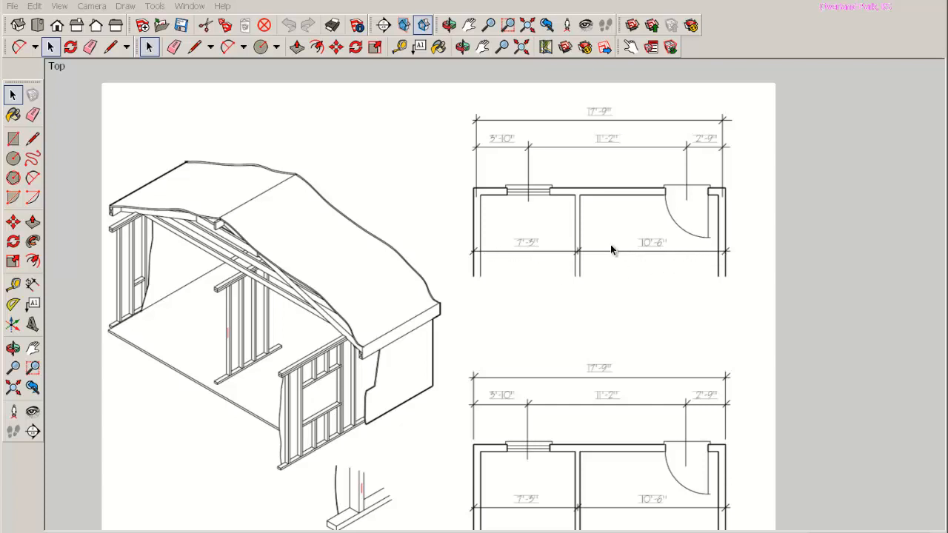
pyautogui.moveTo(468, 252)
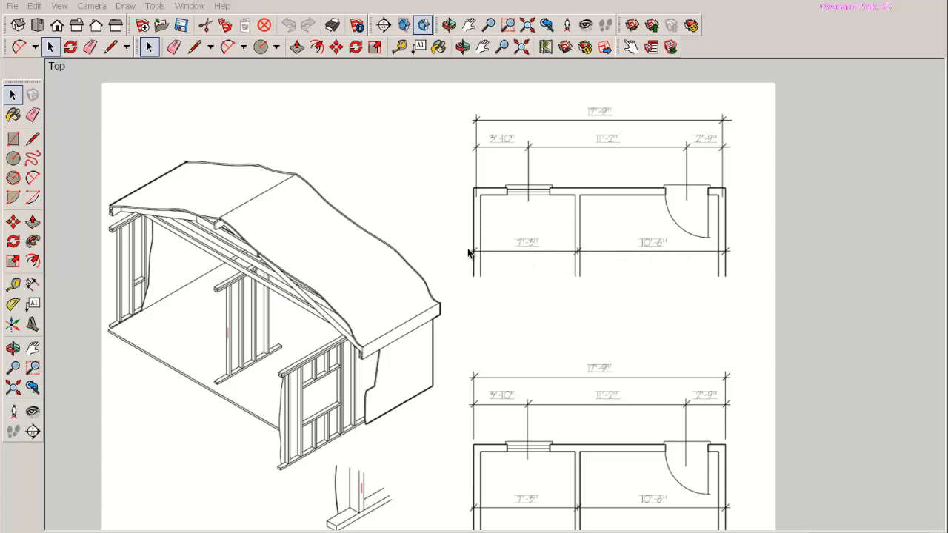
pyautogui.moveTo(468, 242)
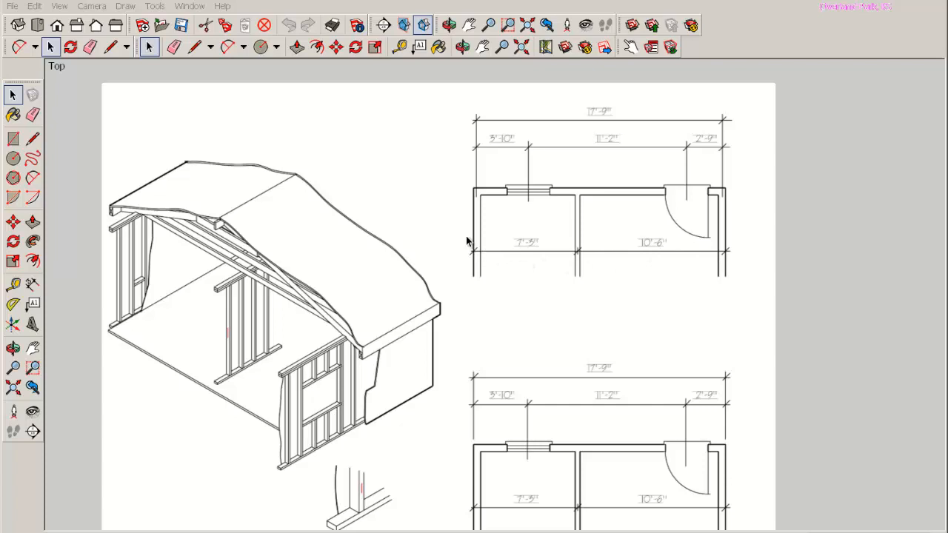
pyautogui.moveTo(508, 267)
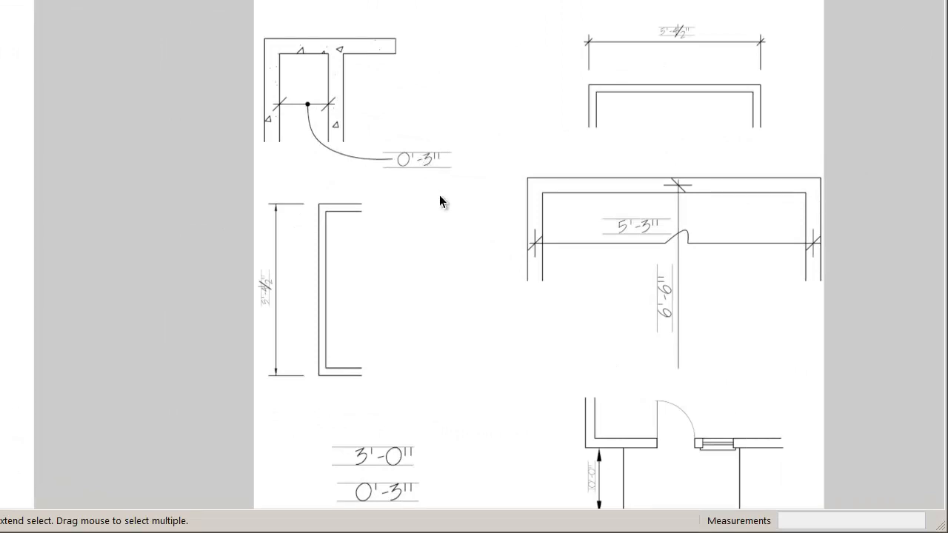
pyautogui.moveTo(433, 196)
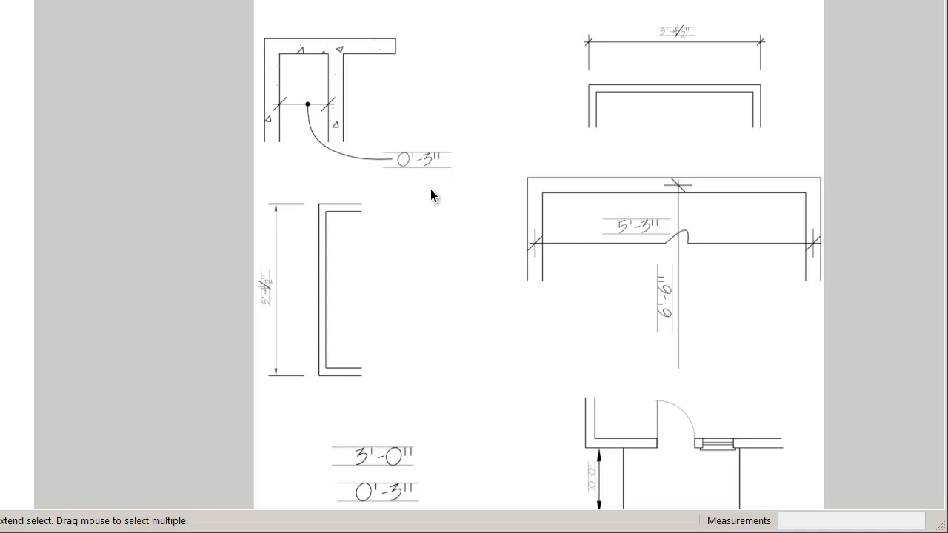
pyautogui.moveTo(434, 187)
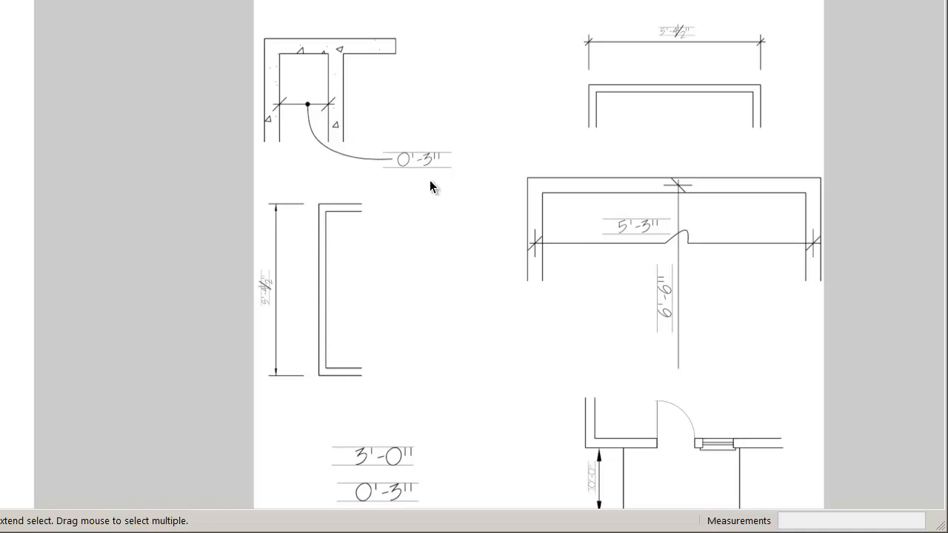
pyautogui.moveTo(324, 166)
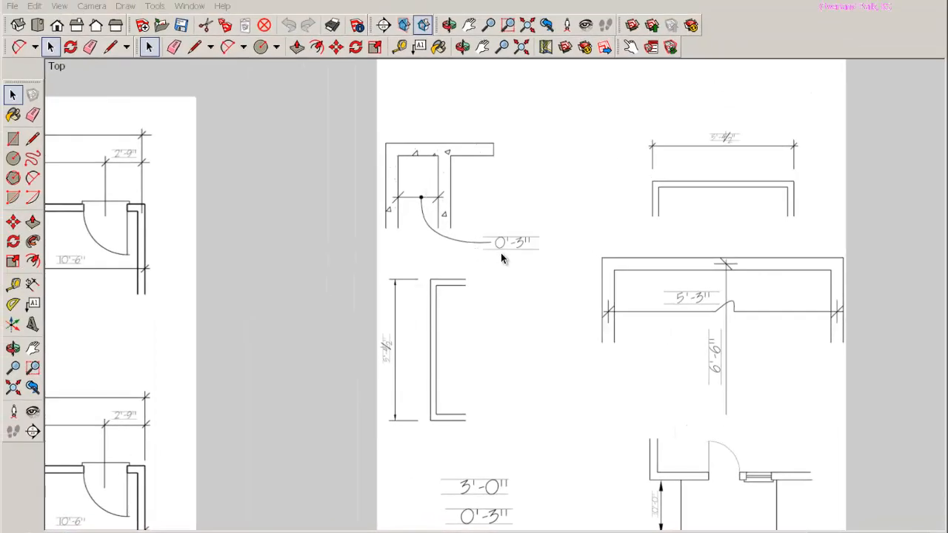
pyautogui.moveTo(434, 237)
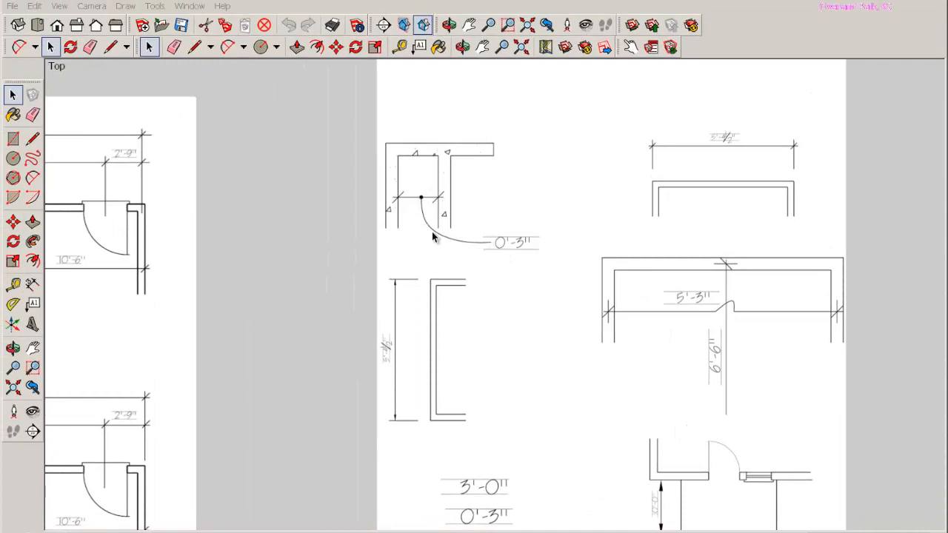
pyautogui.moveTo(520, 230)
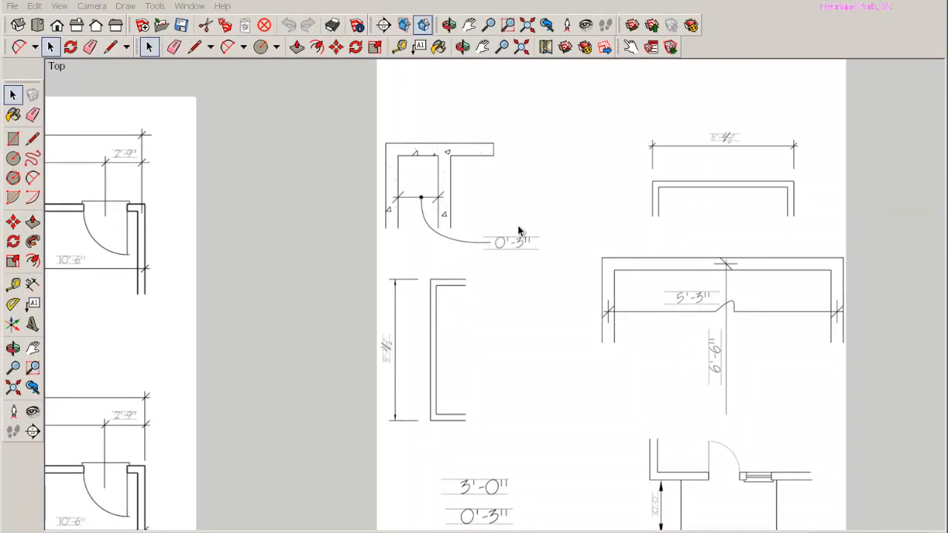
pyautogui.moveTo(474, 265)
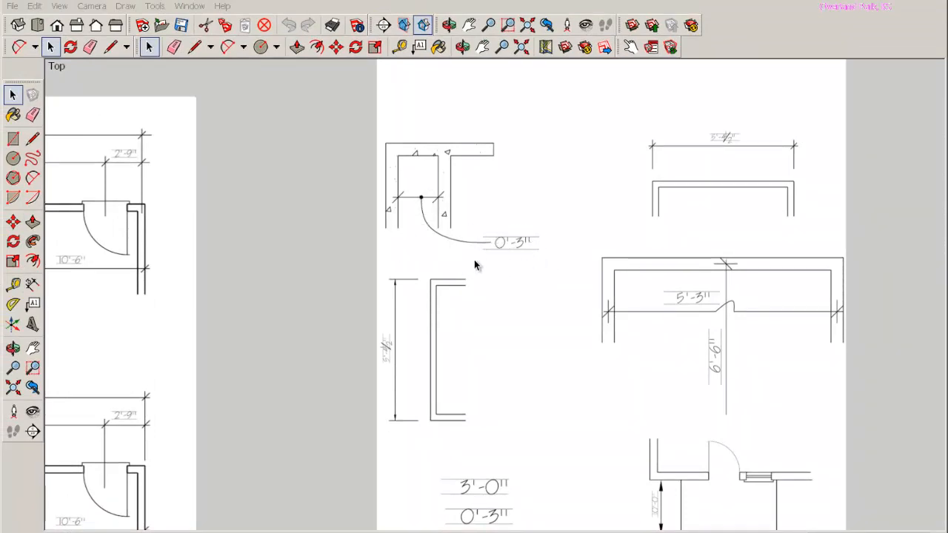
pyautogui.moveTo(437, 246)
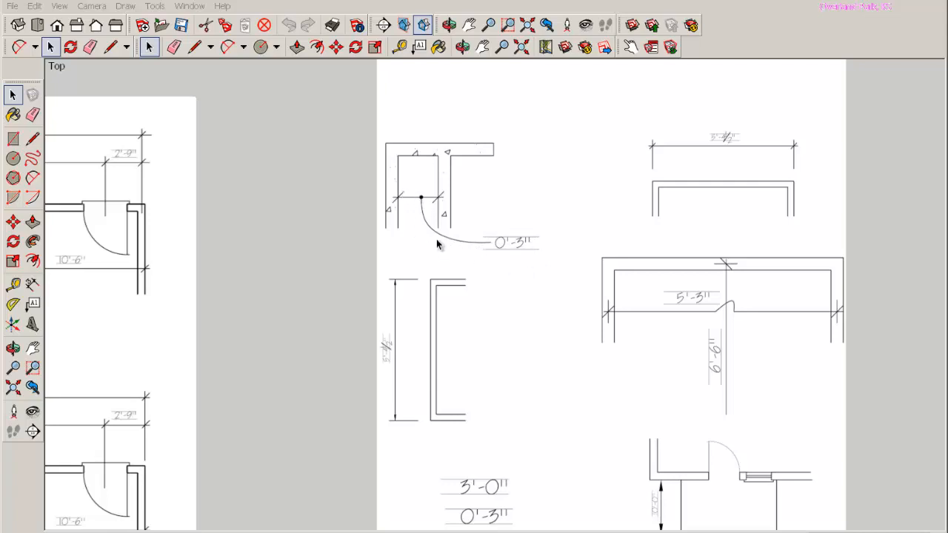
pyautogui.moveTo(448, 255)
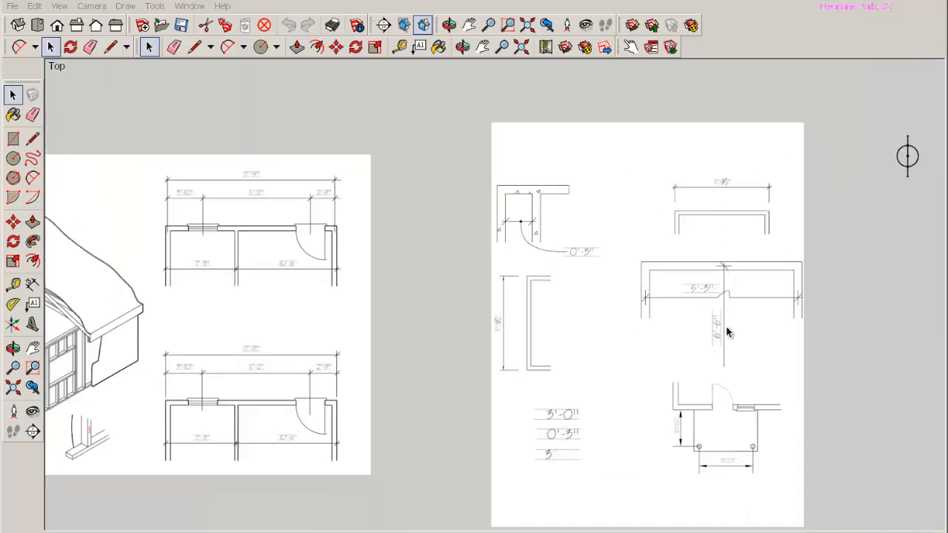
pyautogui.moveTo(667, 311)
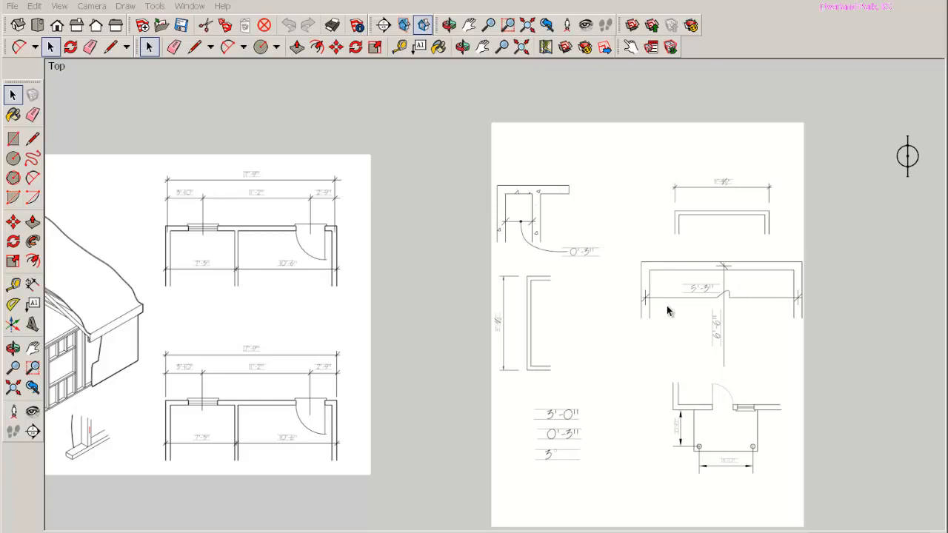
pyautogui.moveTo(727, 354)
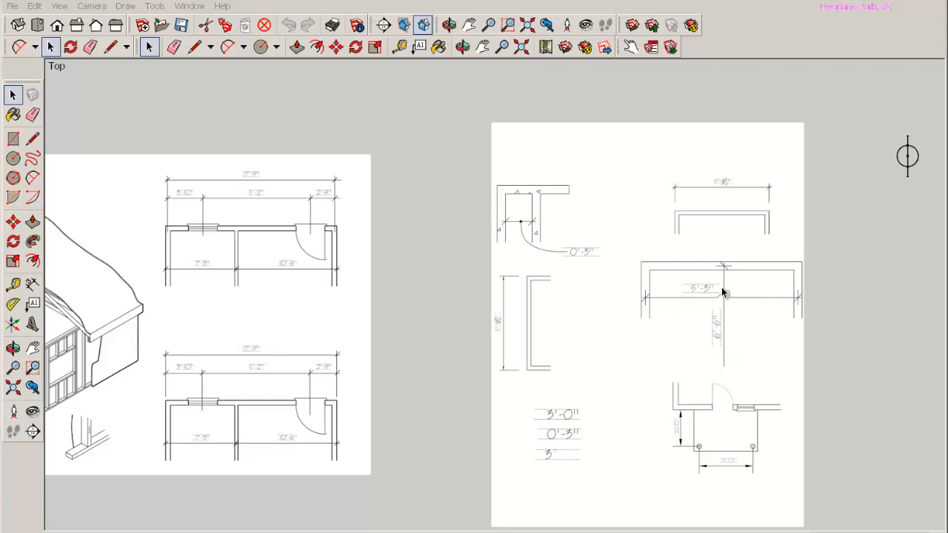
pyautogui.moveTo(727, 301)
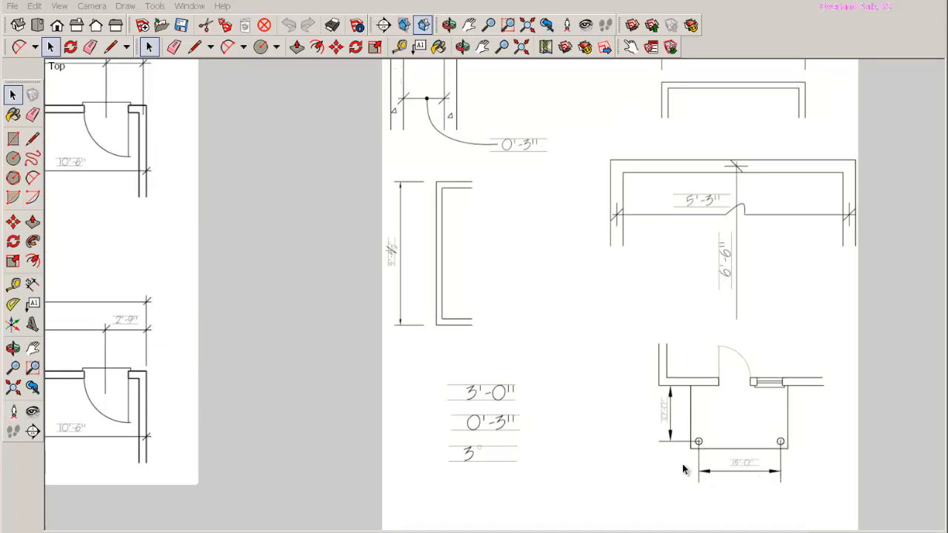
pyautogui.moveTo(722, 486)
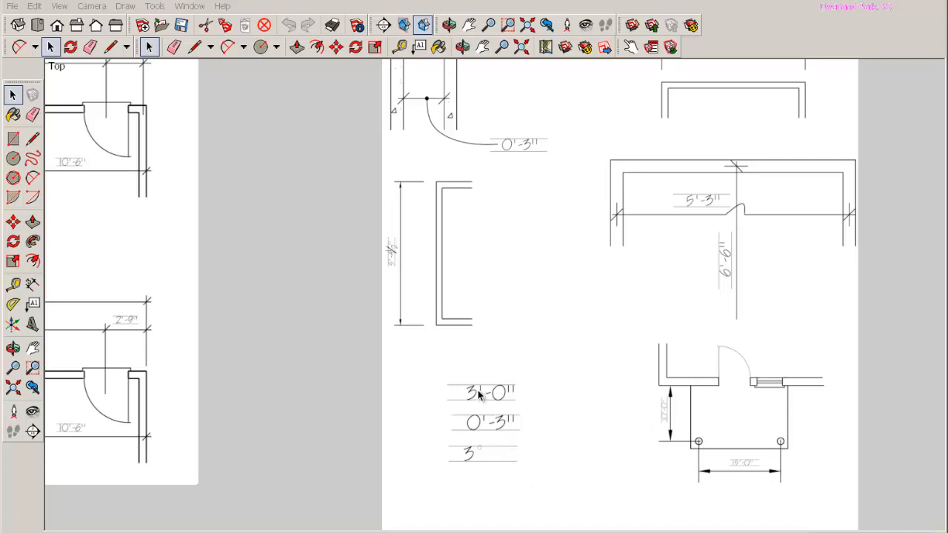
pyautogui.moveTo(469, 432)
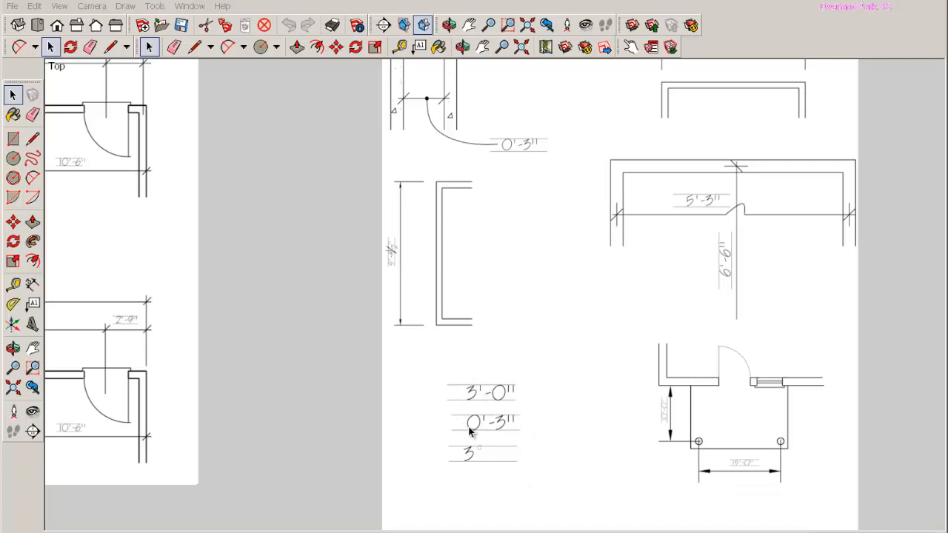
pyautogui.moveTo(455, 434)
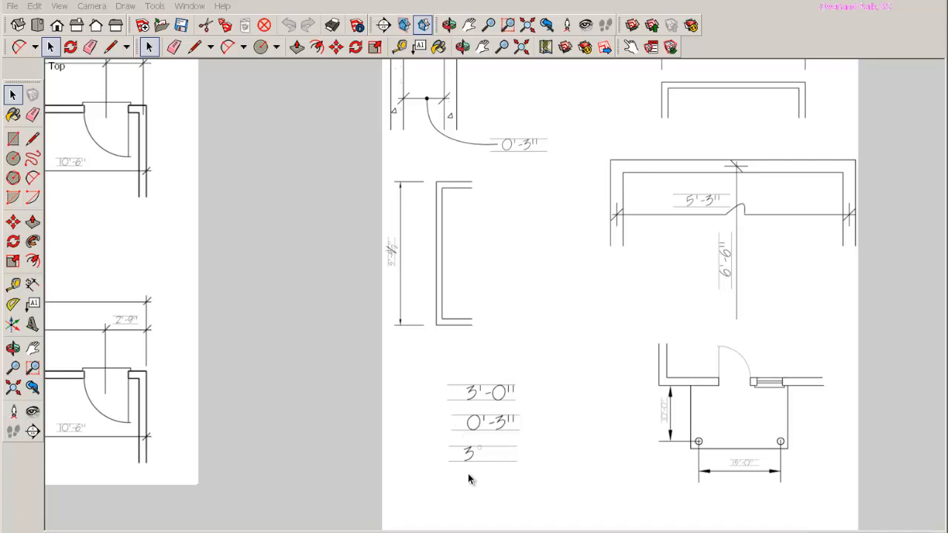
pyautogui.moveTo(485, 463)
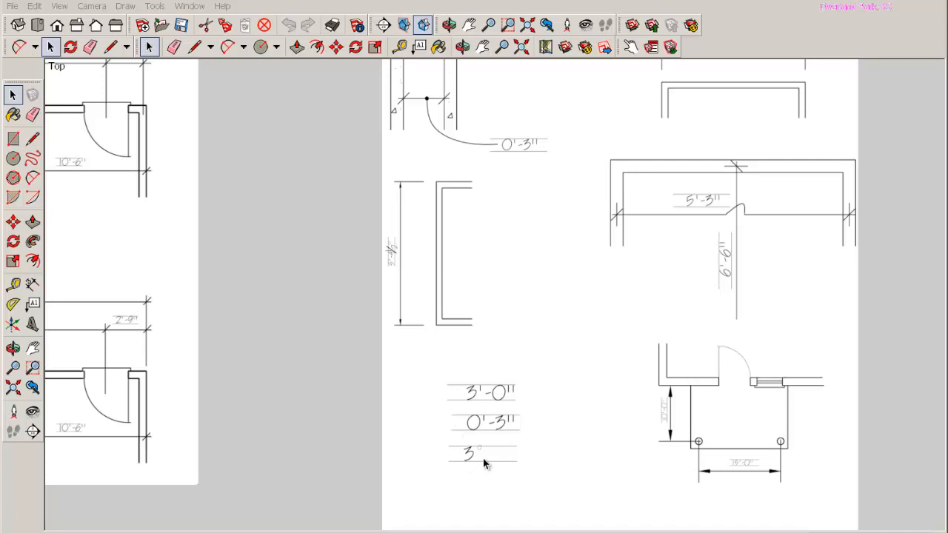
pyautogui.moveTo(533, 148)
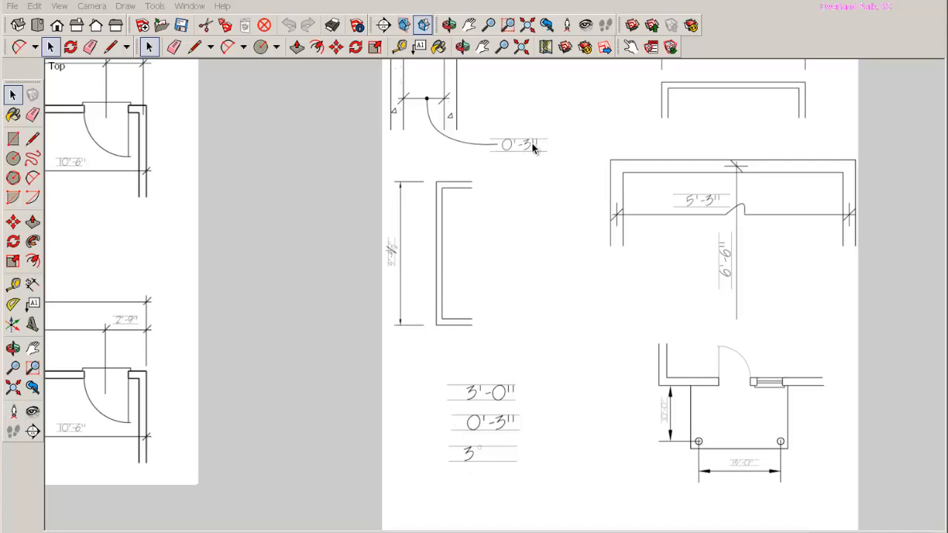
pyautogui.moveTo(495, 477)
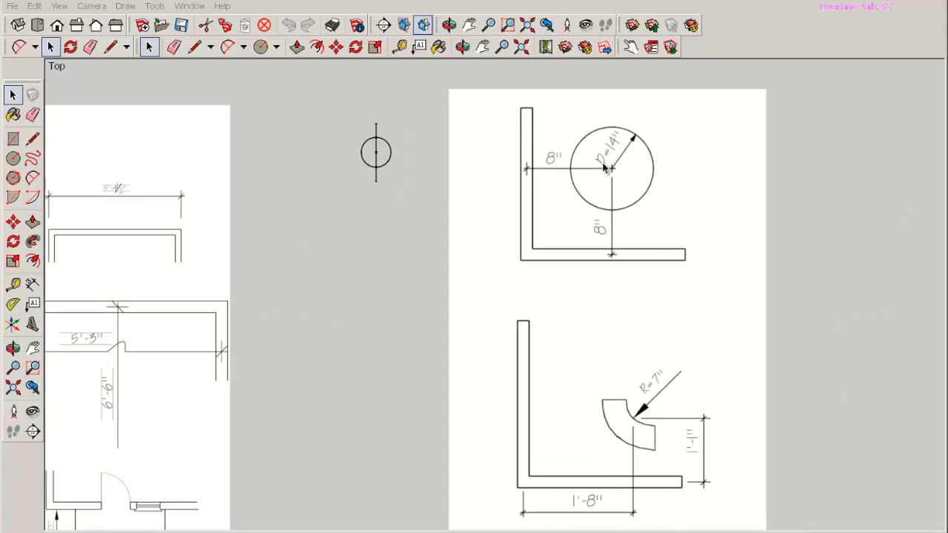
pyautogui.moveTo(581, 189)
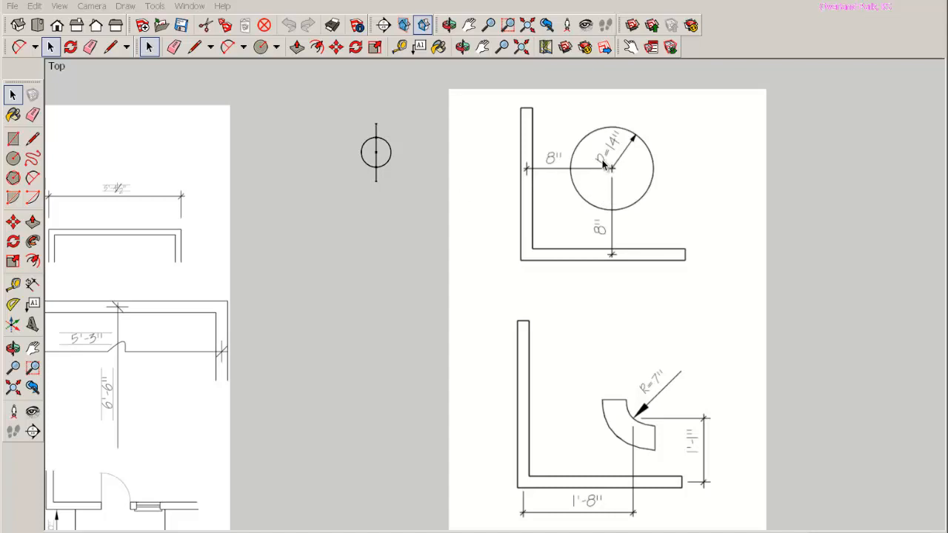
pyautogui.moveTo(625, 137)
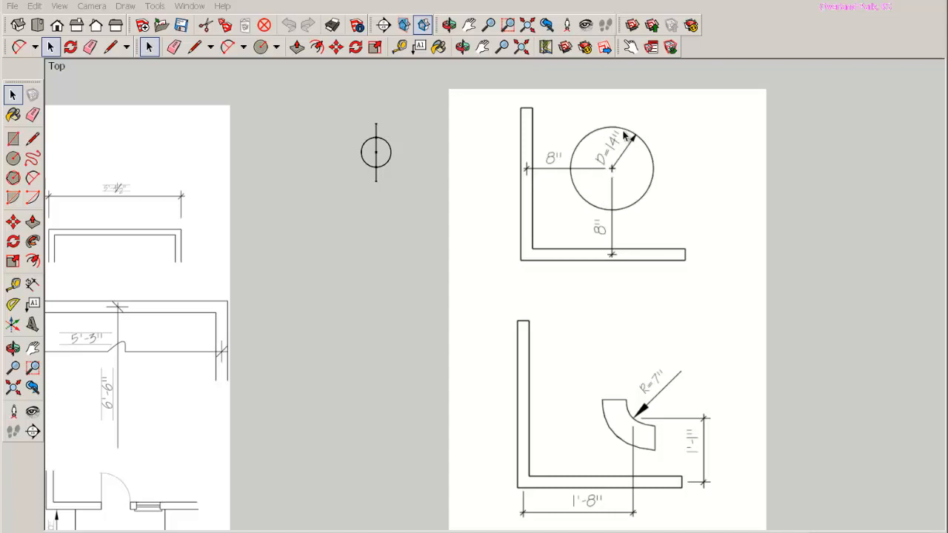
pyautogui.moveTo(621, 154)
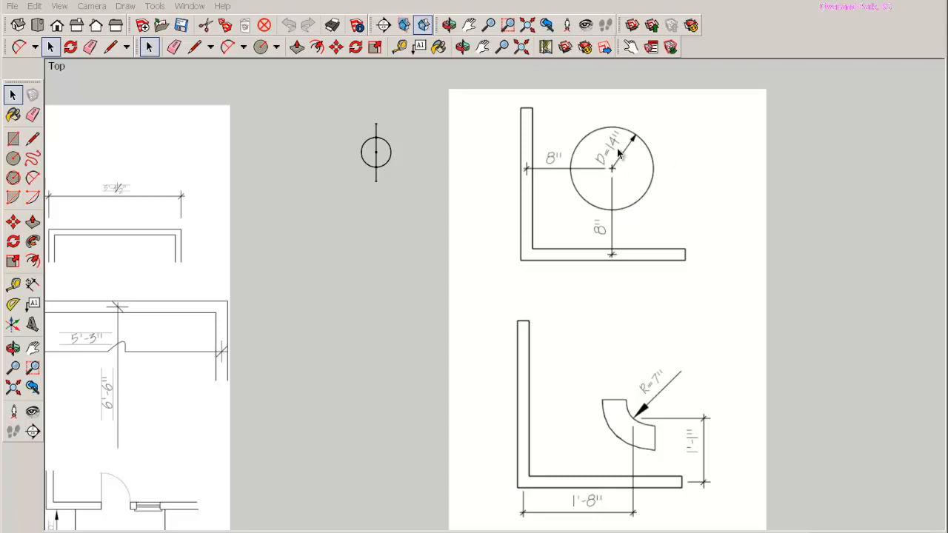
pyautogui.moveTo(612, 165)
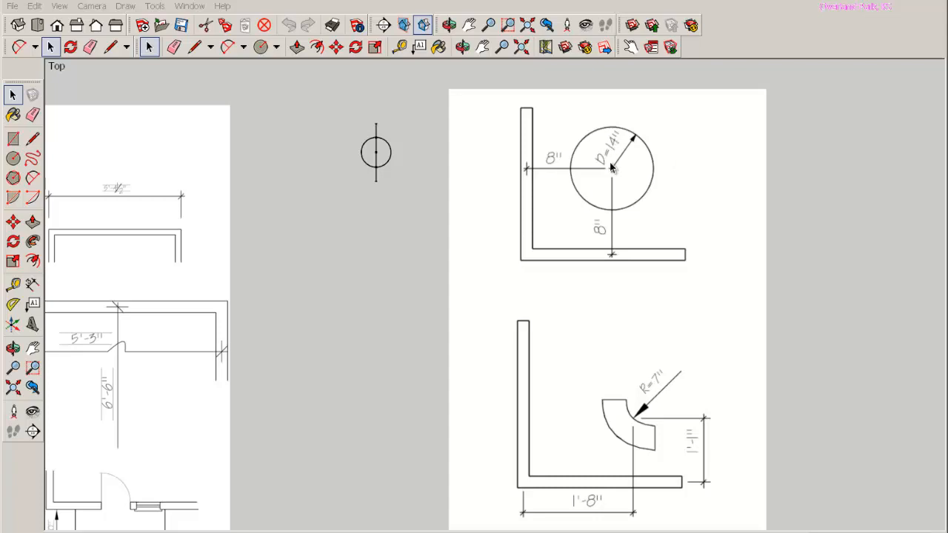
pyautogui.moveTo(593, 187)
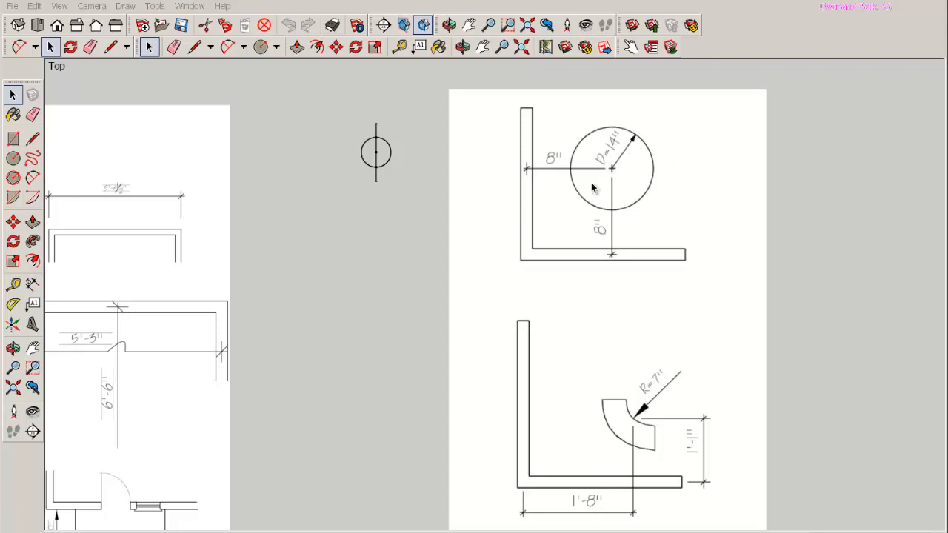
pyautogui.moveTo(614, 174)
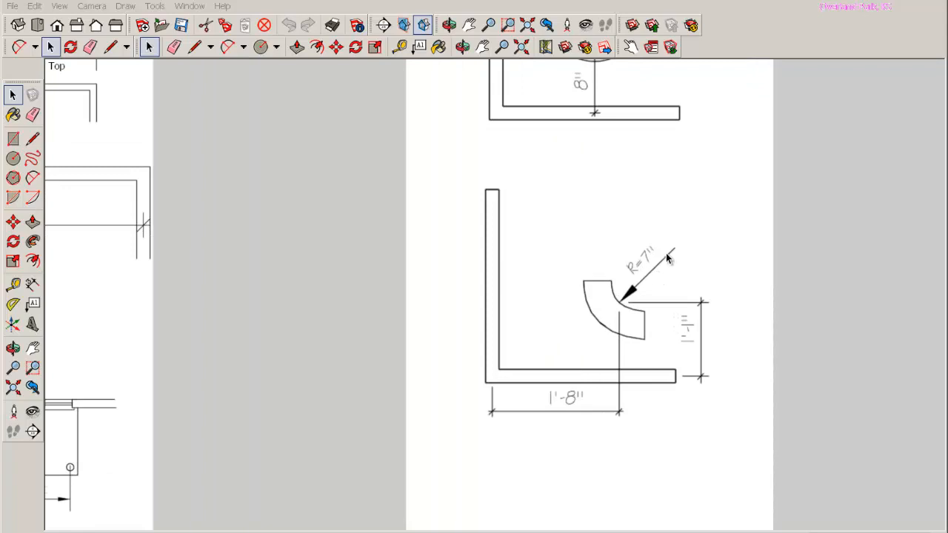
pyautogui.moveTo(674, 252)
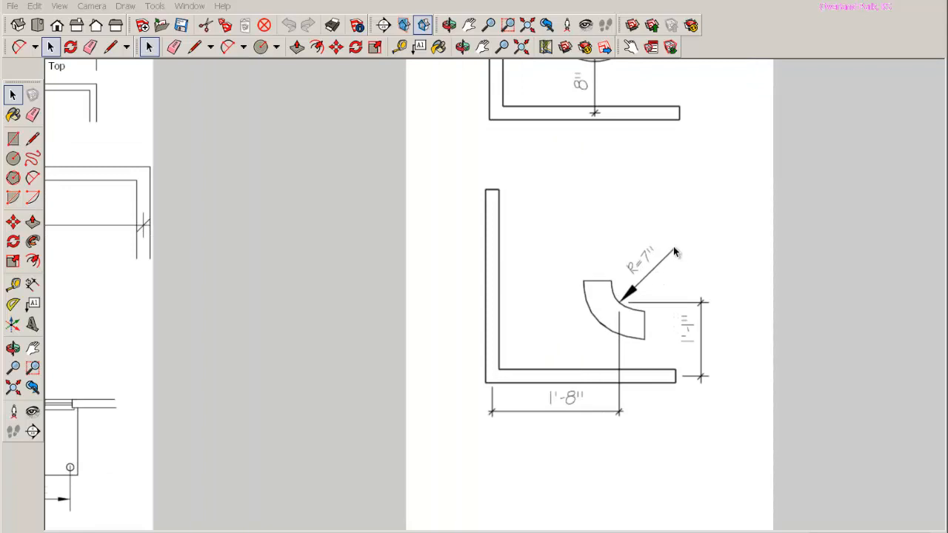
pyautogui.moveTo(665, 265)
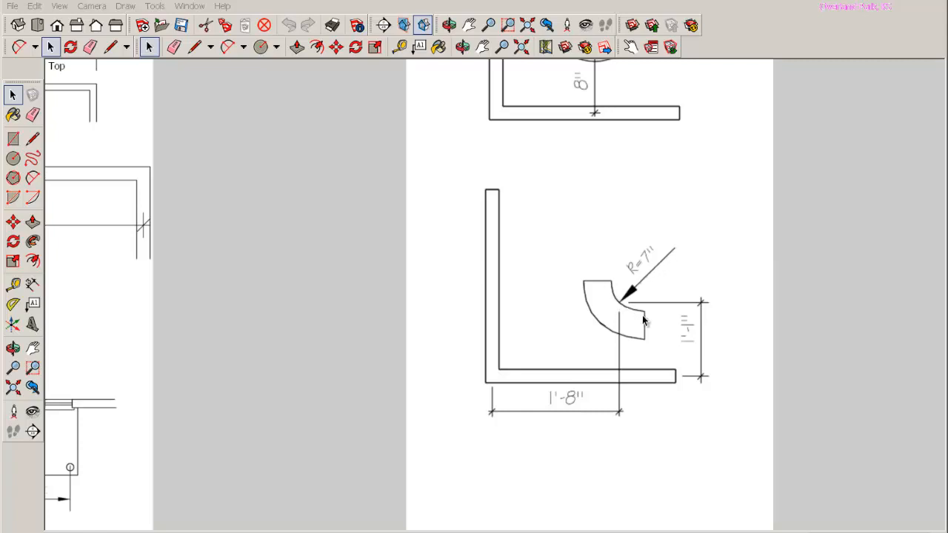
pyautogui.moveTo(656, 327)
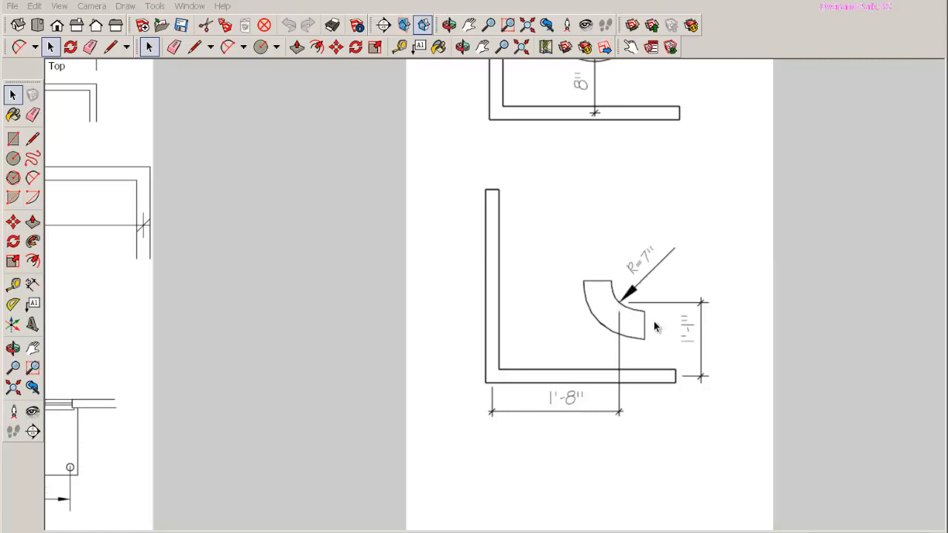
pyautogui.moveTo(655, 255)
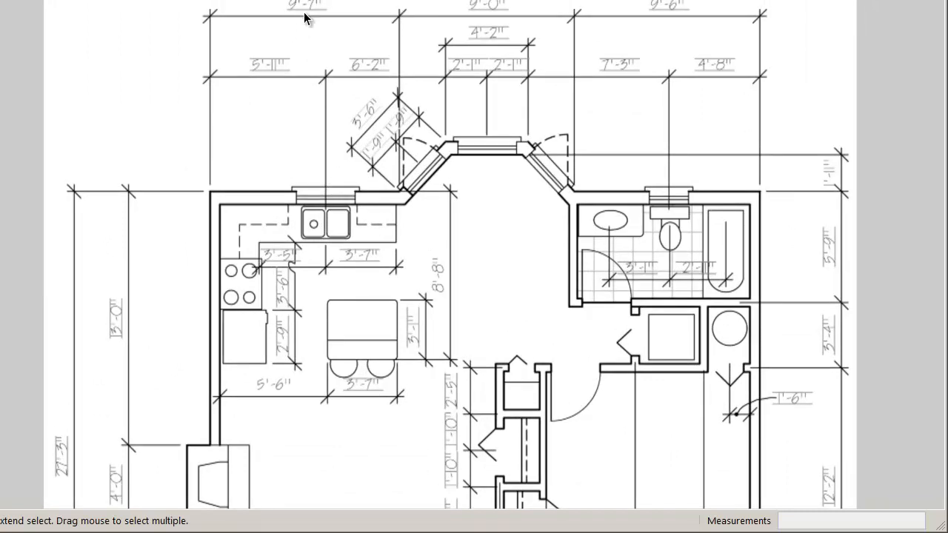
pyautogui.moveTo(650, 3)
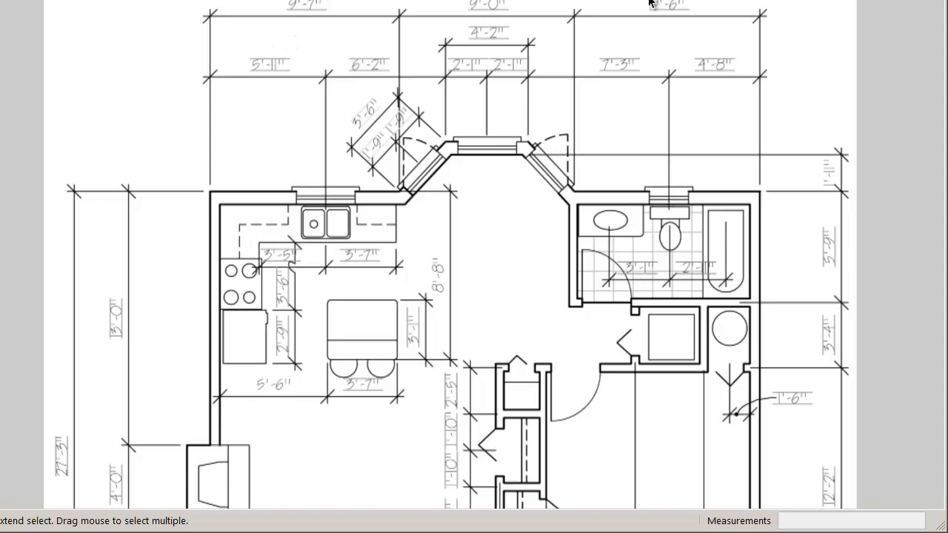
pyautogui.moveTo(519, 62)
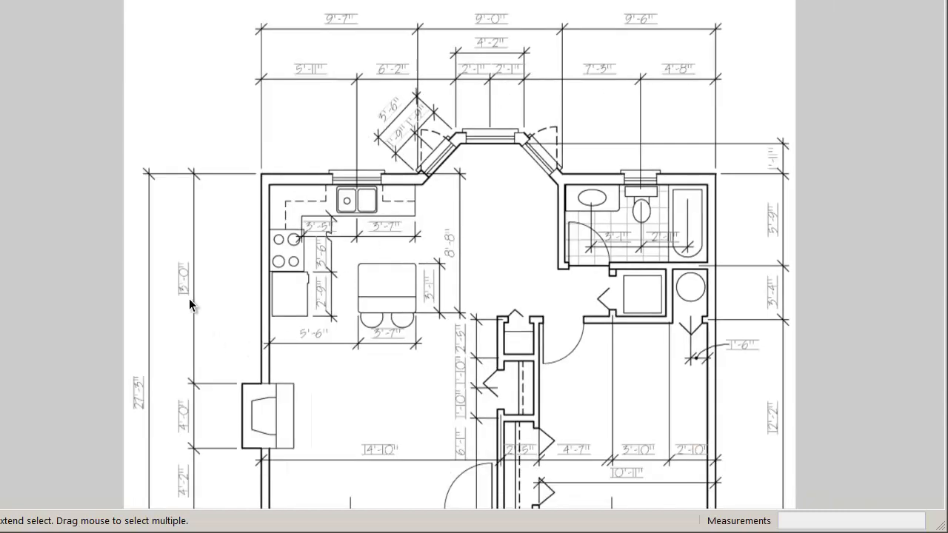
pyautogui.moveTo(124, 413)
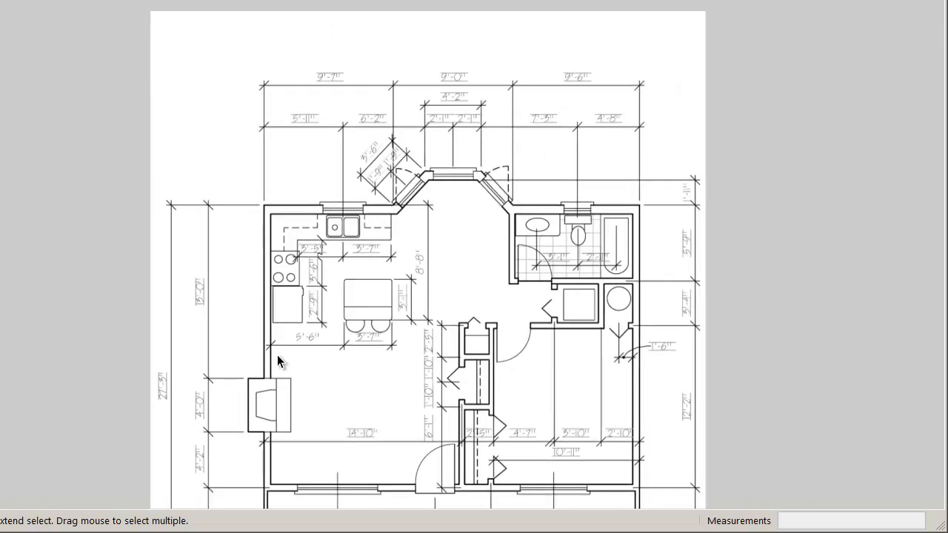
# Zoom out until the whole wood-frame floor plan, including the porch strip, fits in view
pyautogui.scroll(-3)
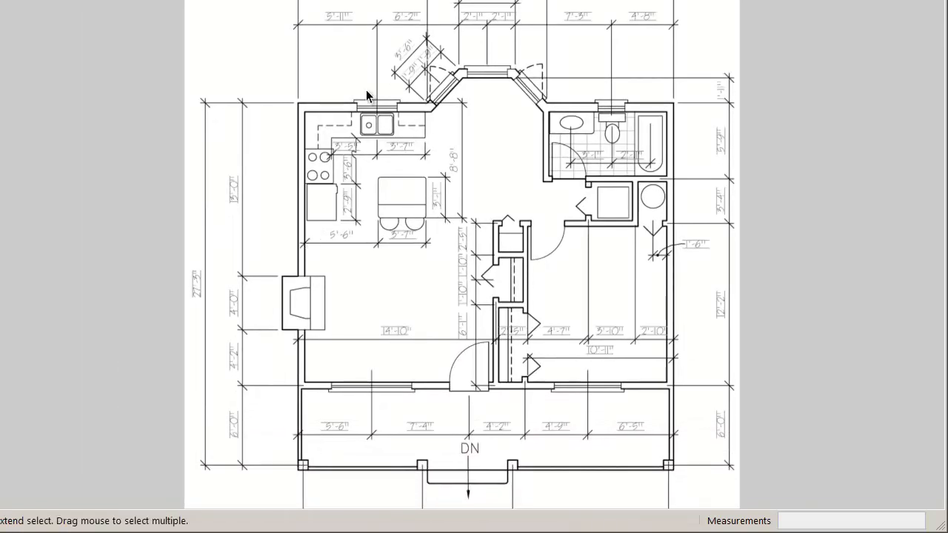
pyautogui.moveTo(254, 163)
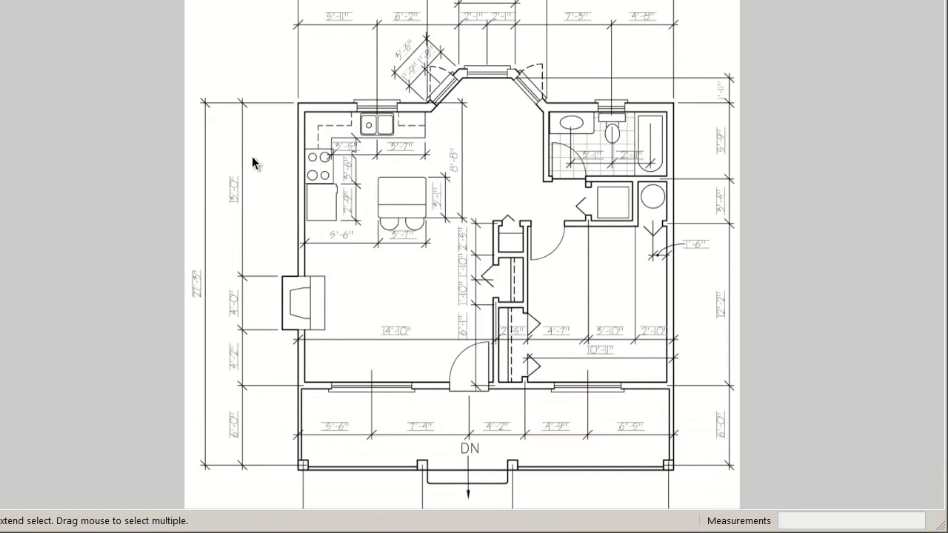
pyautogui.moveTo(332, 269)
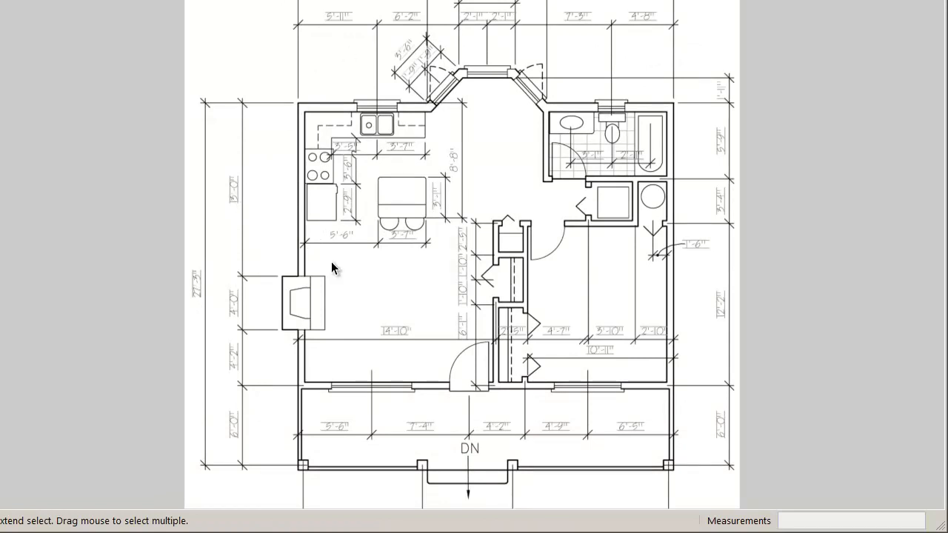
pyautogui.moveTo(705, 311)
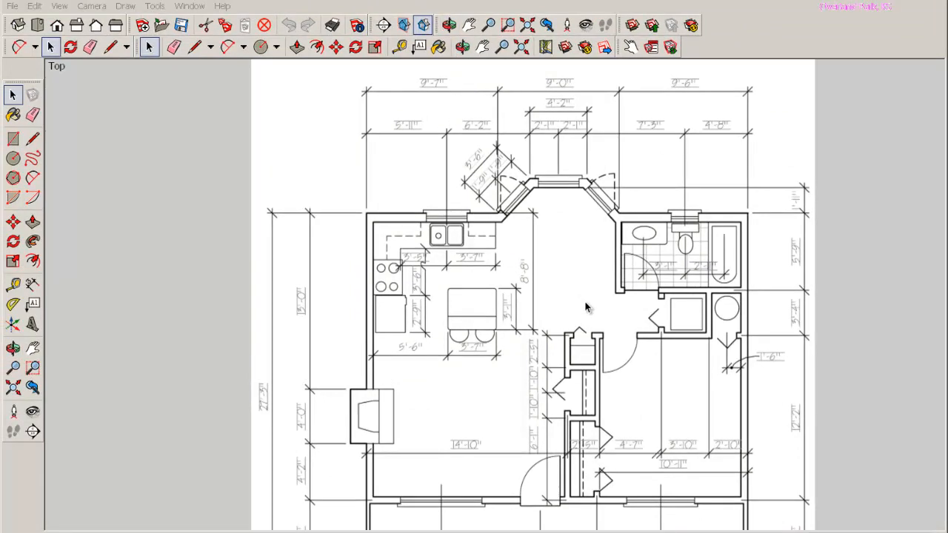
pyautogui.moveTo(480, 395)
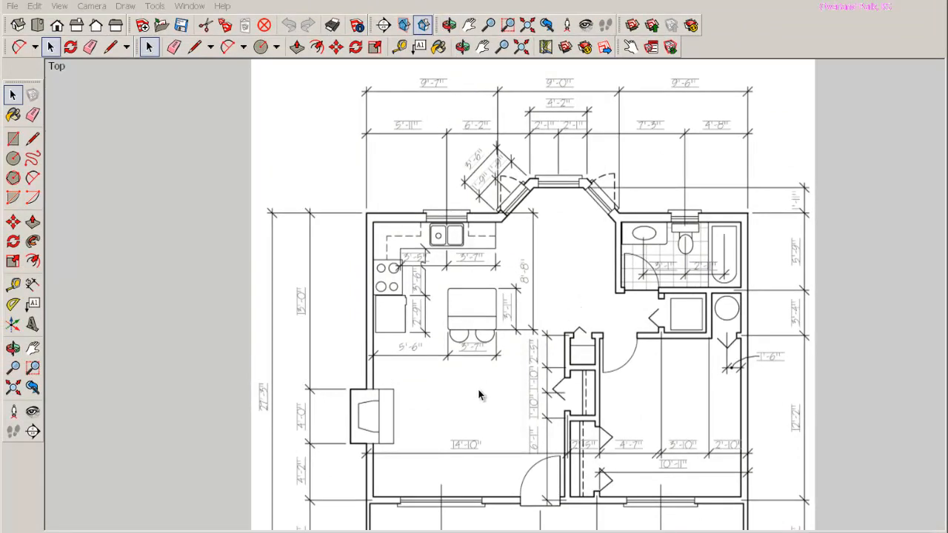
pyautogui.moveTo(394, 372)
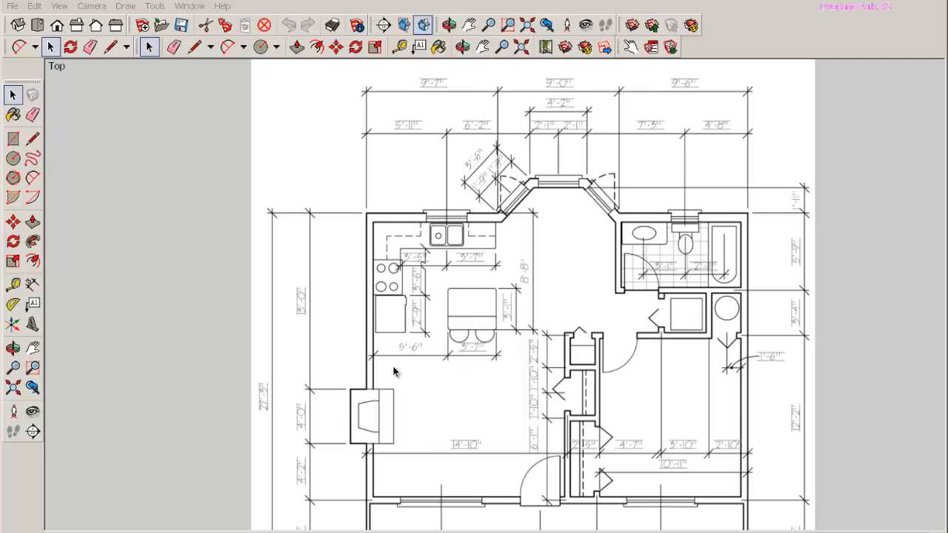
pyautogui.moveTo(376, 372)
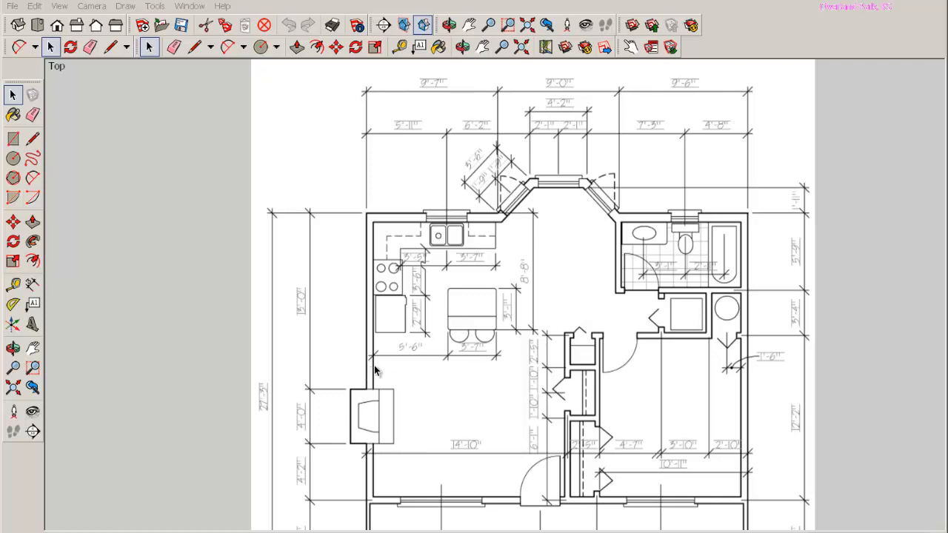
pyautogui.moveTo(481, 383)
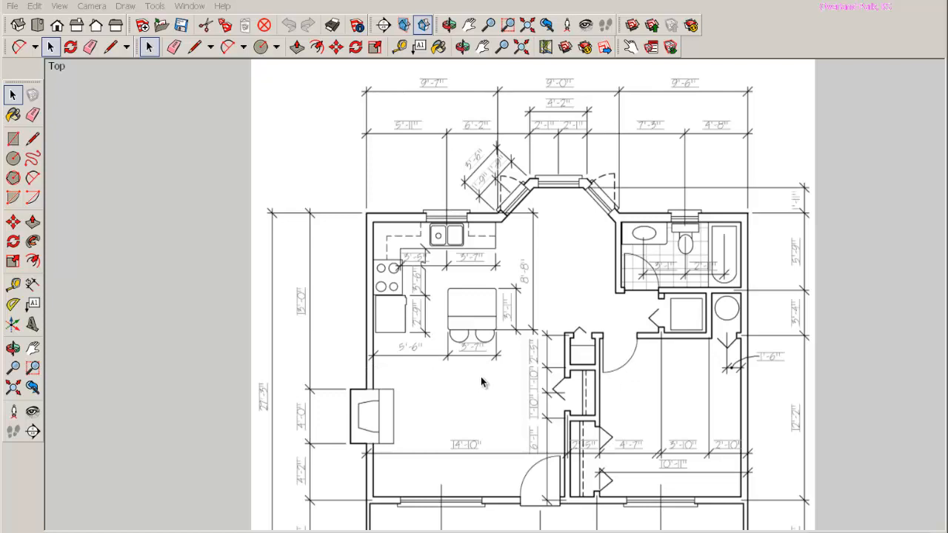
pyautogui.moveTo(436, 327)
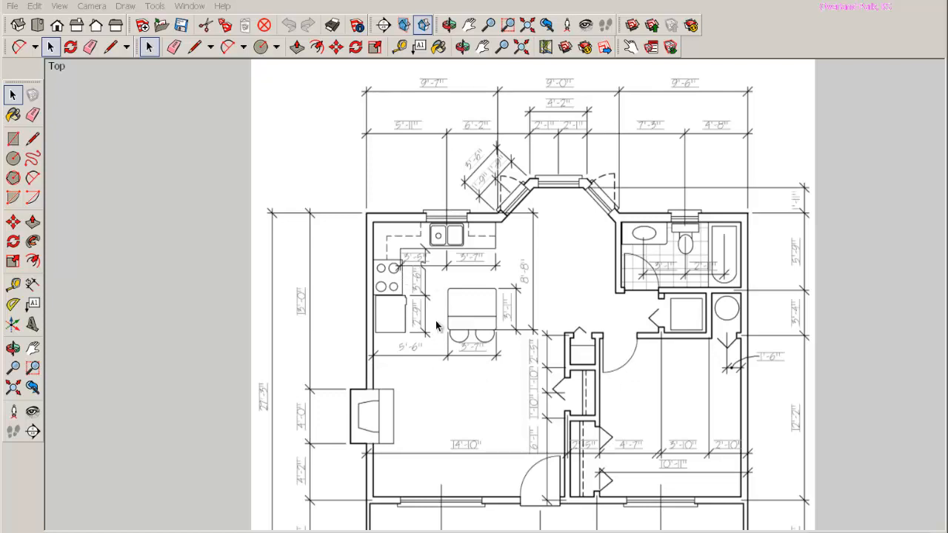
pyautogui.moveTo(577, 296)
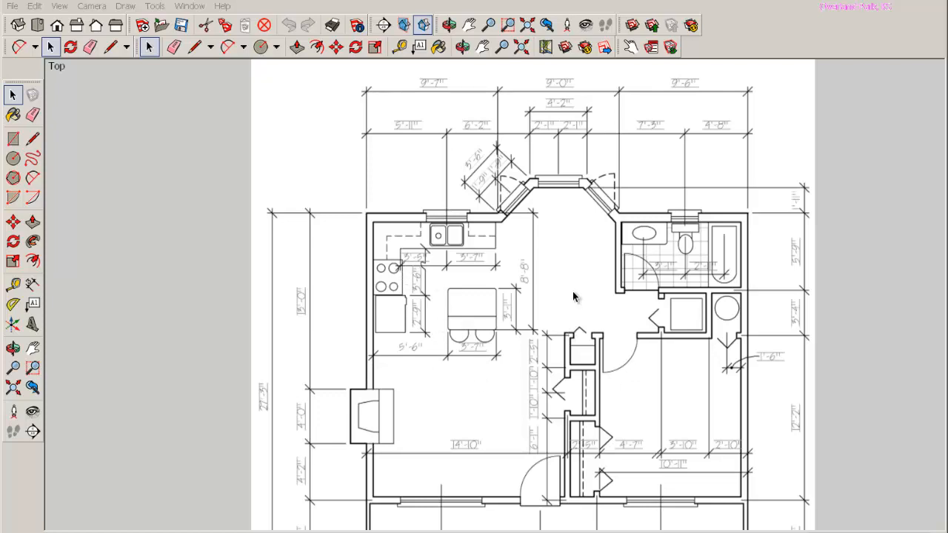
pyautogui.moveTo(635, 245)
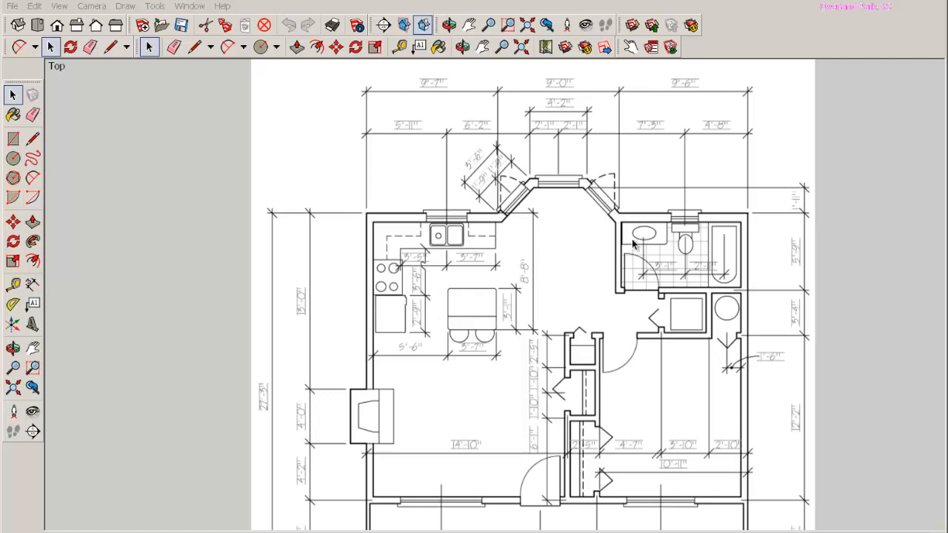
pyautogui.moveTo(642, 281)
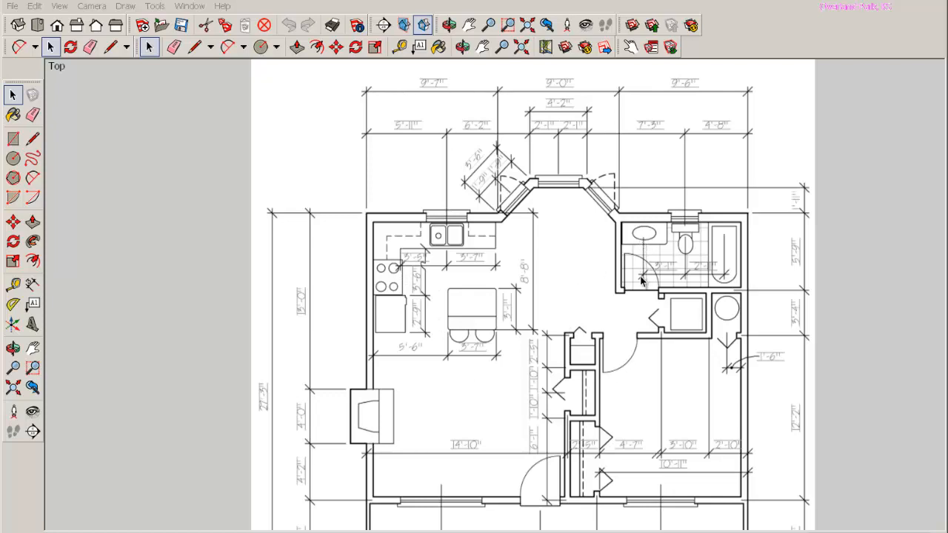
pyautogui.moveTo(659, 370)
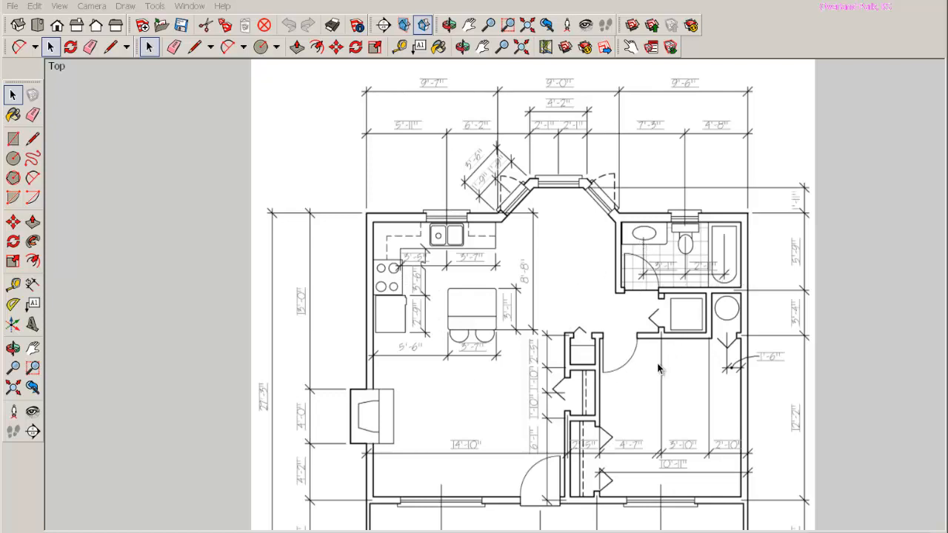
pyautogui.moveTo(574, 398)
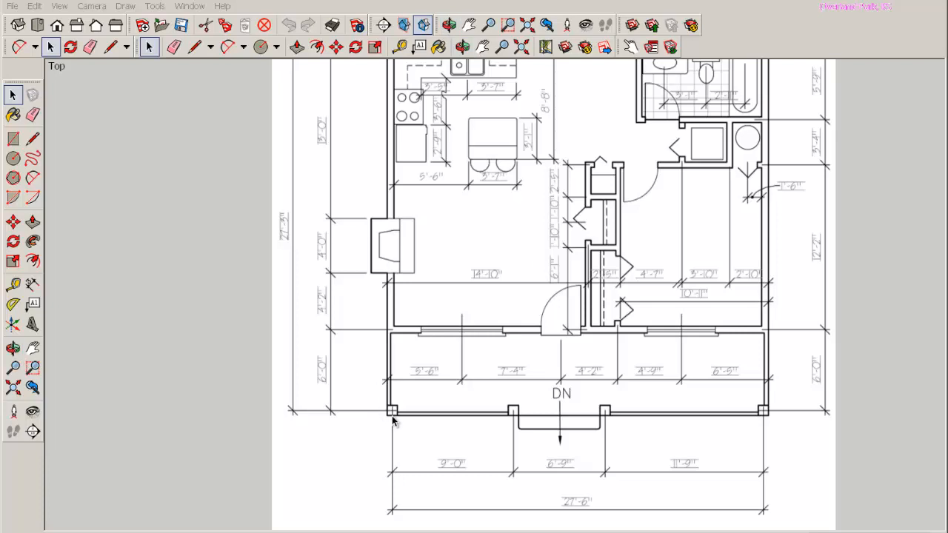
pyautogui.moveTo(607, 443)
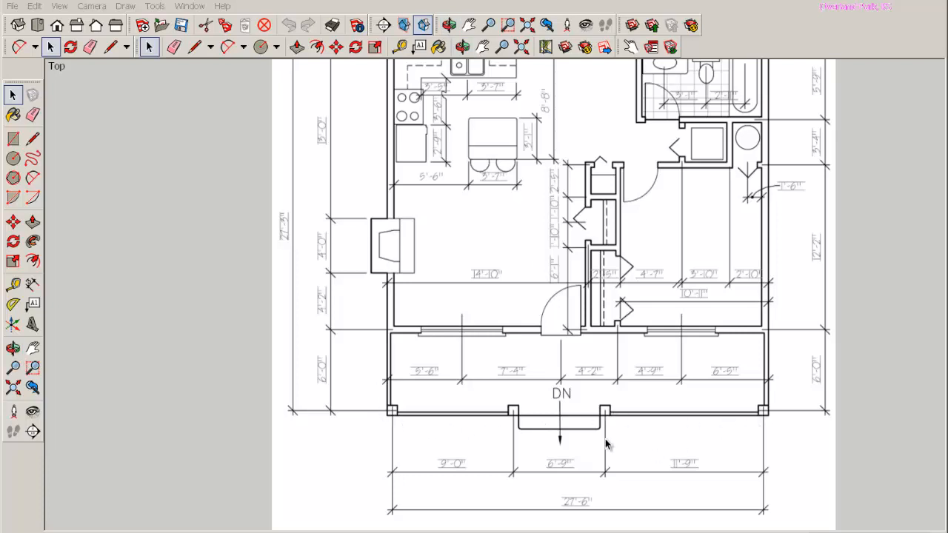
pyautogui.moveTo(705, 391)
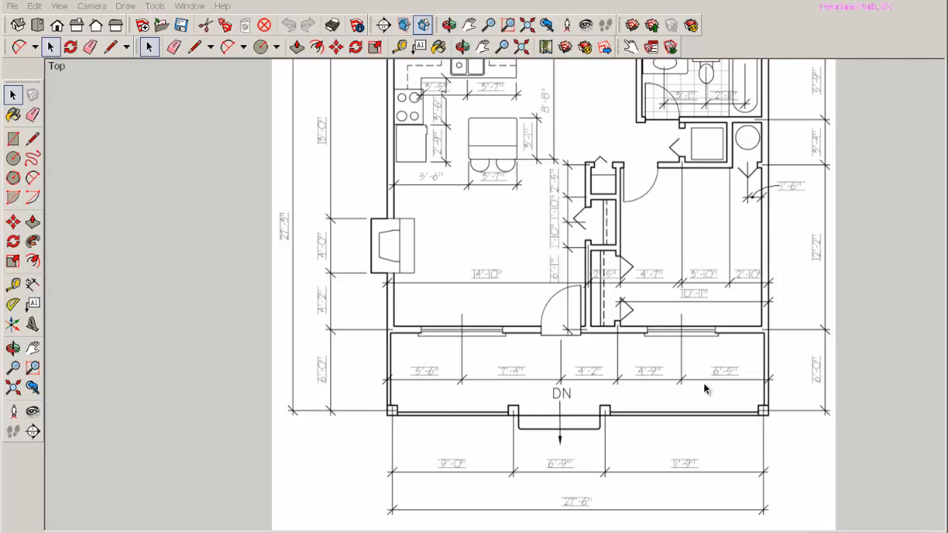
pyautogui.moveTo(630, 510)
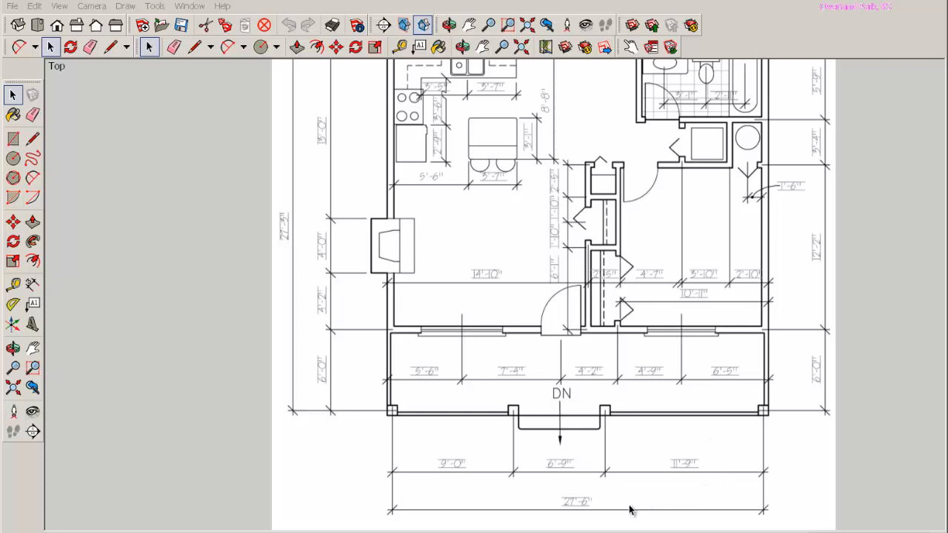
pyautogui.moveTo(690, 521)
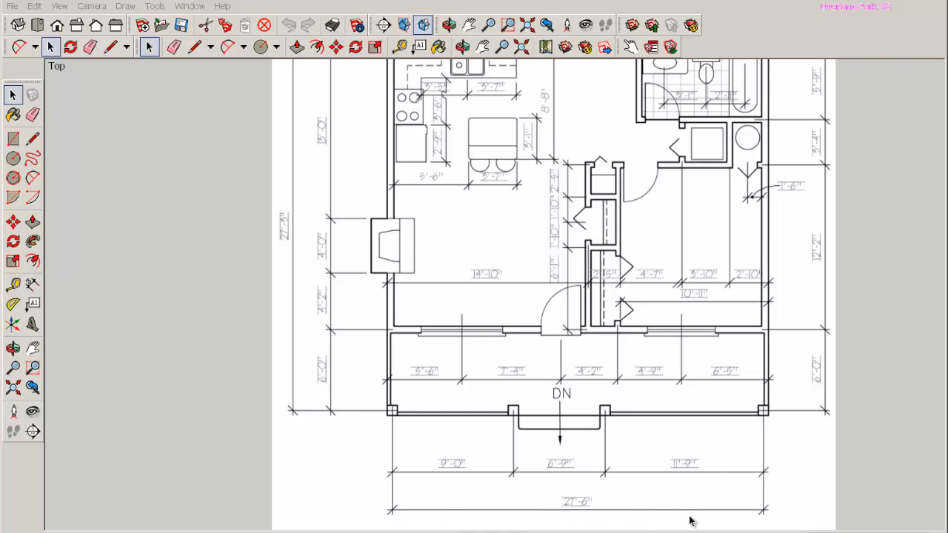
pyautogui.moveTo(412, 521)
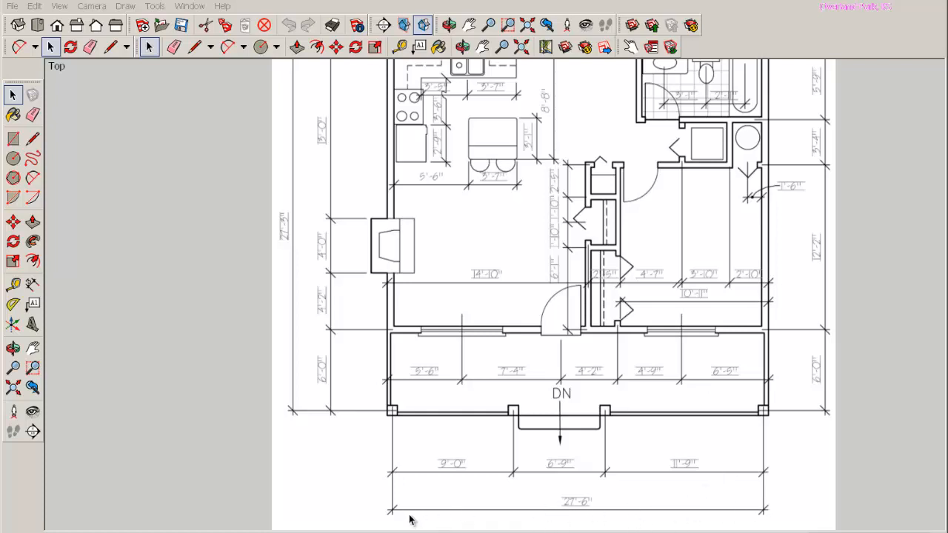
pyautogui.moveTo(439, 473)
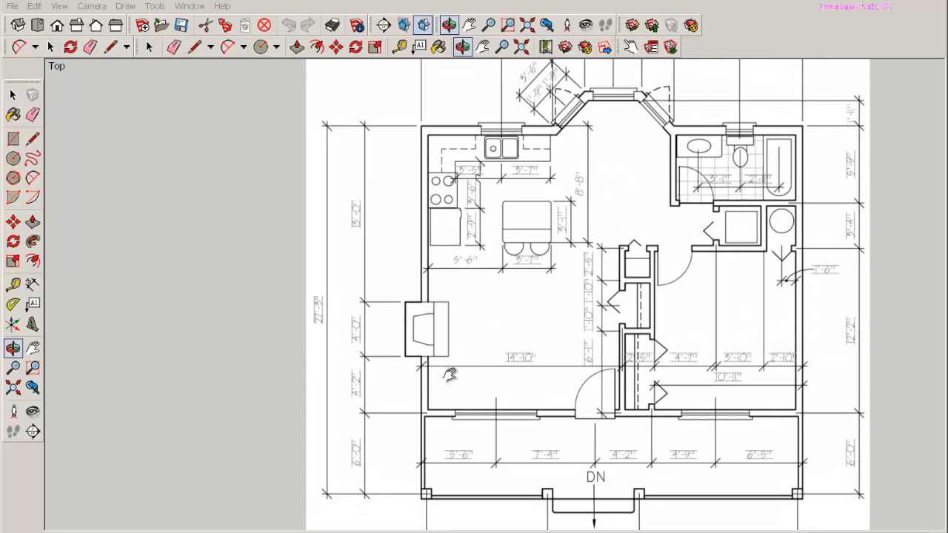
# Switch back to the Select tool after recentering the floor plan from bay window to porch
pyautogui.click(148, 46)
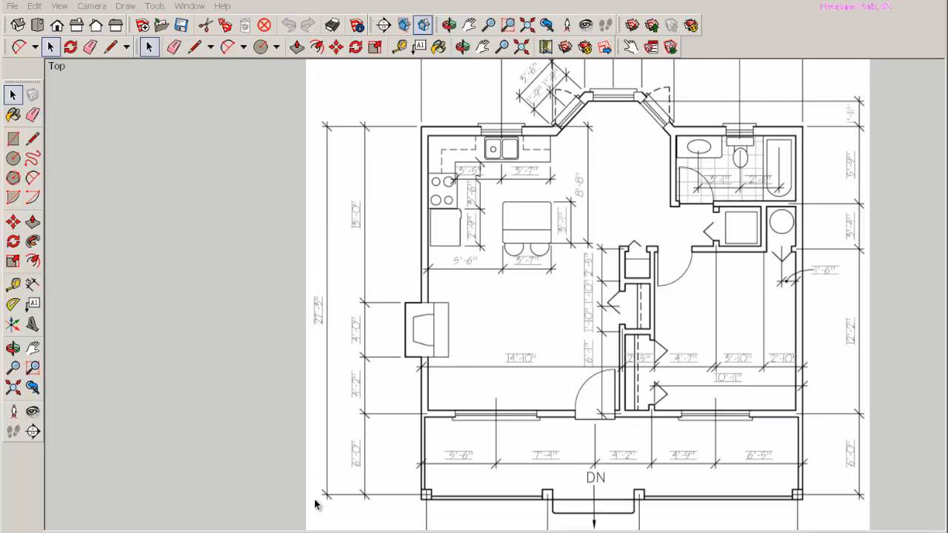
pyautogui.moveTo(320, 325)
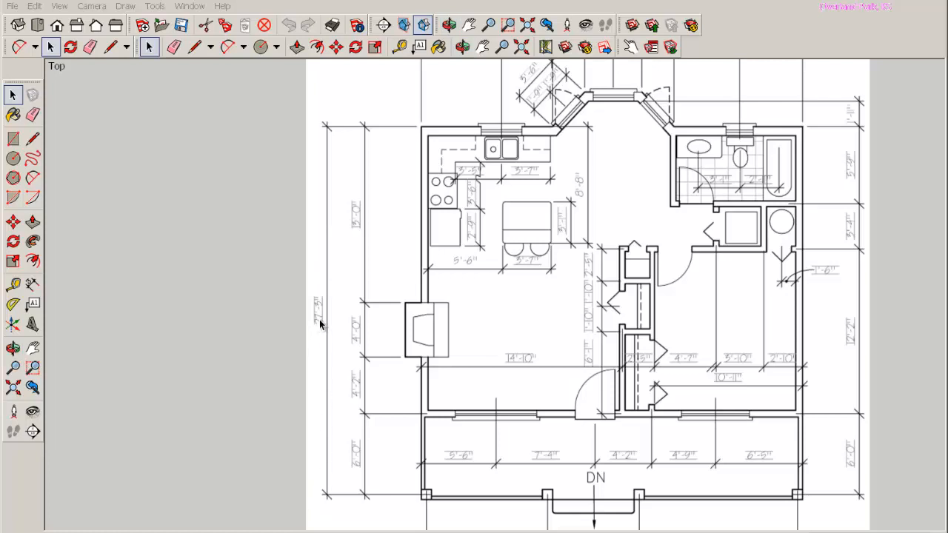
pyautogui.moveTo(594, 494)
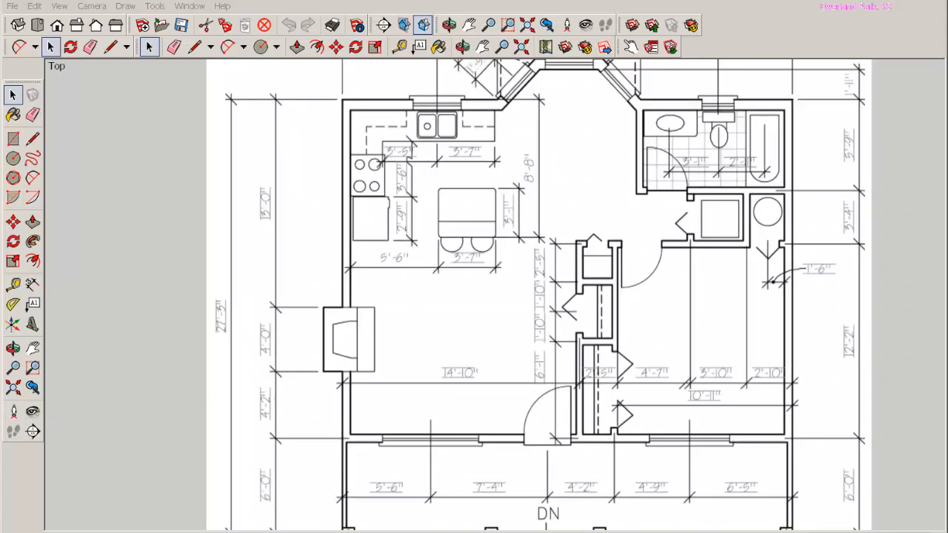
pyautogui.moveTo(455, 412)
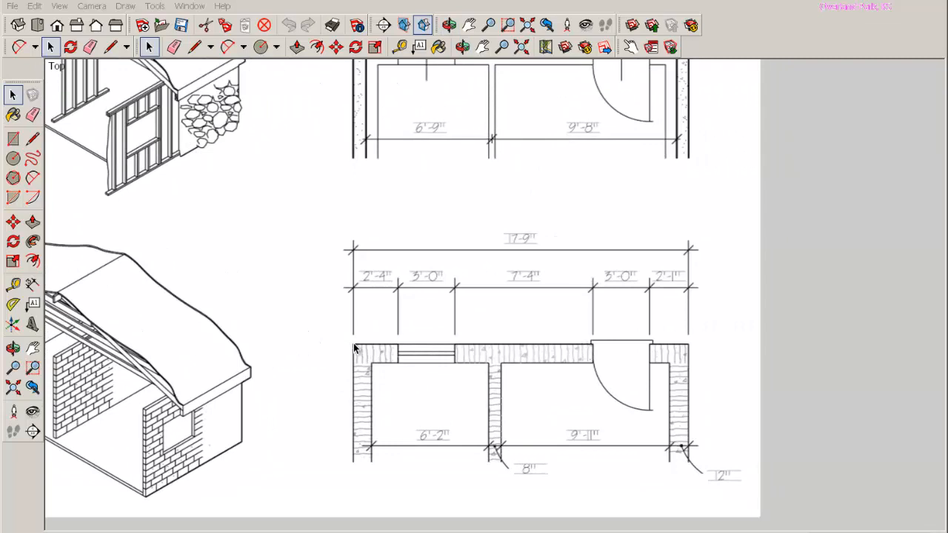
pyautogui.moveTo(355, 358)
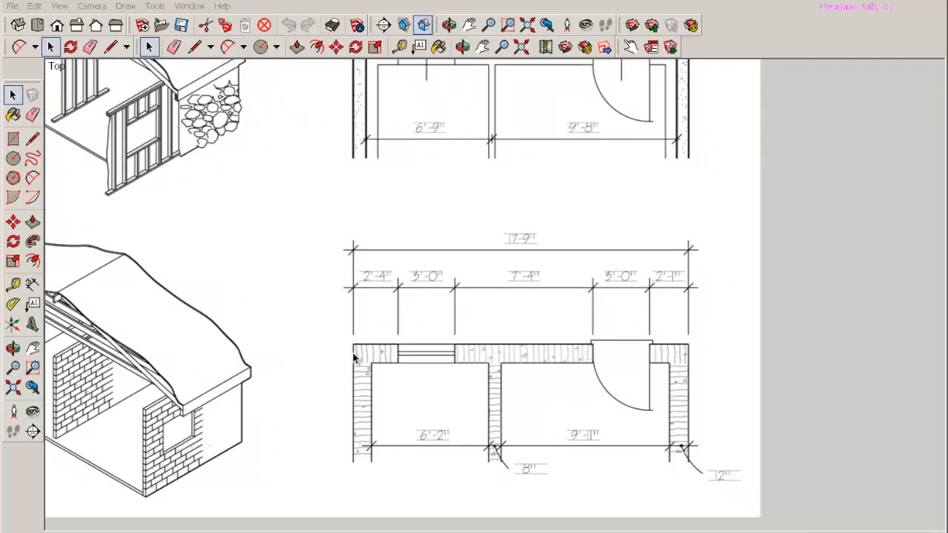
pyautogui.moveTo(396, 345)
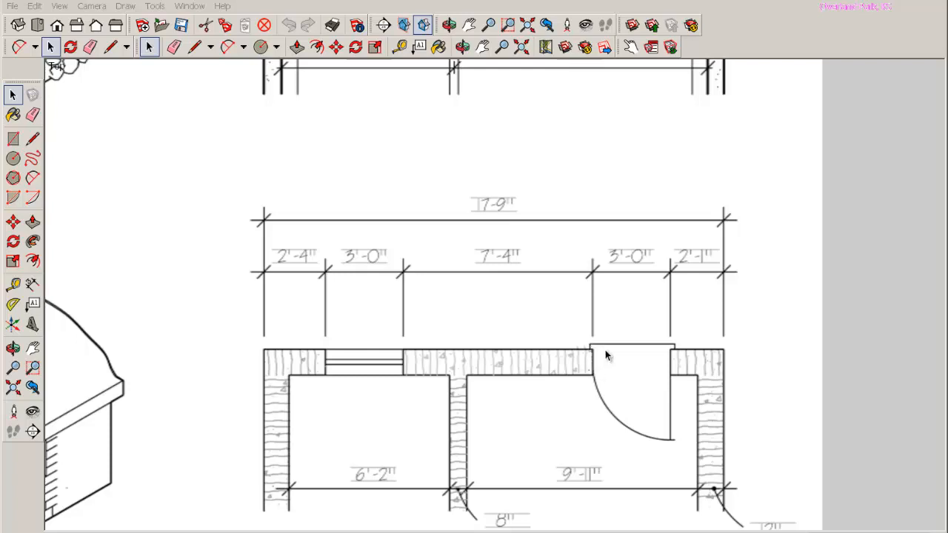
pyautogui.moveTo(671, 361)
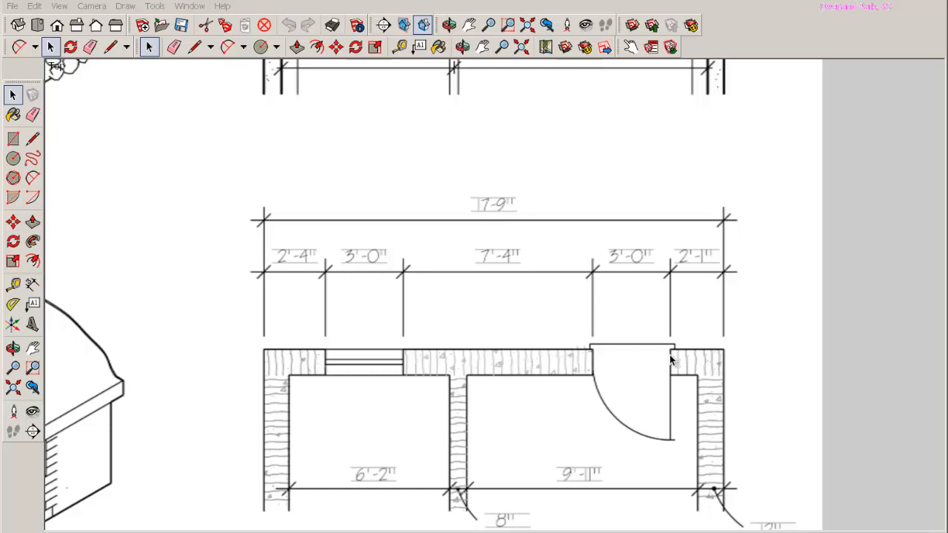
pyautogui.moveTo(724, 394)
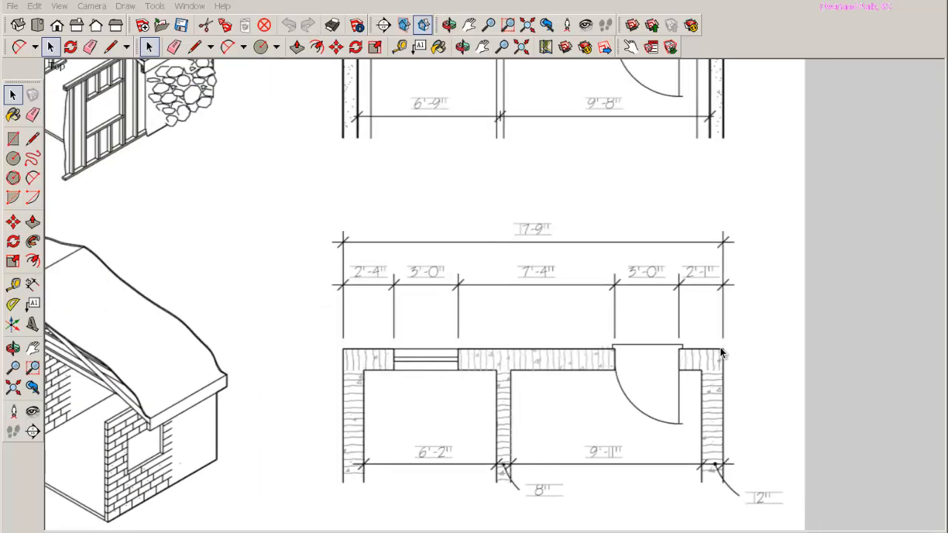
# Zoom out to show the full masonry sheet with both house sketches and wall plans
pyautogui.scroll(-3)
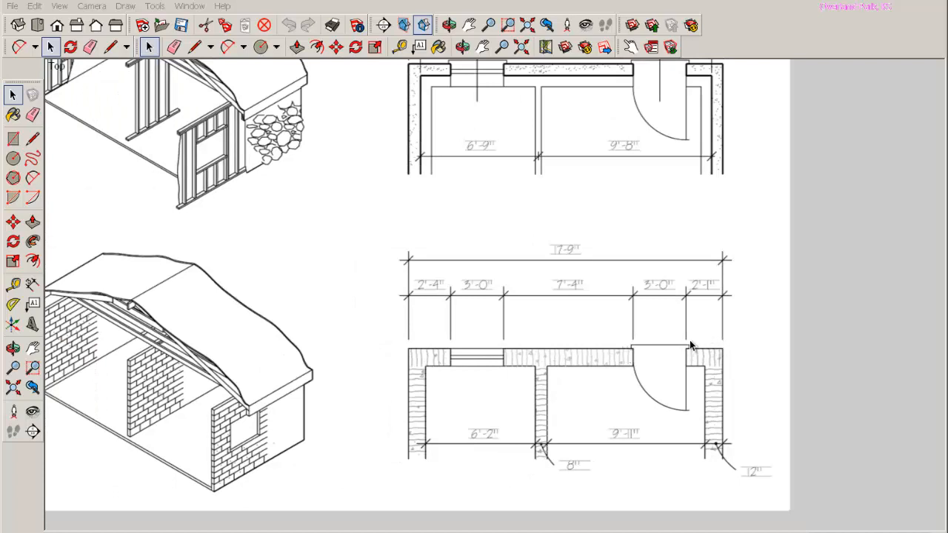
pyautogui.moveTo(402, 343)
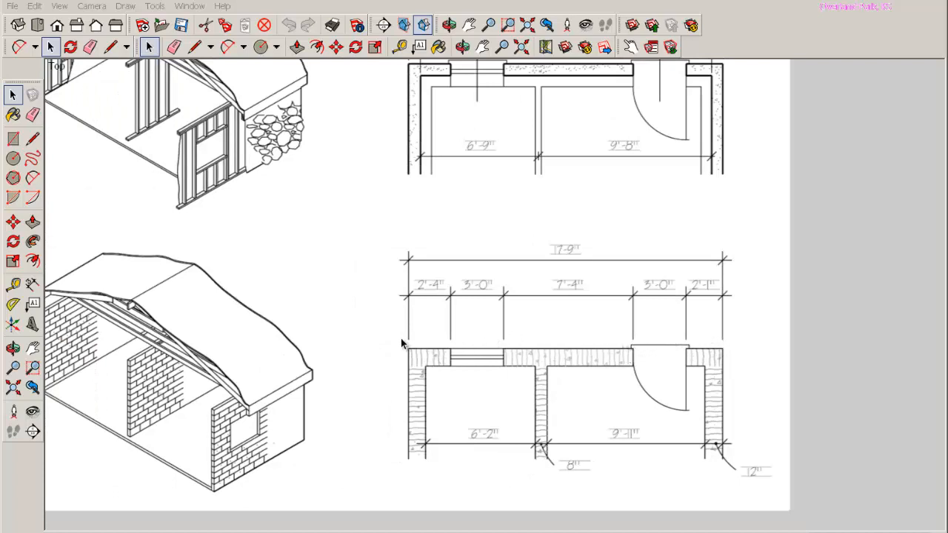
pyautogui.moveTo(411, 343)
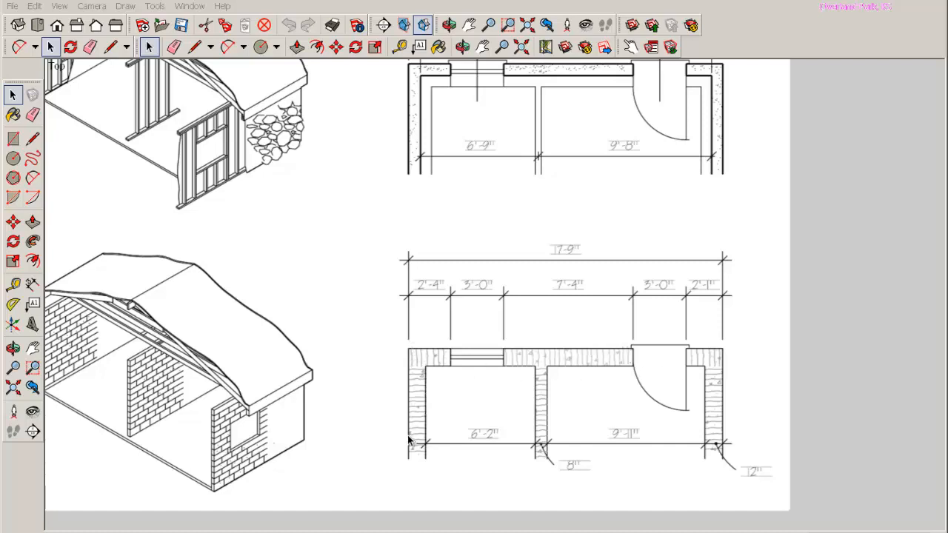
pyautogui.moveTo(713, 420)
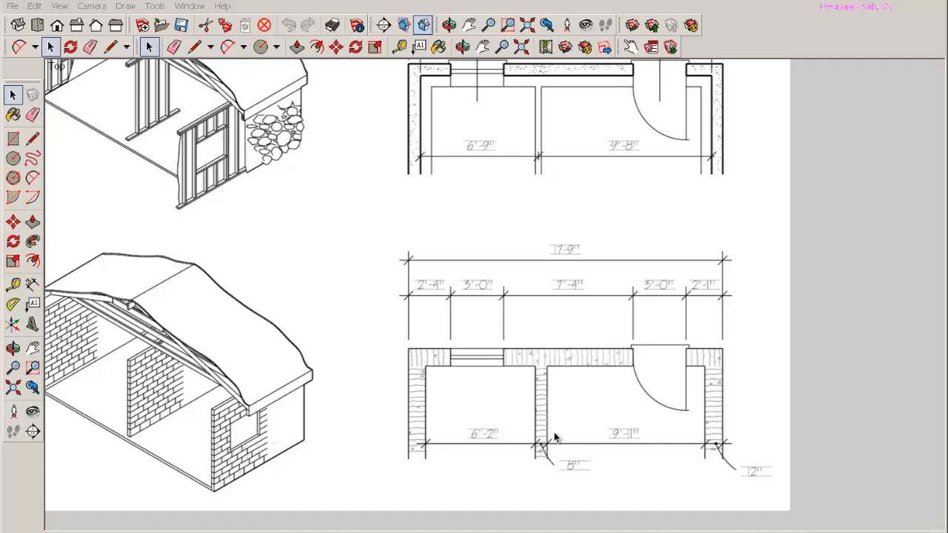
pyautogui.scroll(-3)
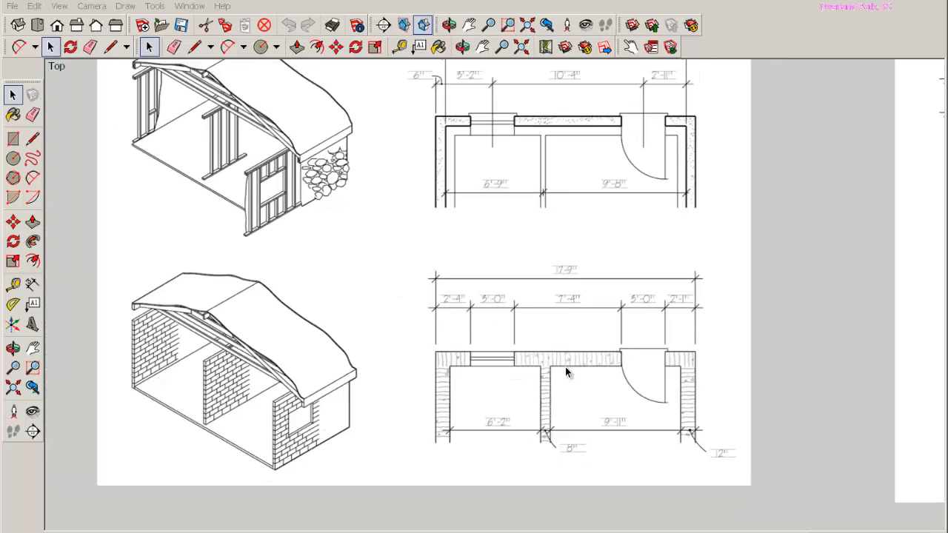
pyautogui.moveTo(428, 302)
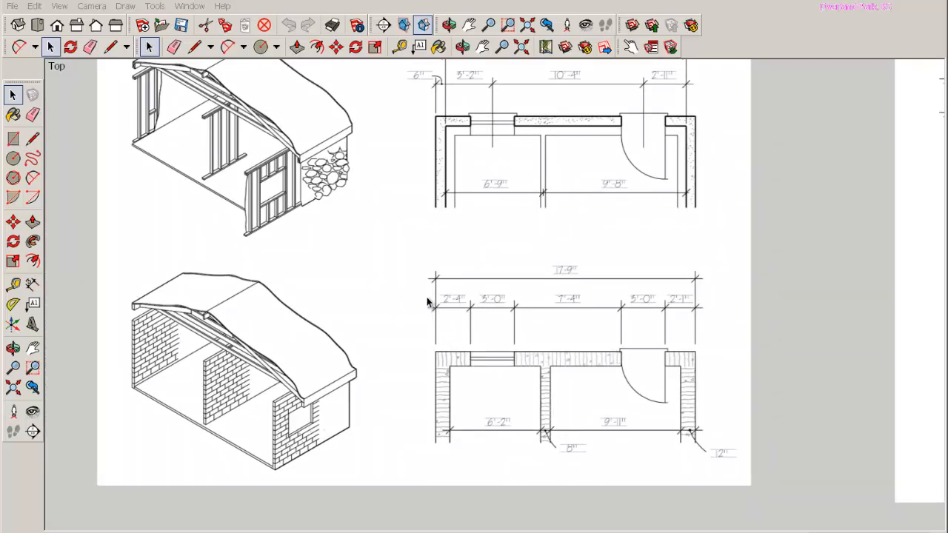
pyautogui.moveTo(532, 275)
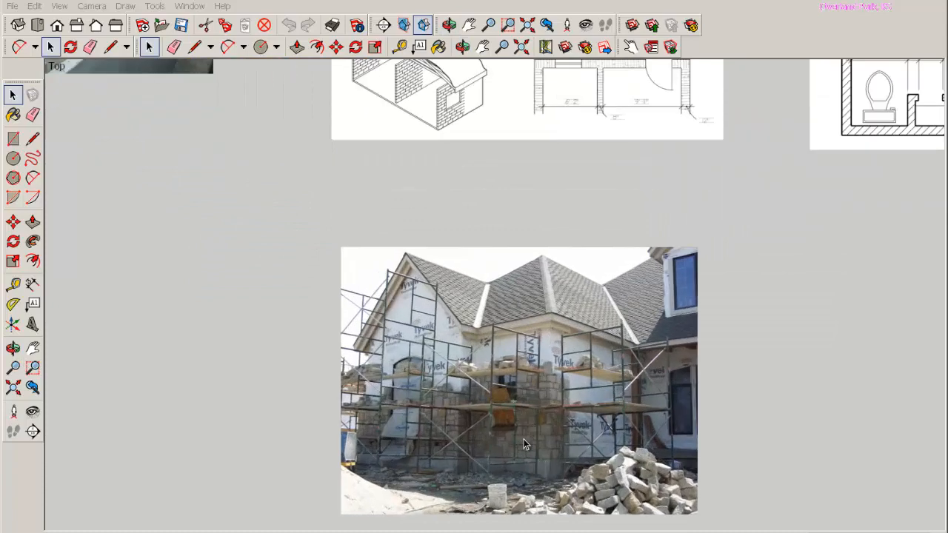
pyautogui.moveTo(589, 439)
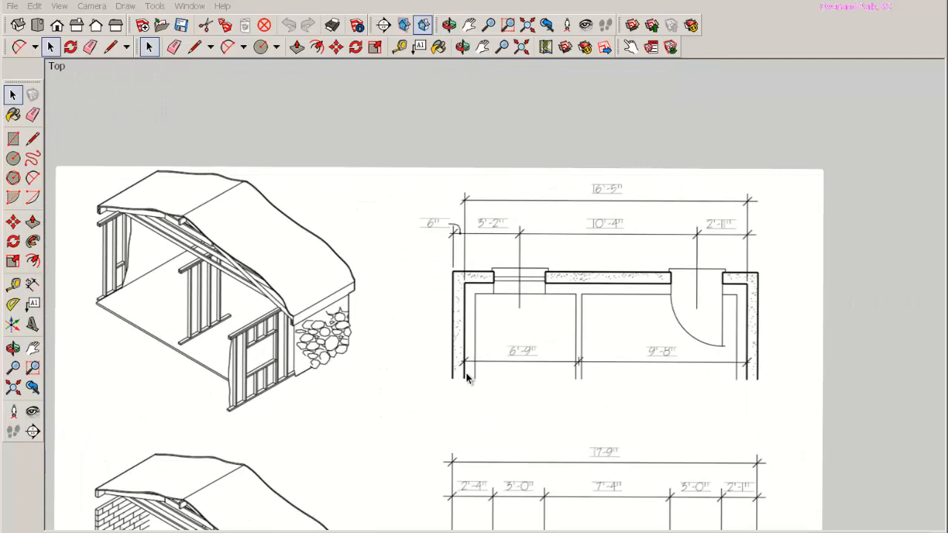
pyautogui.moveTo(574, 375)
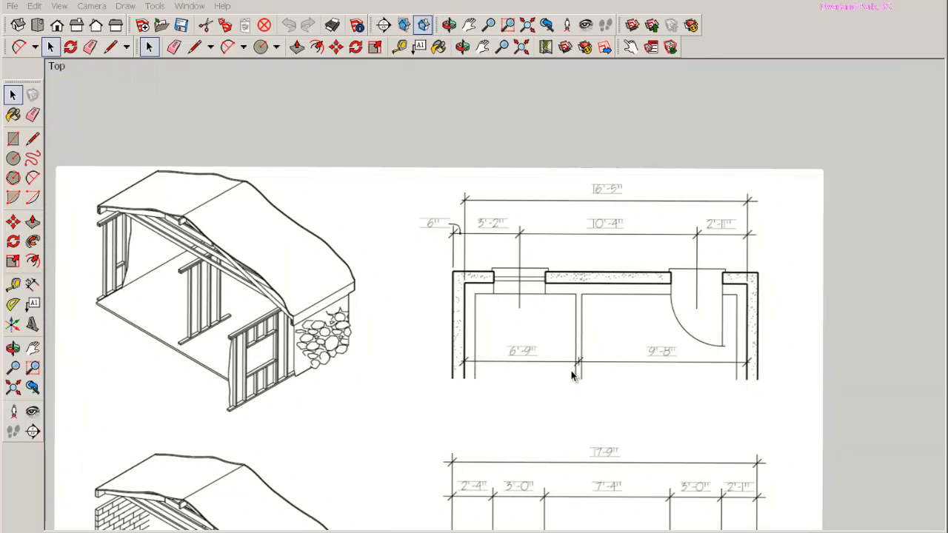
pyautogui.moveTo(739, 383)
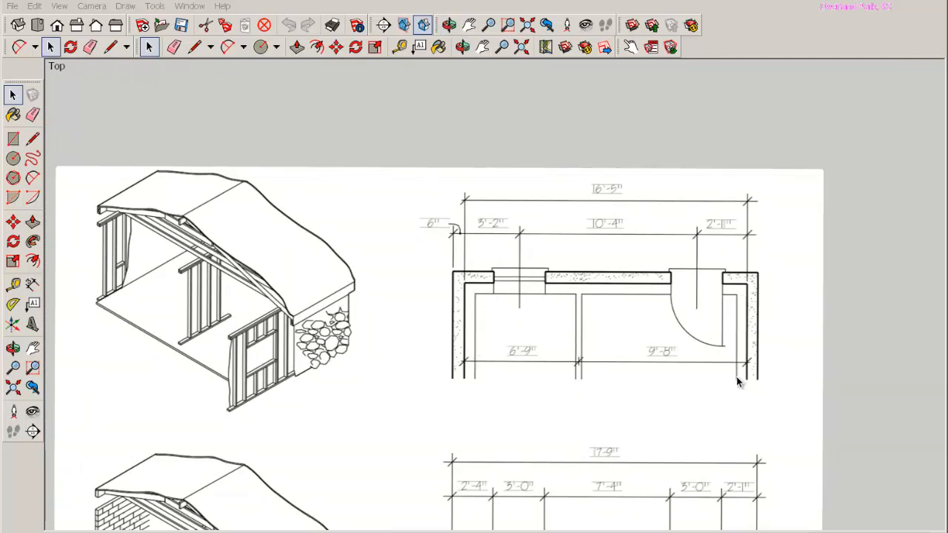
pyautogui.moveTo(582, 400)
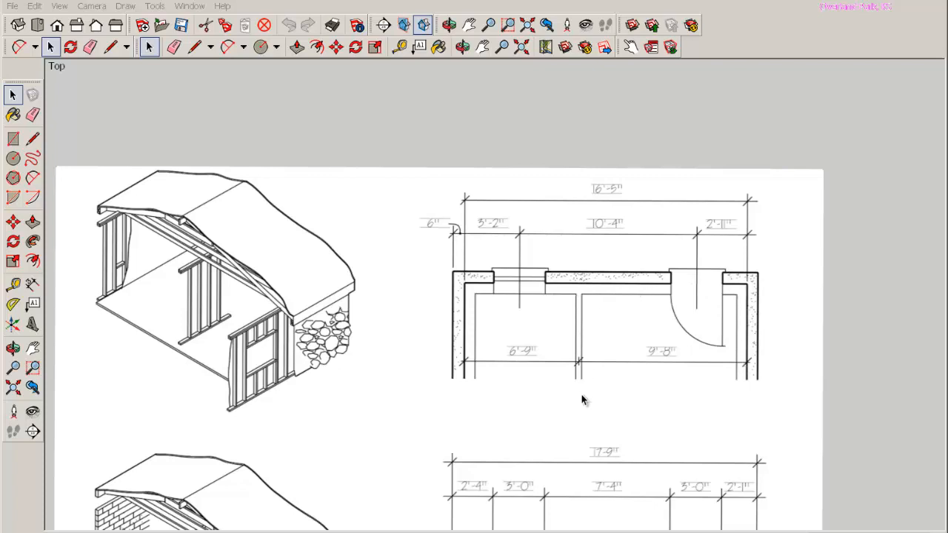
pyautogui.moveTo(471, 380)
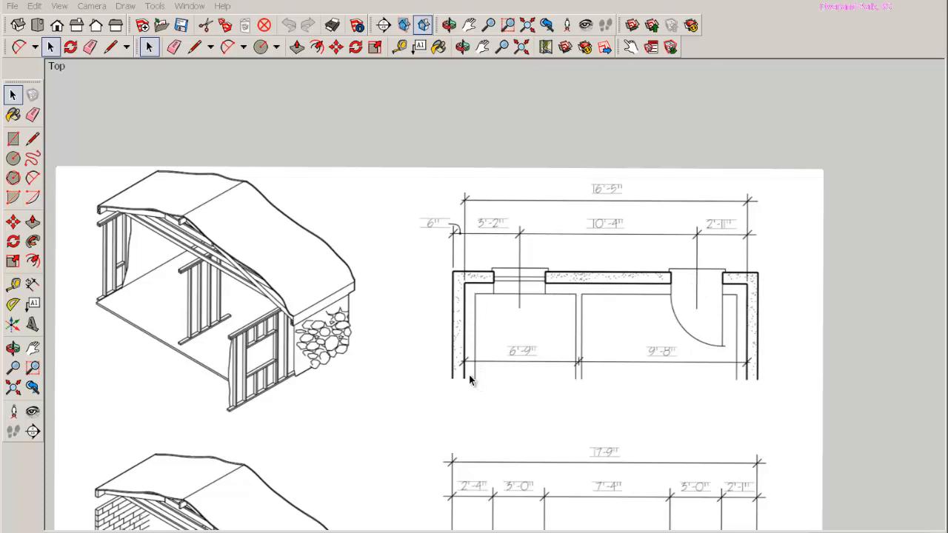
pyautogui.moveTo(465, 285)
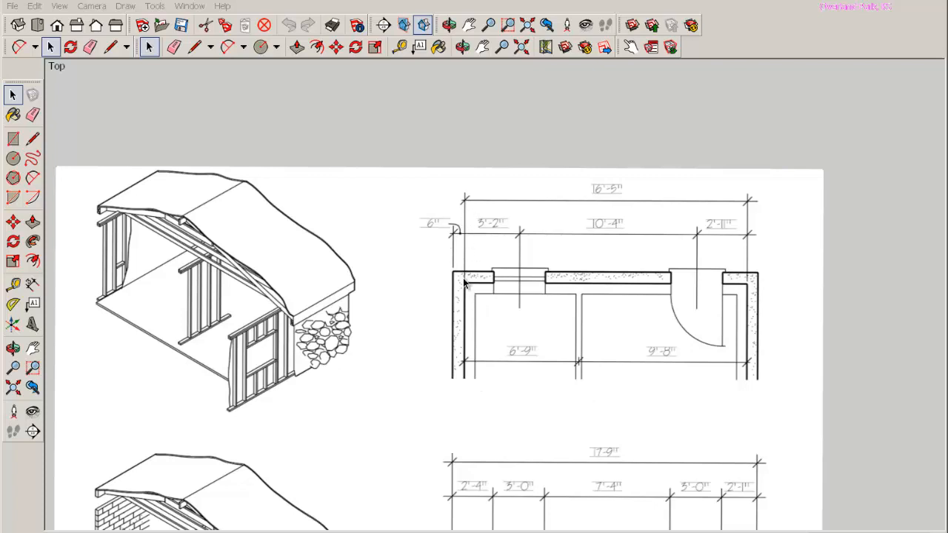
pyautogui.moveTo(467, 290)
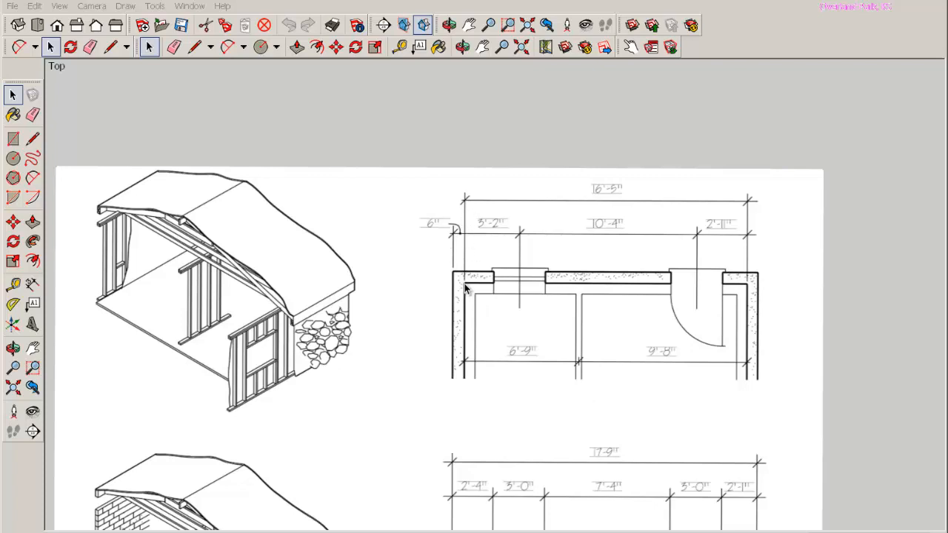
pyautogui.moveTo(746, 290)
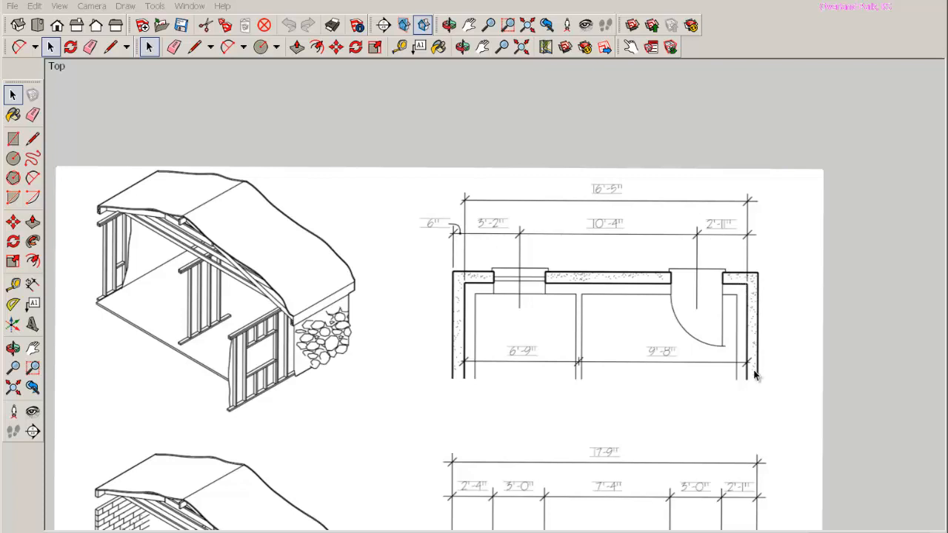
pyautogui.moveTo(496, 278)
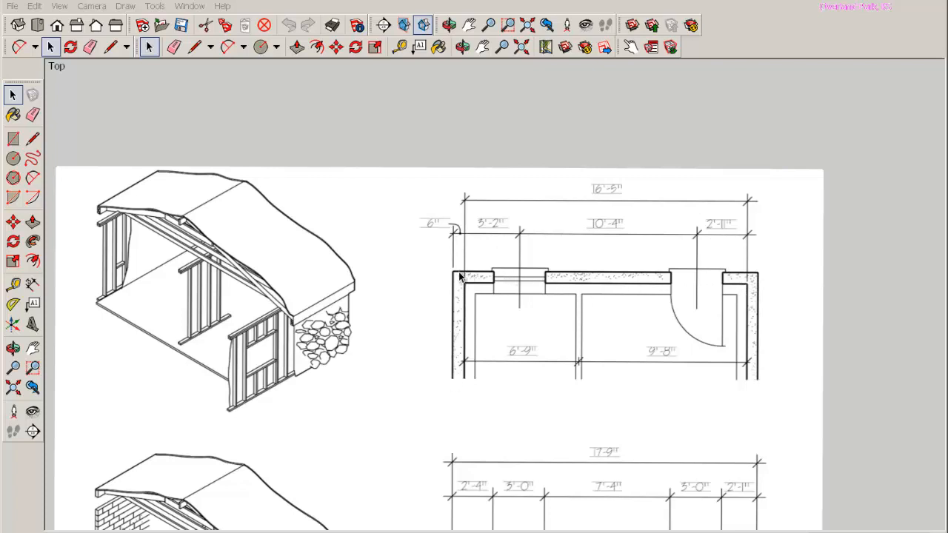
pyautogui.moveTo(441, 229)
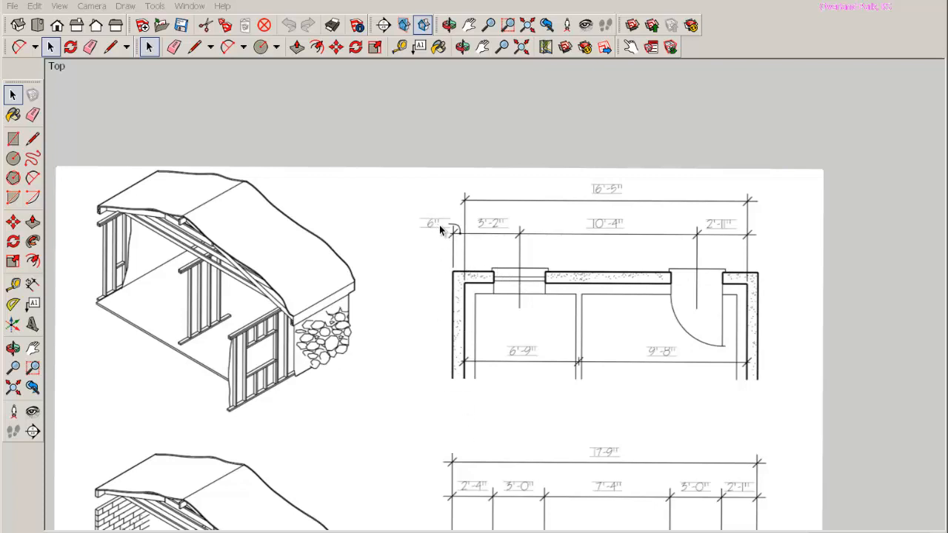
pyautogui.moveTo(463, 276)
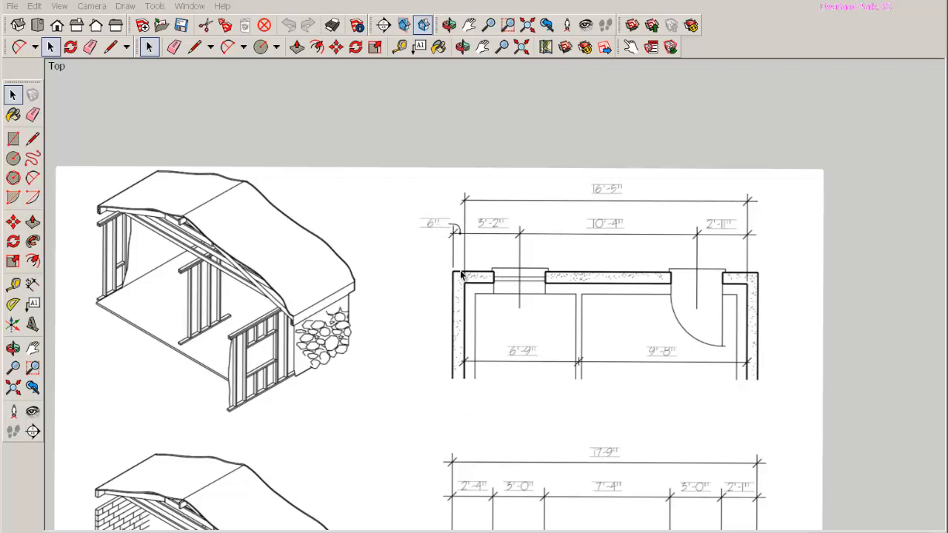
pyautogui.moveTo(444, 235)
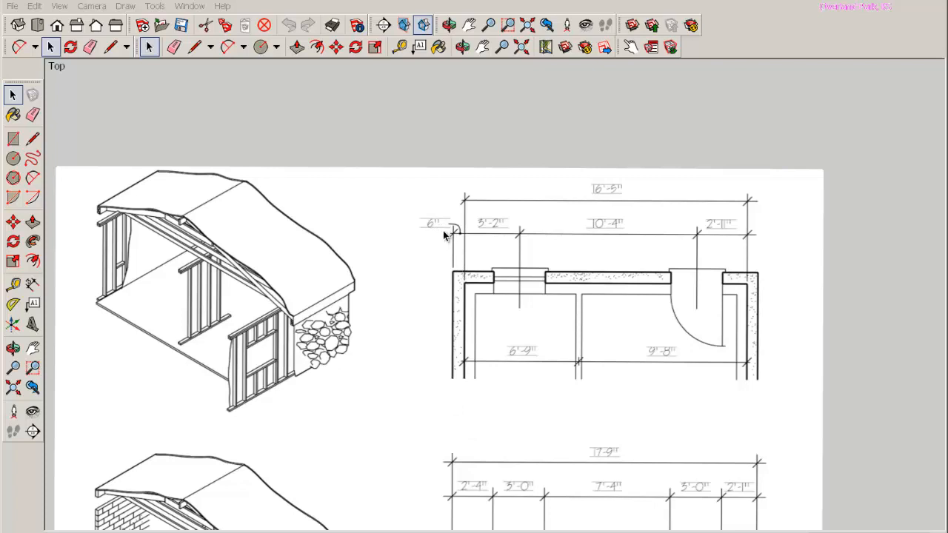
pyautogui.moveTo(457, 315)
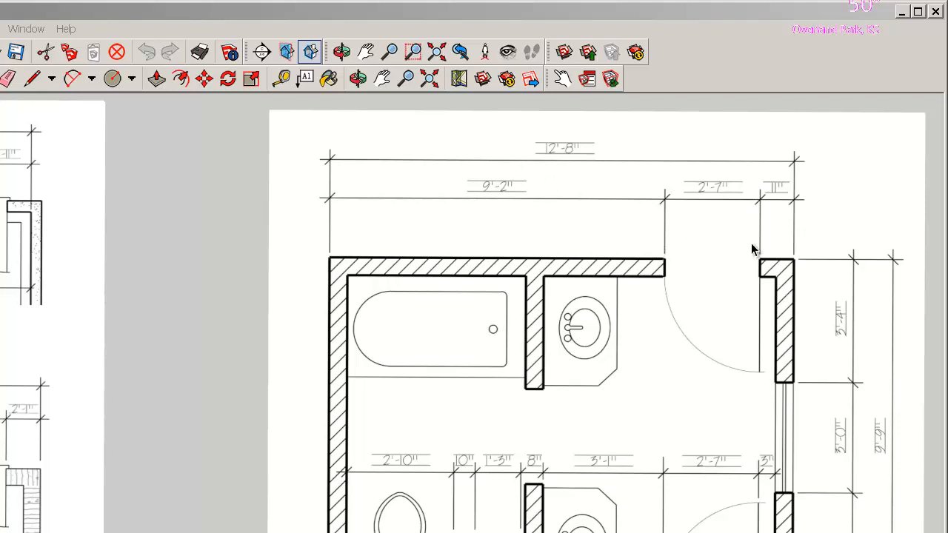
pyautogui.moveTo(577, 185)
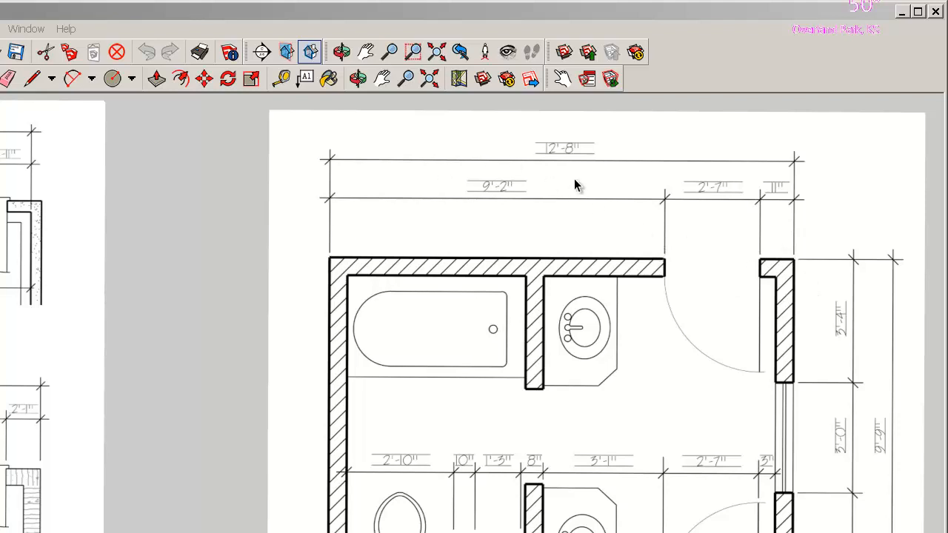
pyautogui.moveTo(834, 312)
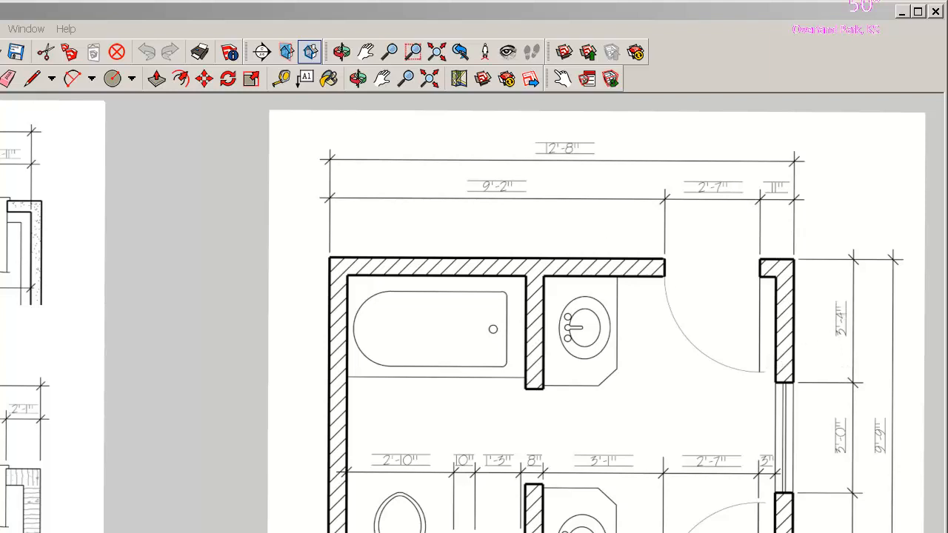
pyautogui.moveTo(227, 444)
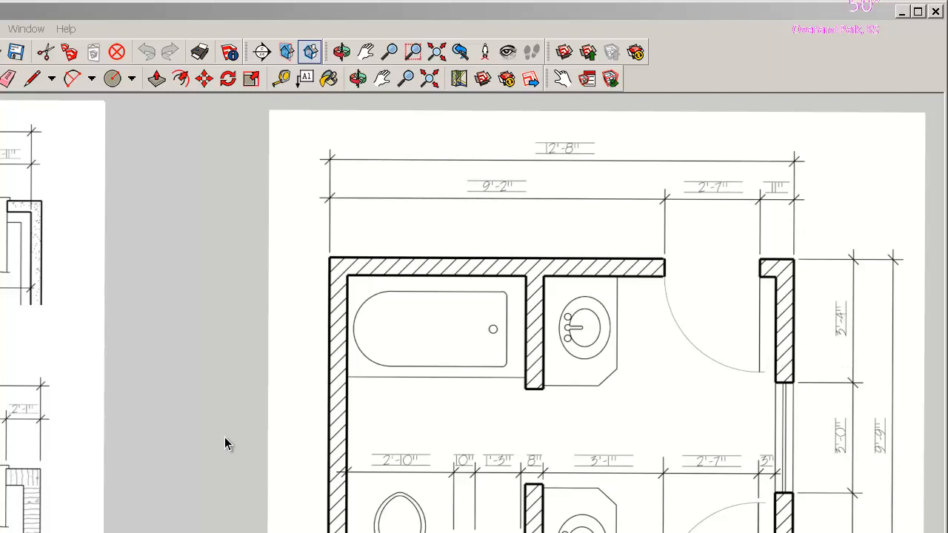
# Zoom Extents to show every framing photo, foundation shot and dimensioned plan at once
pyautogui.click(429, 79)
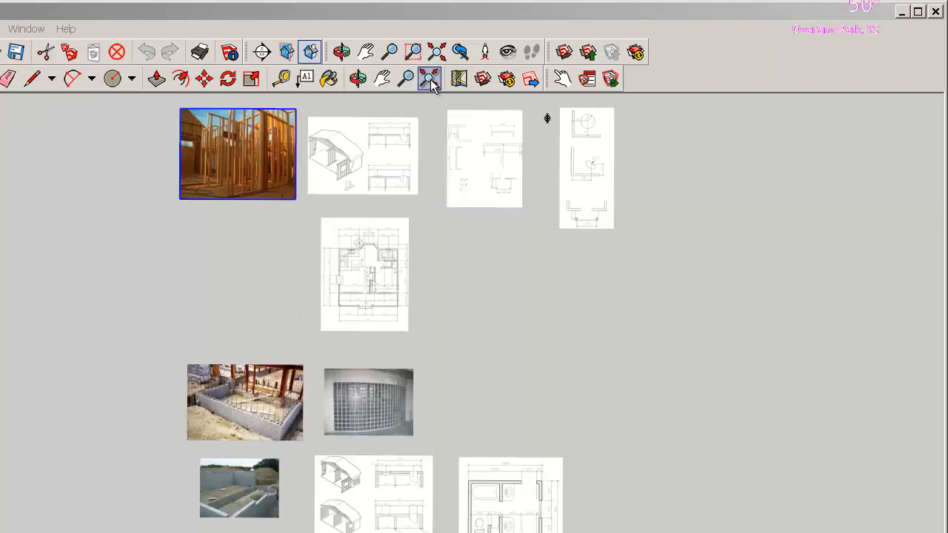